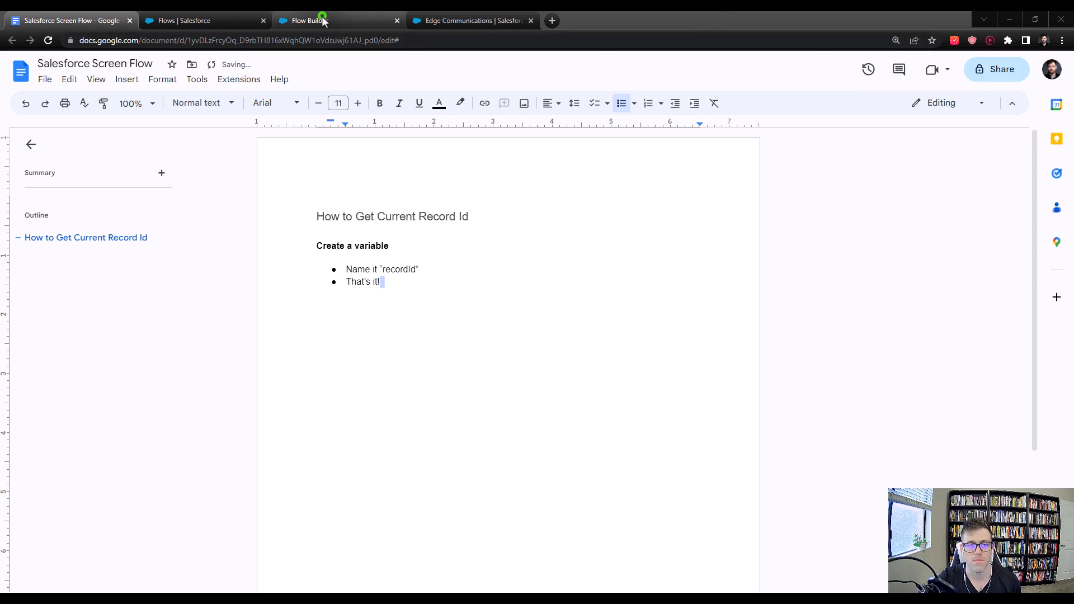
Save the flow with label 'Screen Flow - Get Current Record Id' and auto-filled API name.
click(320, 20)
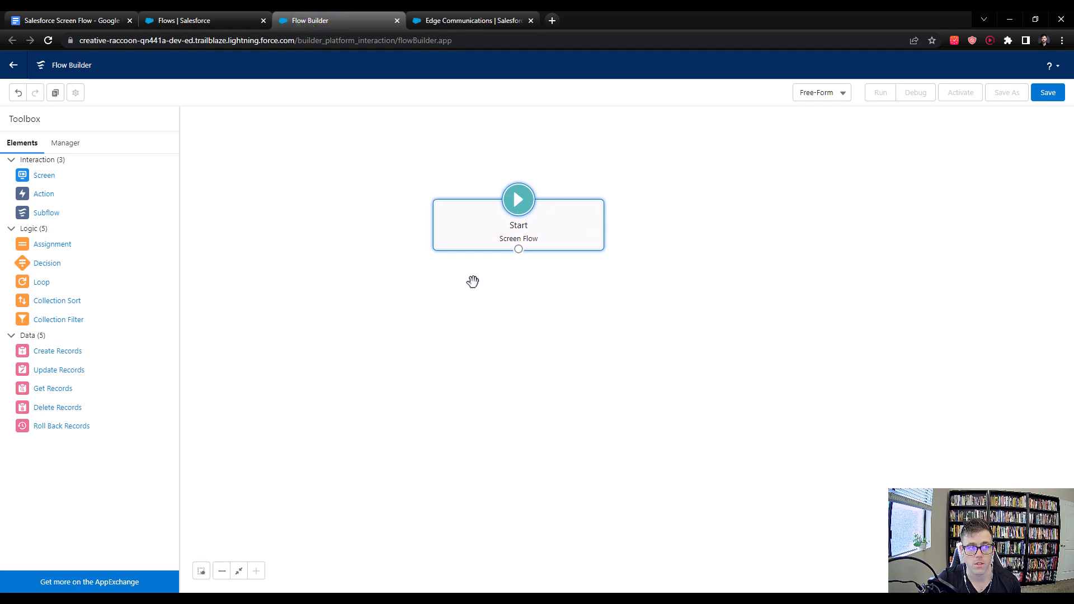
mouse_move(1007, 194)
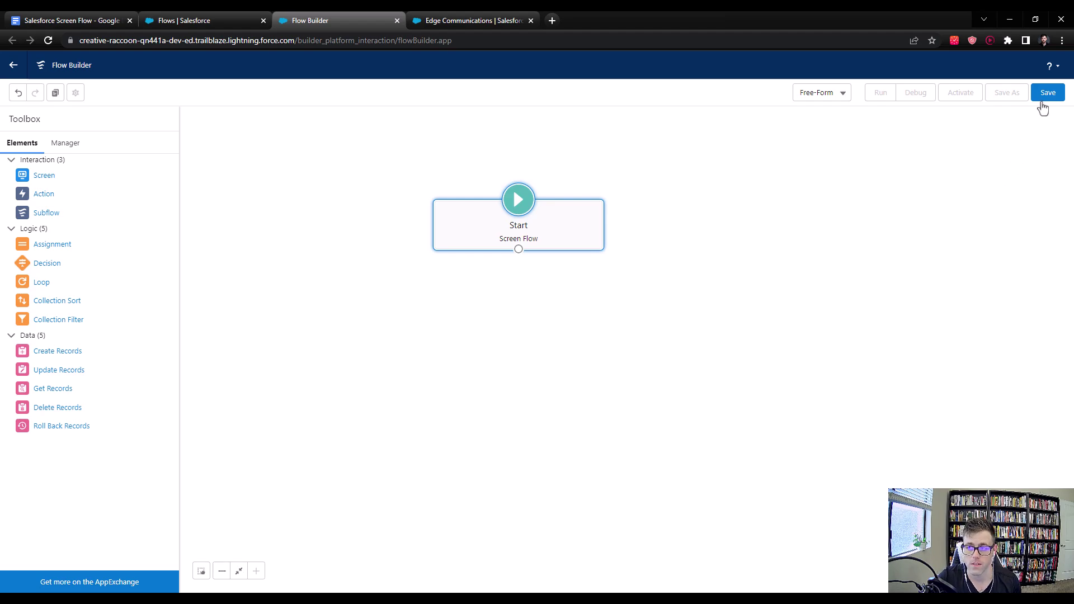
click(1048, 92)
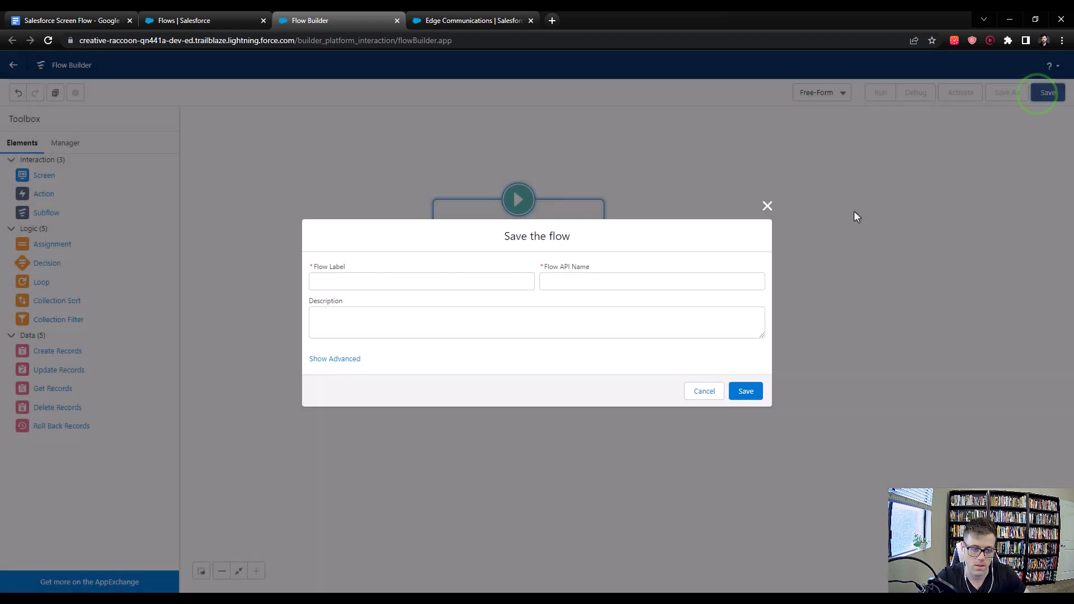
text(Screen Flow - Get)
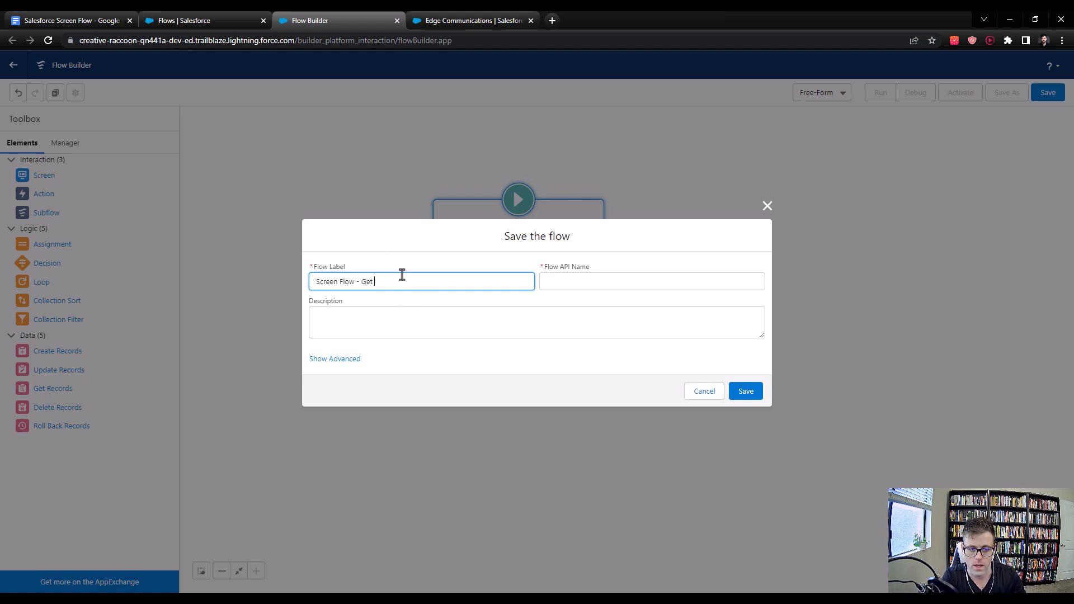
text(Current Record I)
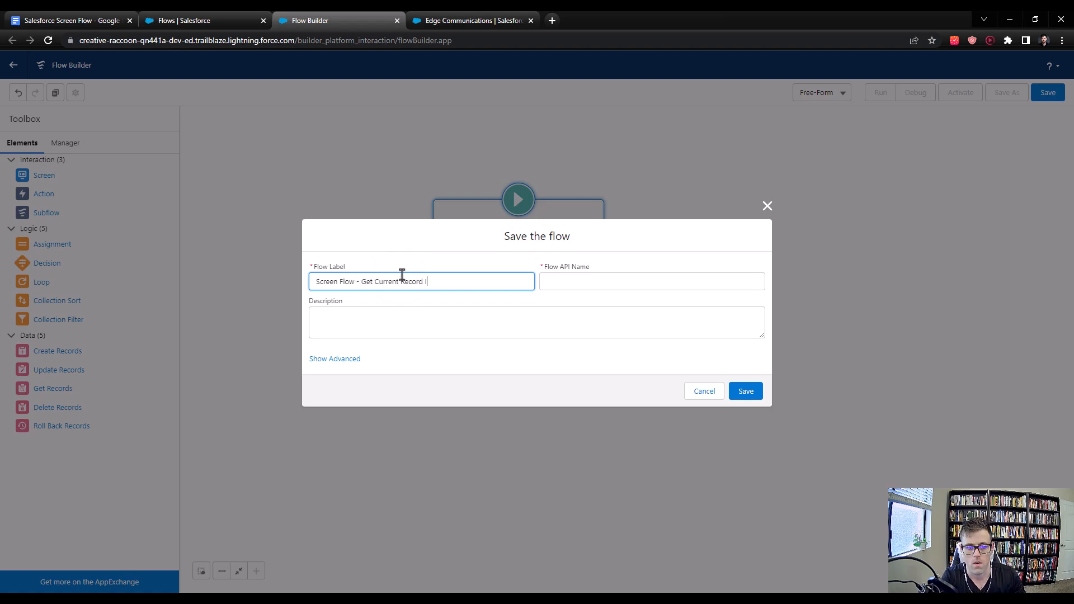
click(745, 392)
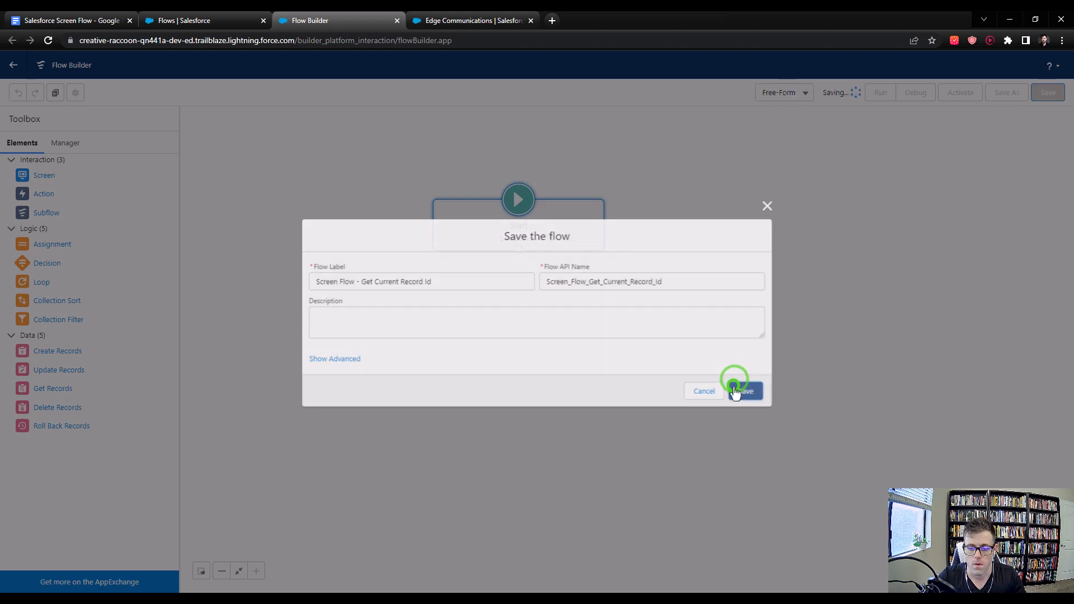
click(744, 391)
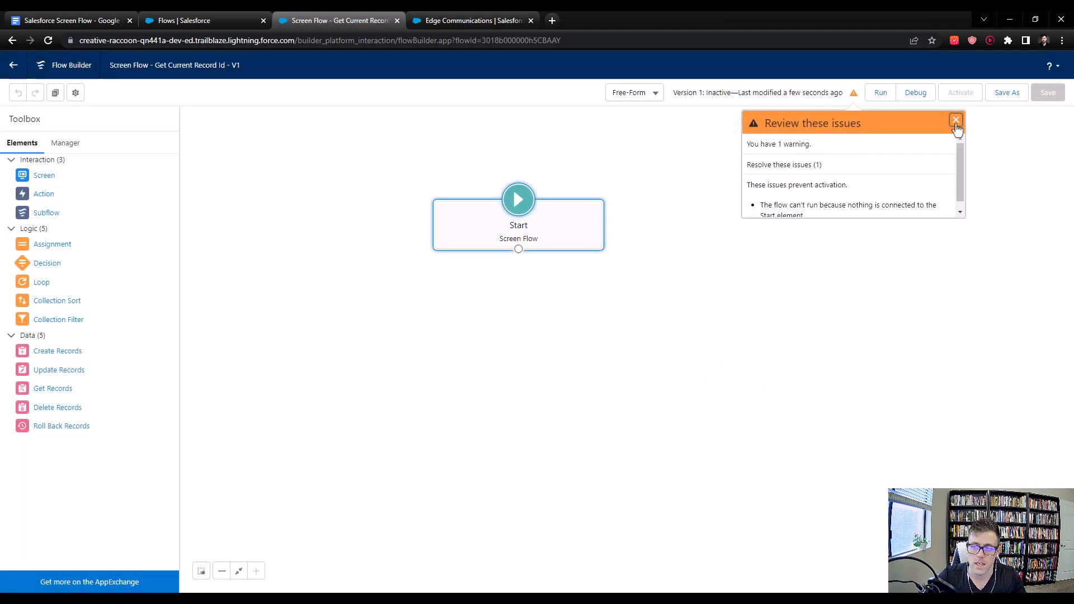
Dismiss the issues warning and start a new Variable resource from the Manager's resource list.
click(956, 120)
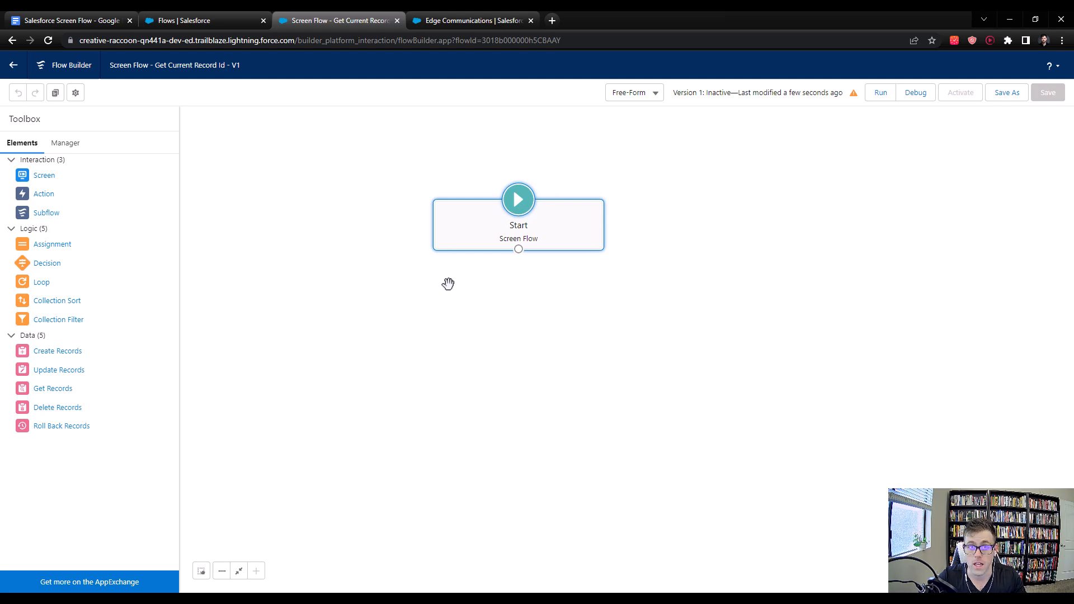
mouse_move(65, 144)
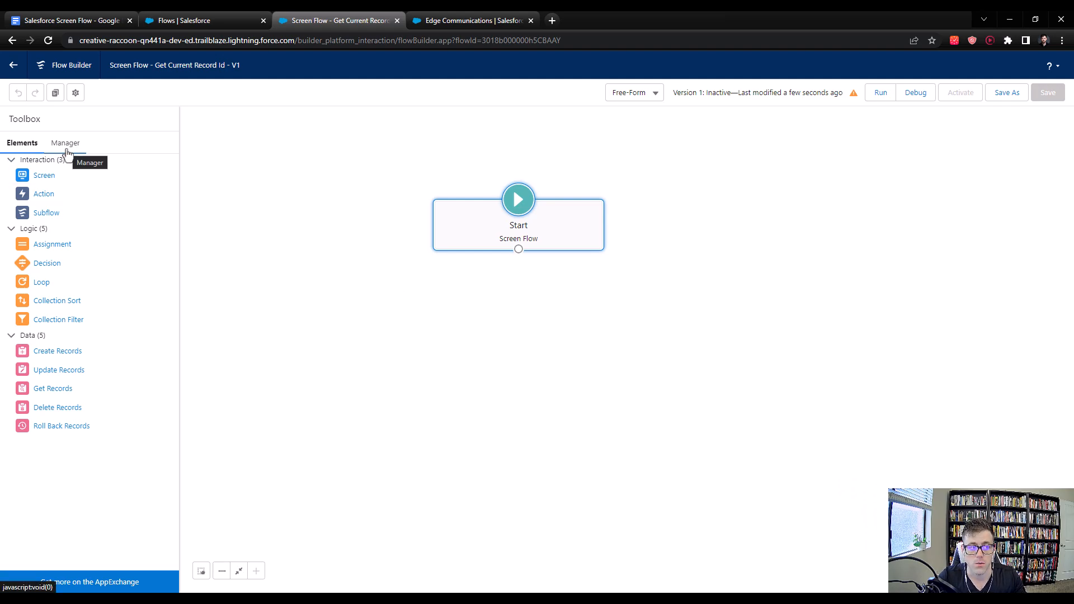
click(65, 143)
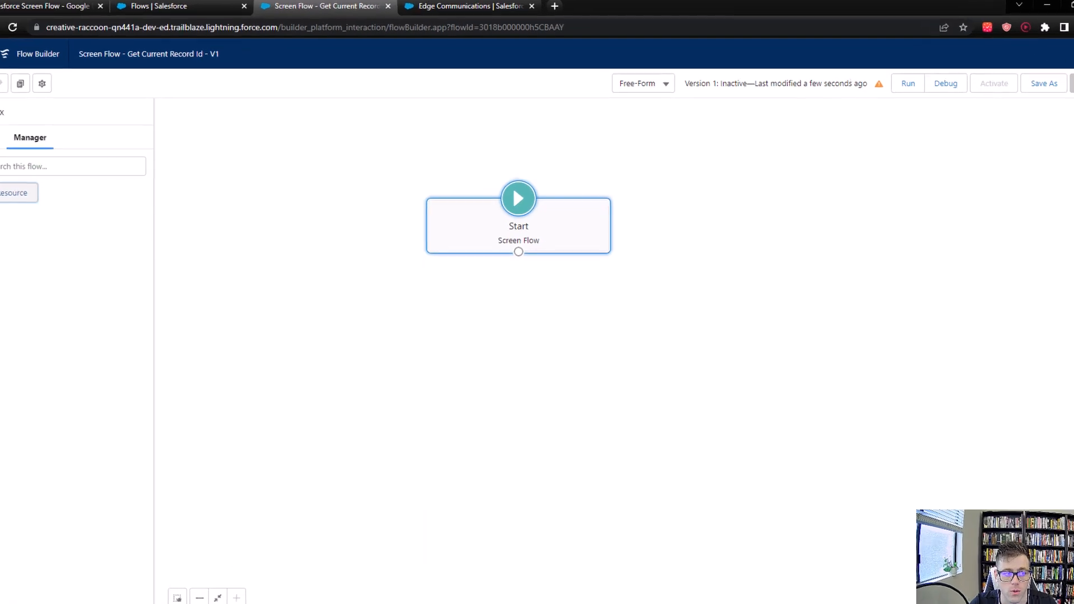
click(14, 193)
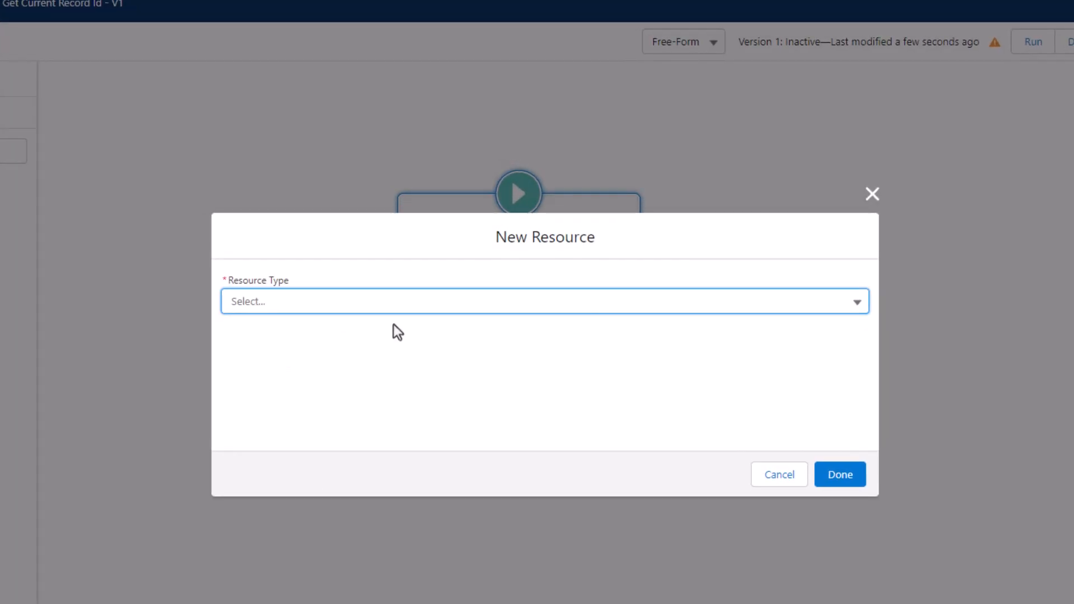
click(545, 309)
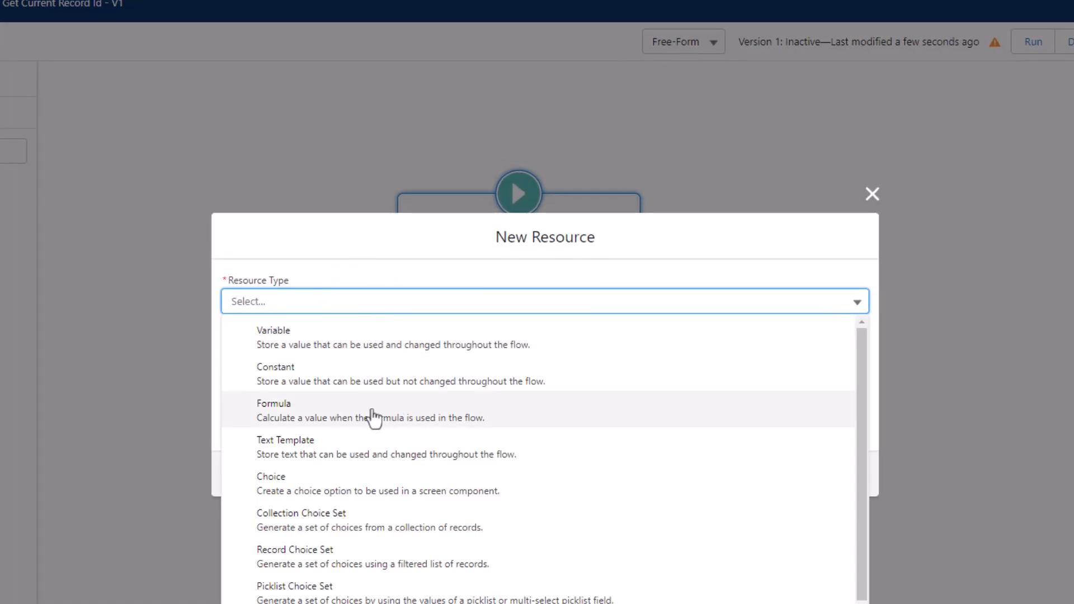
mouse_move(323, 353)
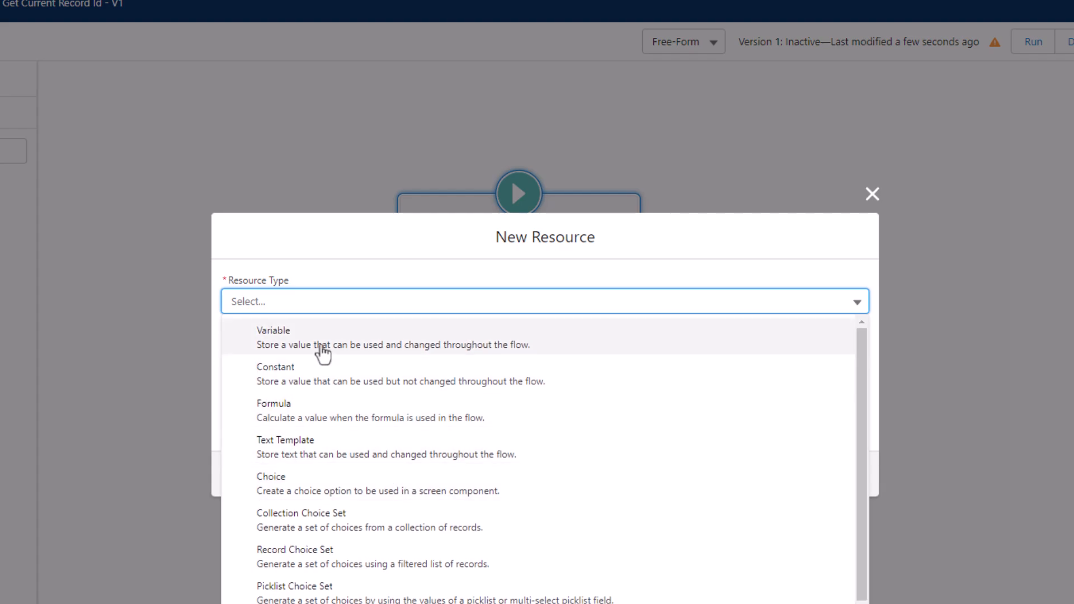
mouse_move(272, 351)
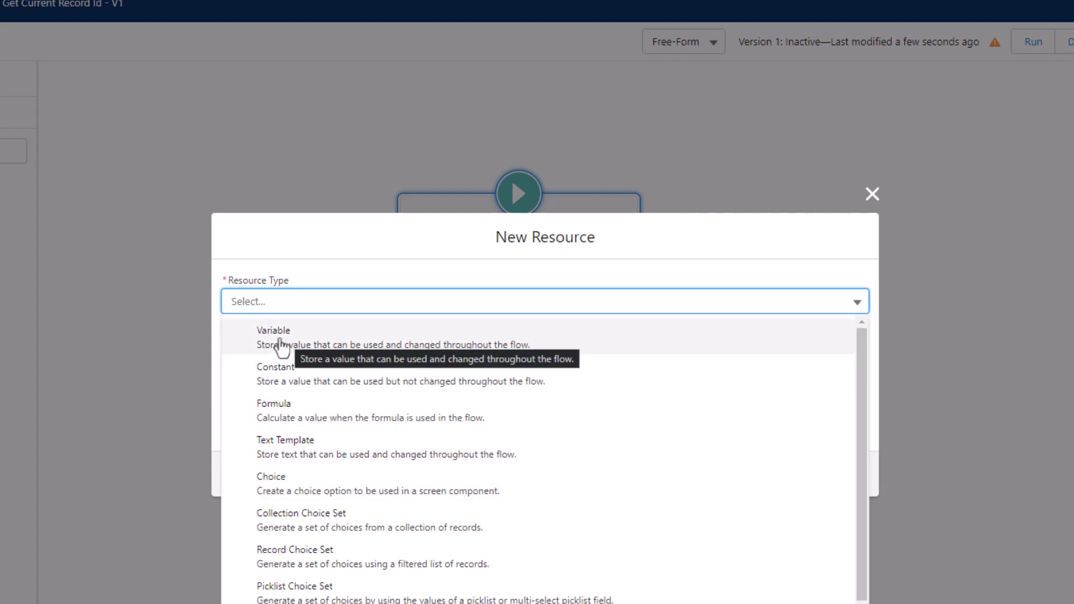
click(273, 330)
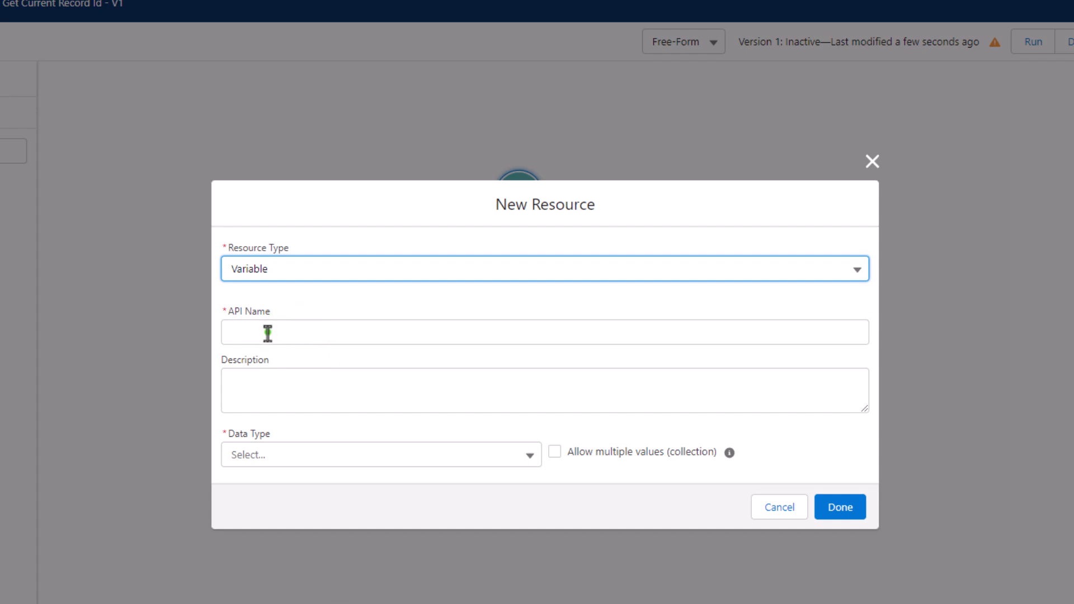
Give the variable data type Text and API name recordId.
click(380, 455)
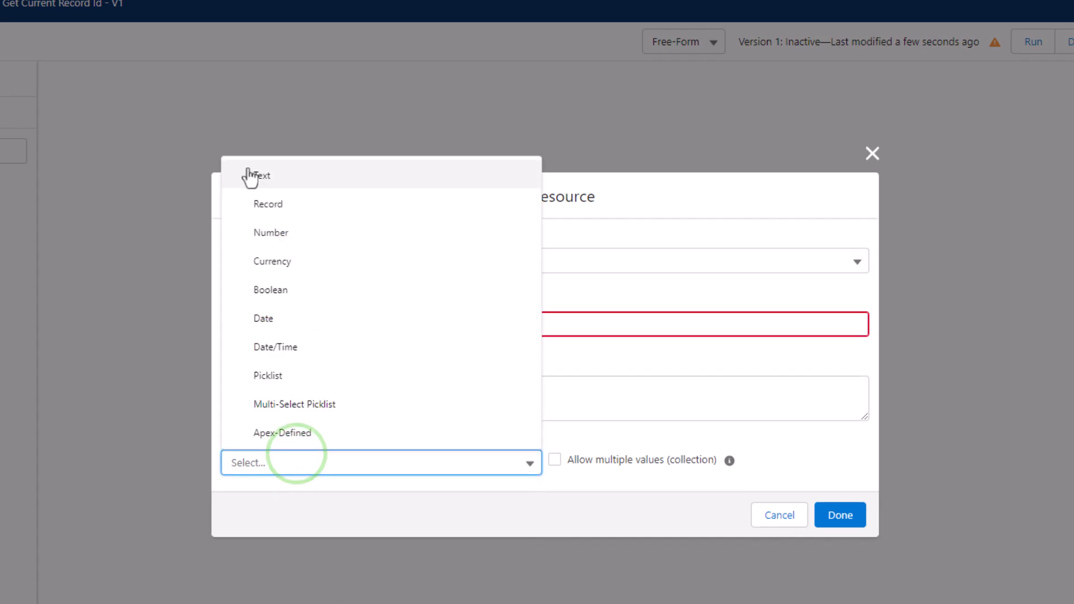
click(261, 175)
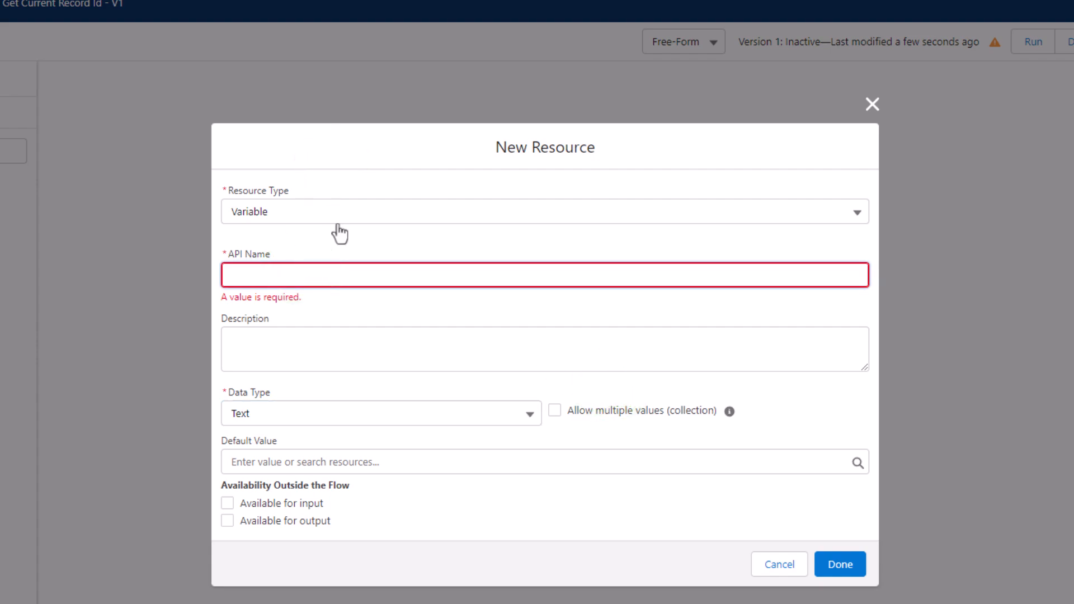
text(r)
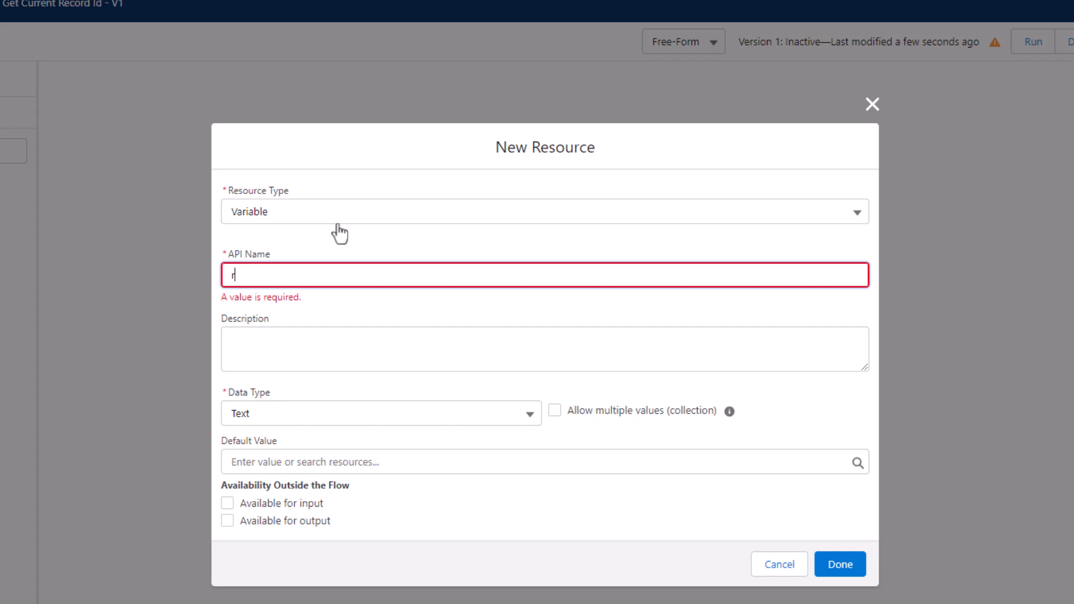
text(ecordId)
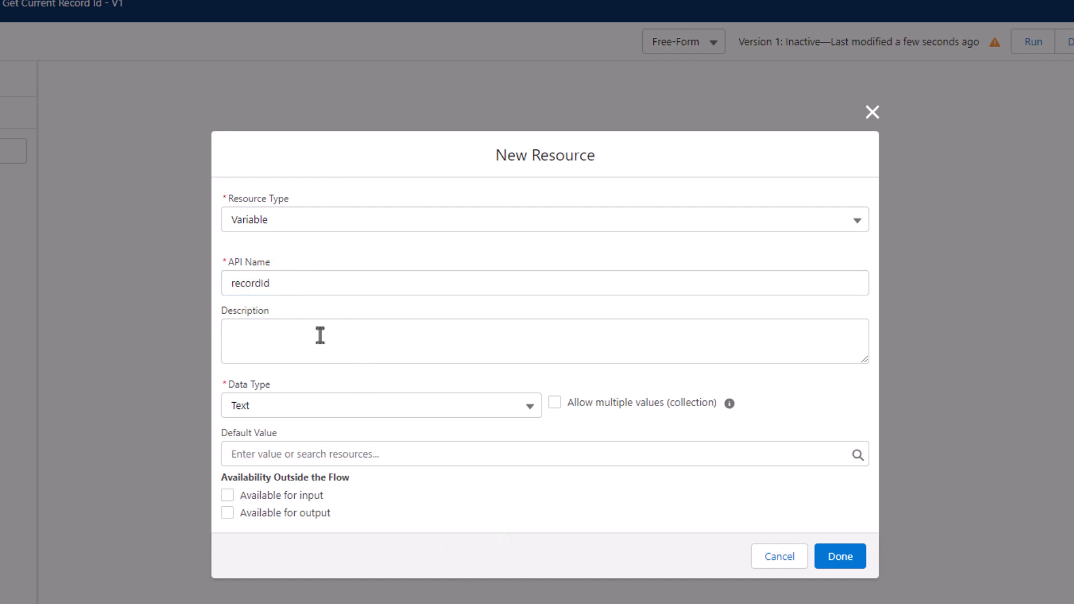
mouse_move(275, 332)
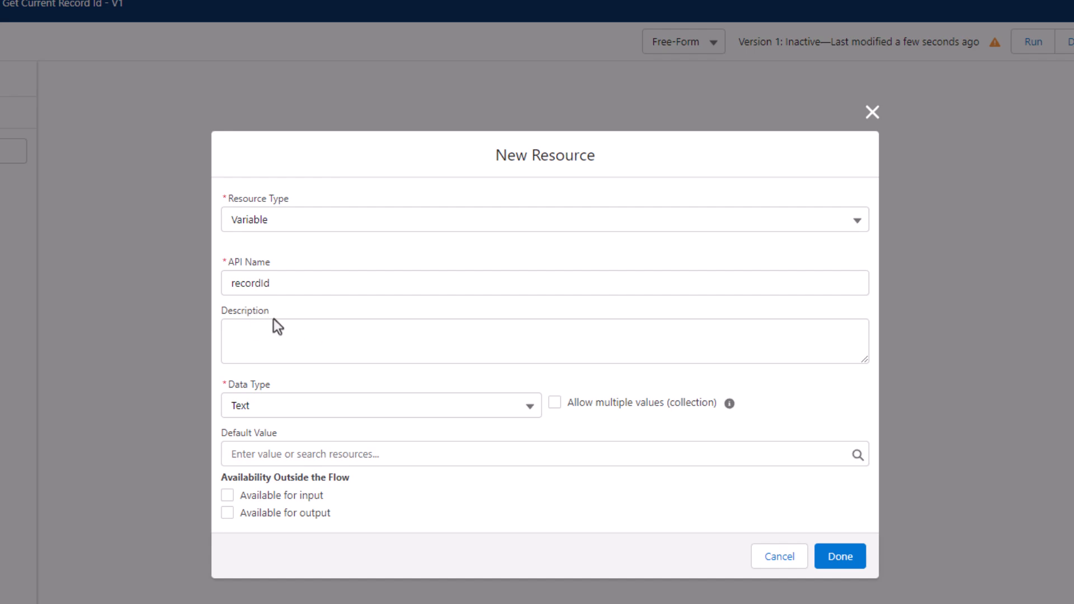
mouse_move(247, 374)
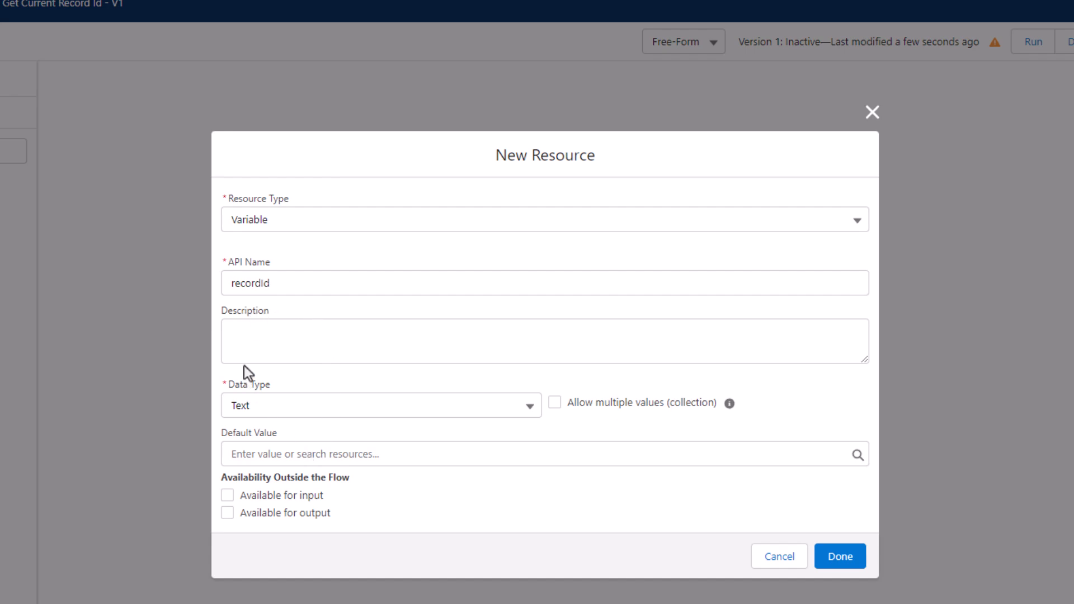
mouse_move(258, 397)
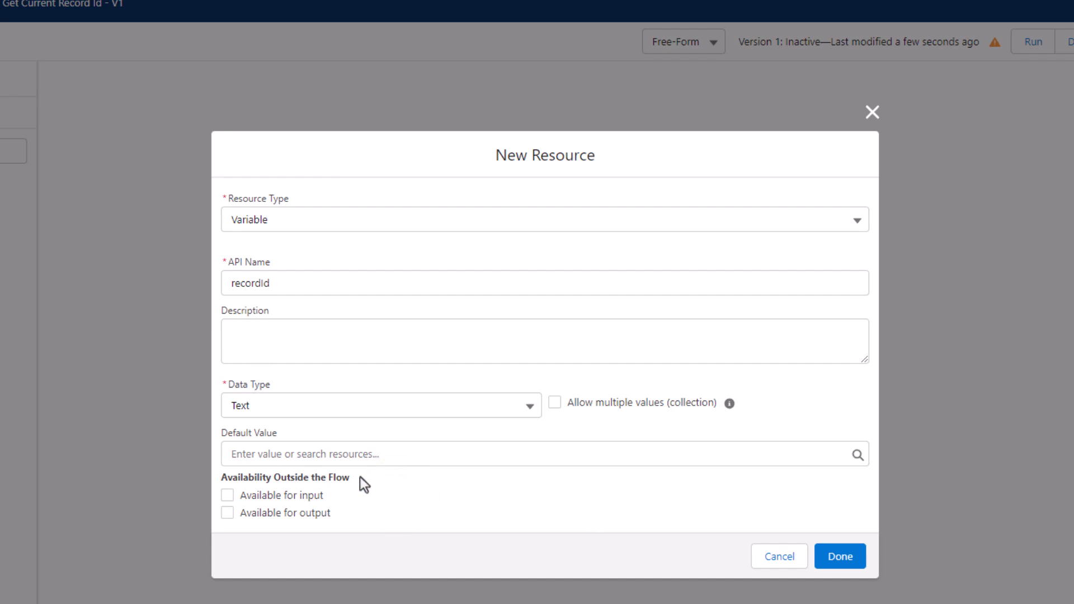
mouse_move(354, 454)
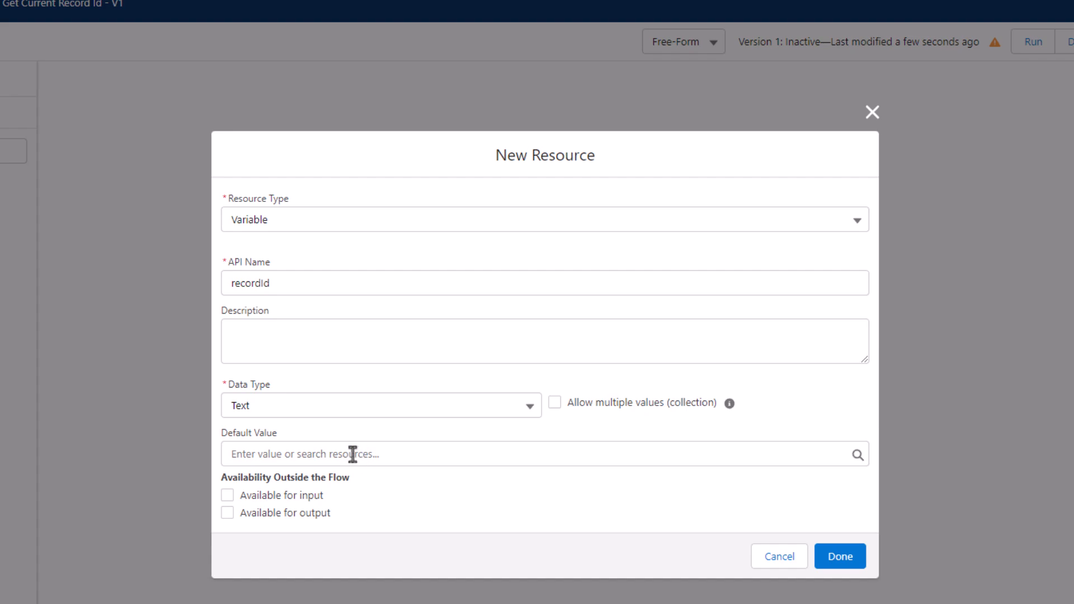
Mark recordId as Available for input and finish creating it.
click(228, 495)
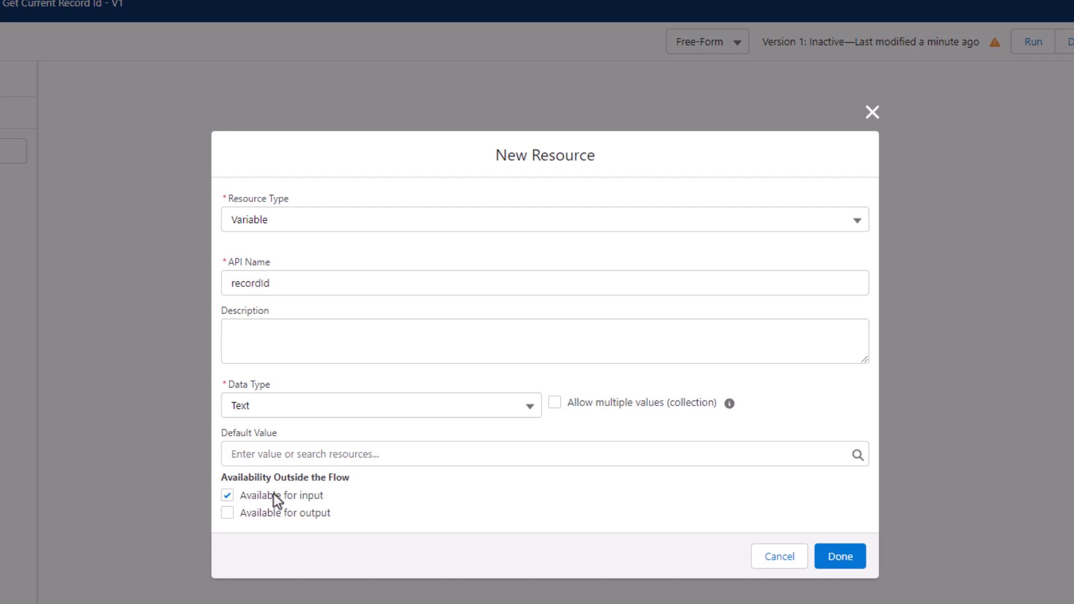
mouse_move(737, 531)
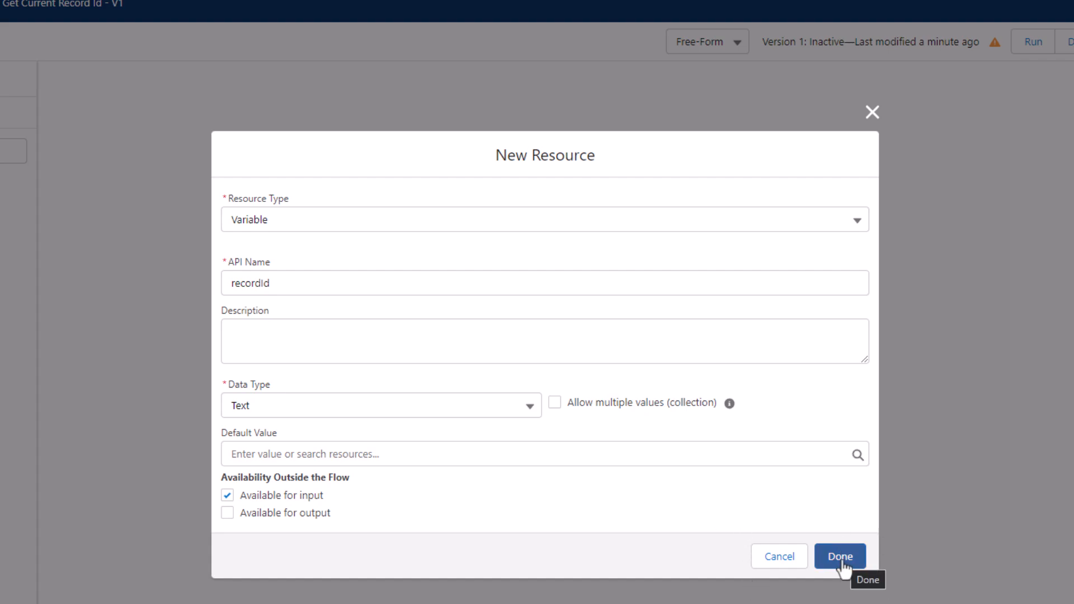
click(840, 556)
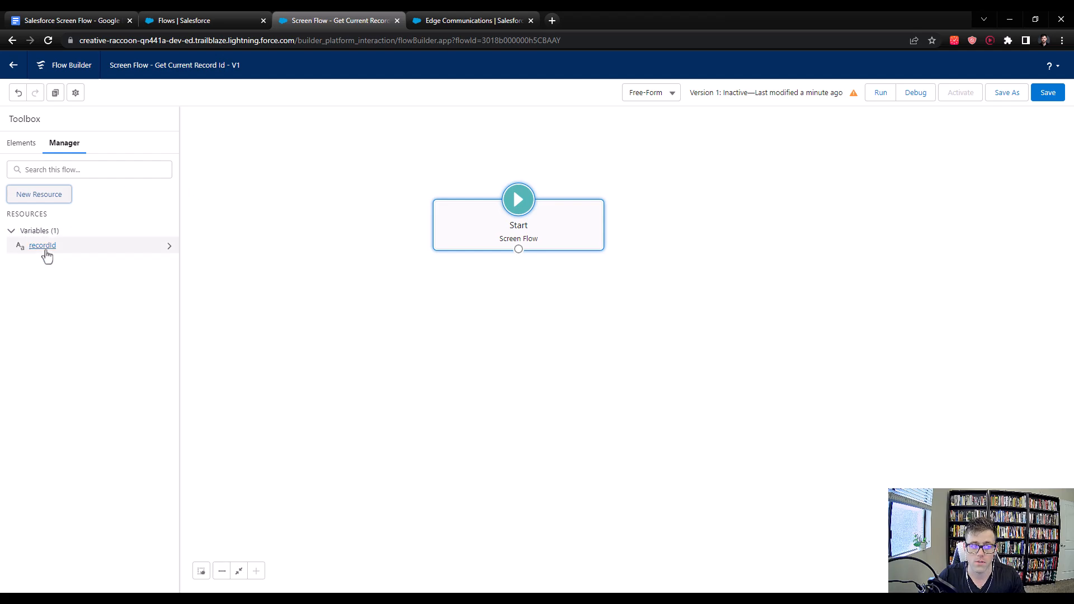
mouse_move(41, 245)
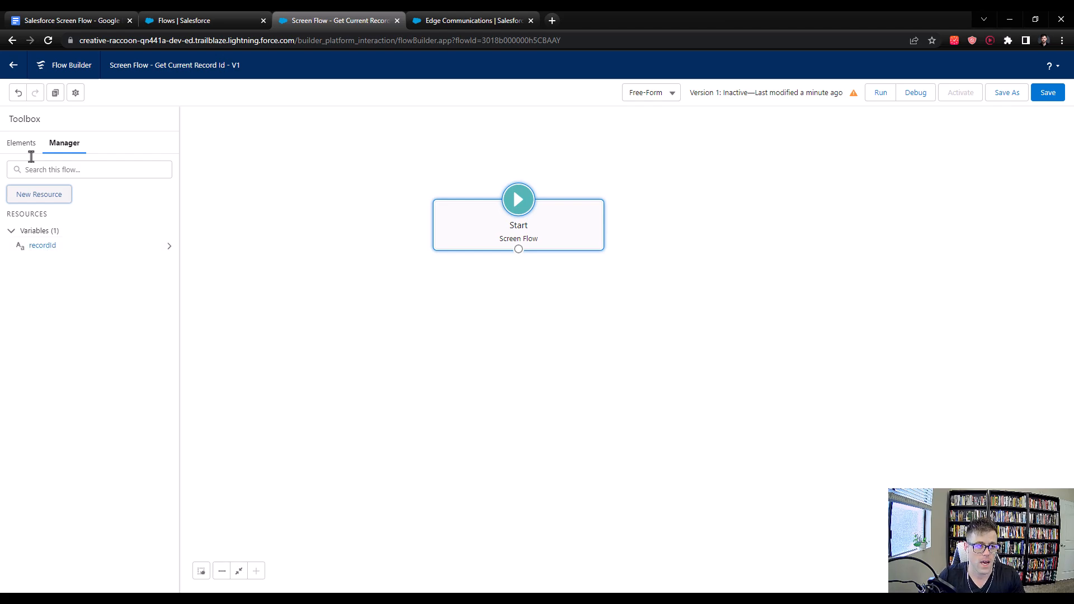
Add a Get Records element 'Get Account' filtering Account where Id equals recordId.
click(21, 144)
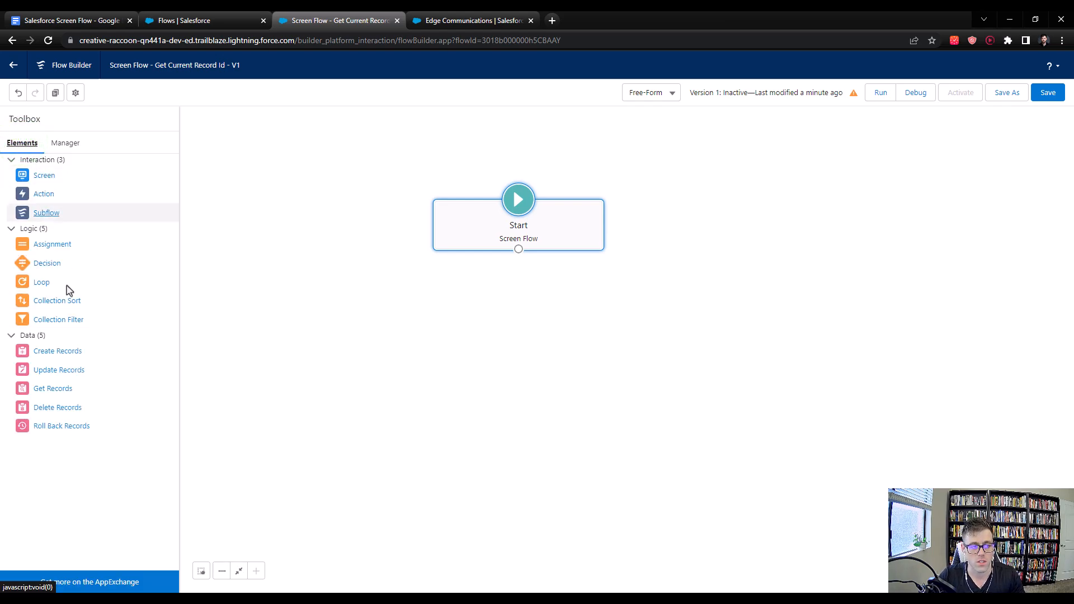
drag(53, 388, 453, 414)
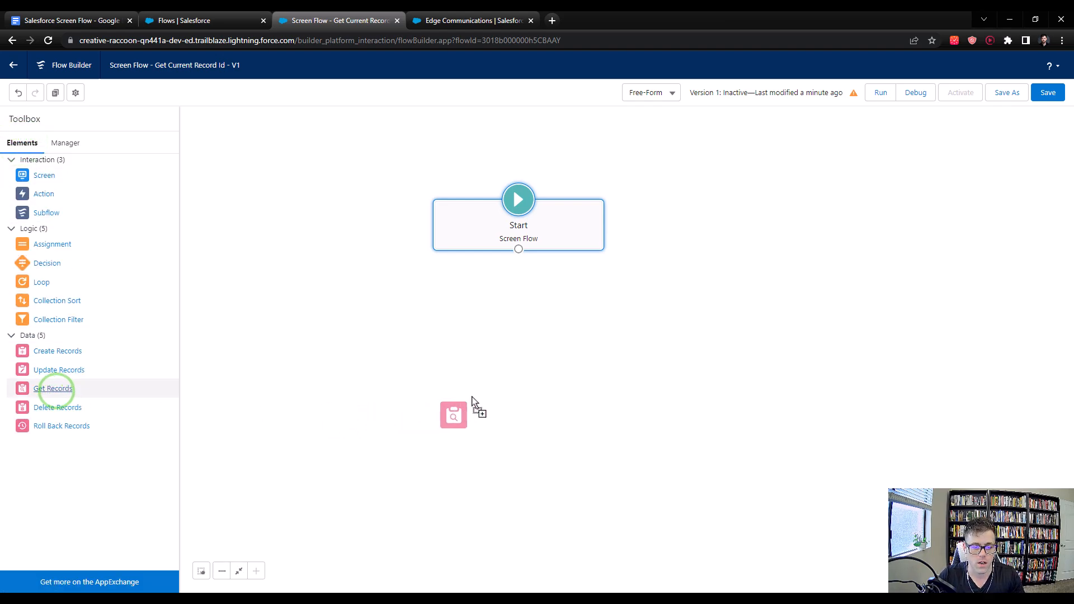
click(454, 414)
text(Get Account)
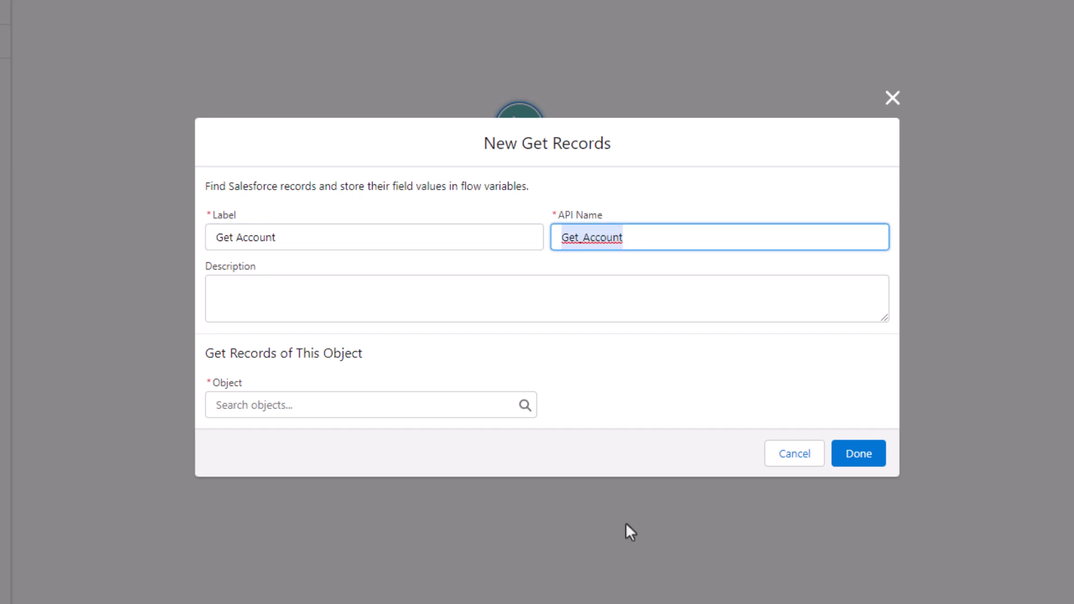
text(acc)
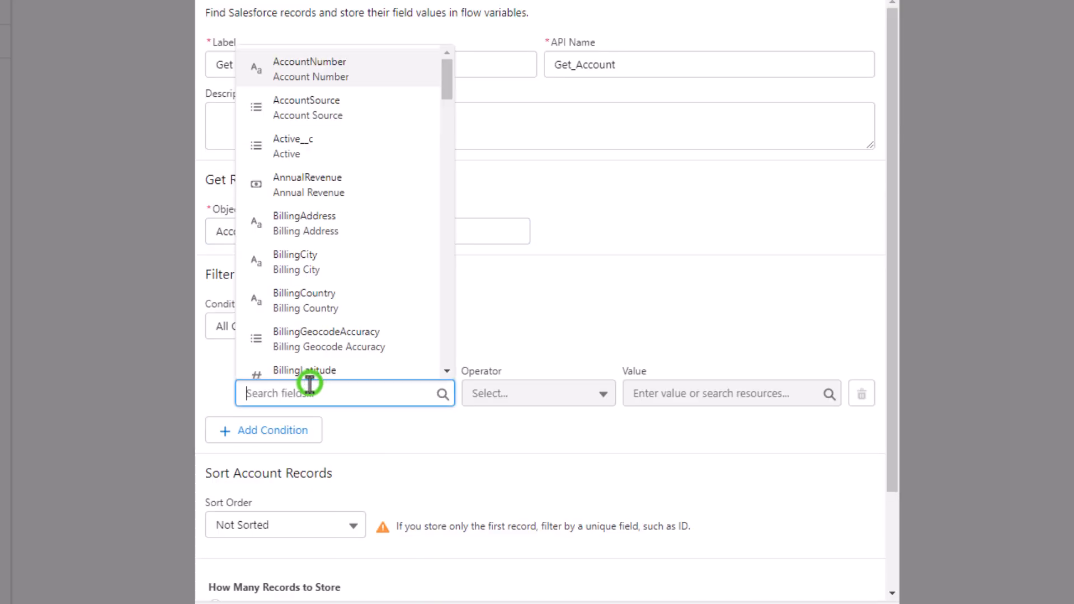
text(id)
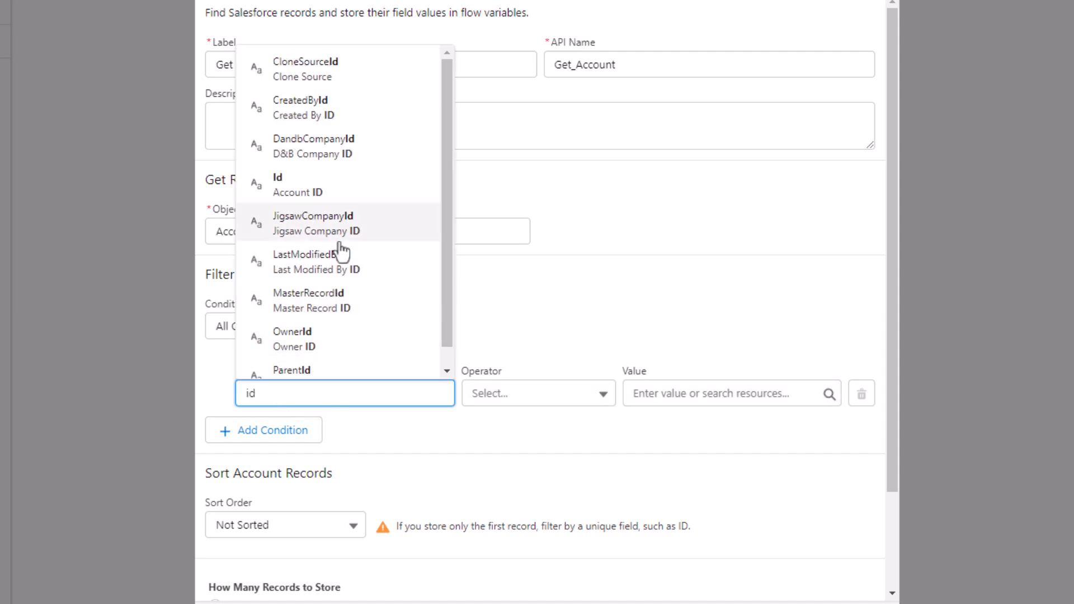
click(726, 393)
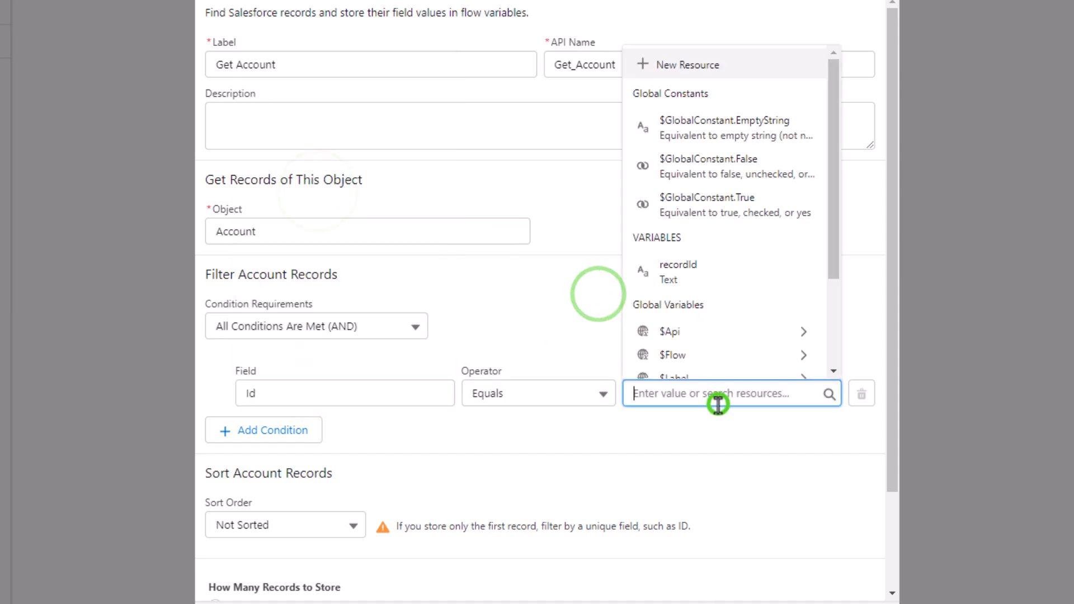
click(679, 272)
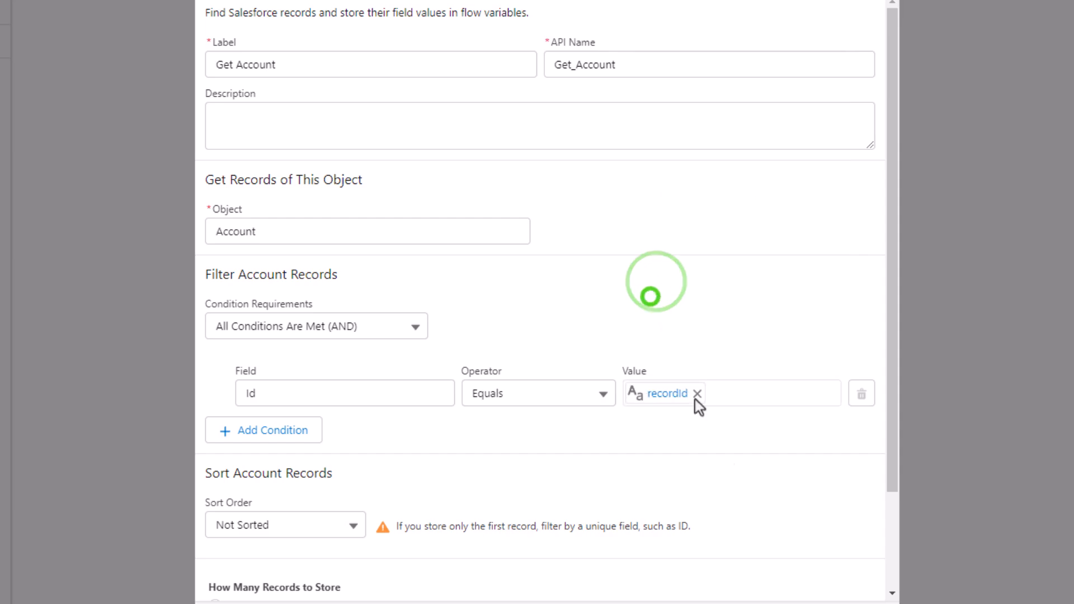
mouse_move(738, 520)
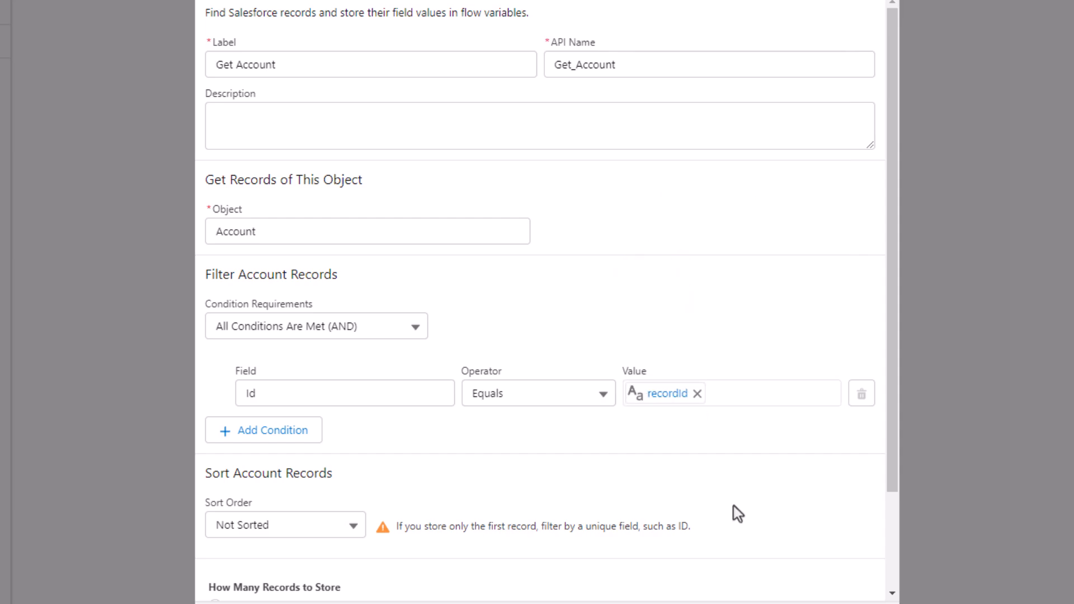
scroll(down, 3)
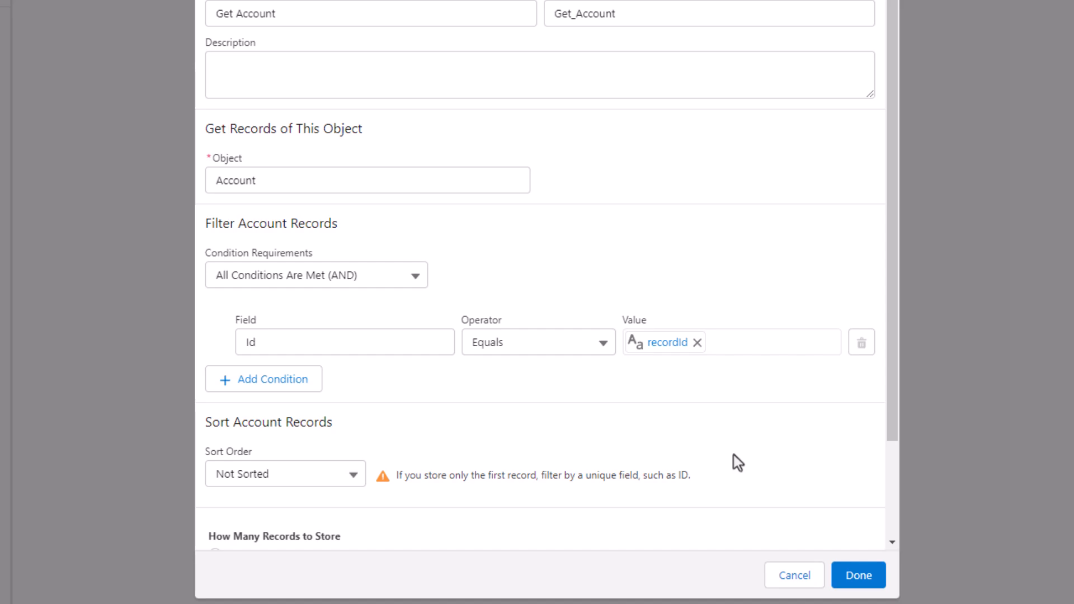
mouse_move(663, 369)
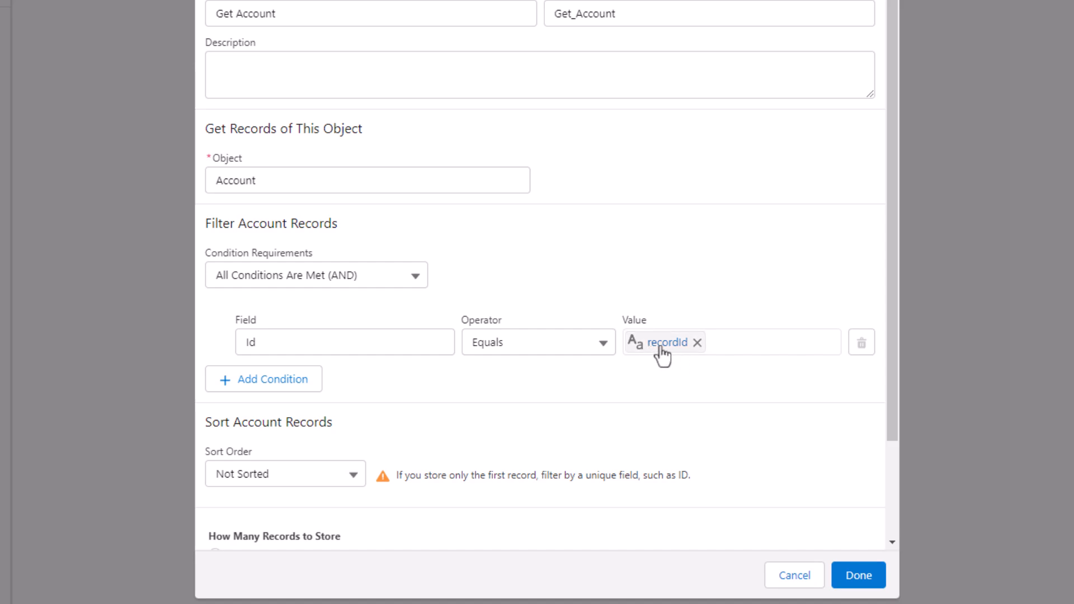
mouse_move(643, 369)
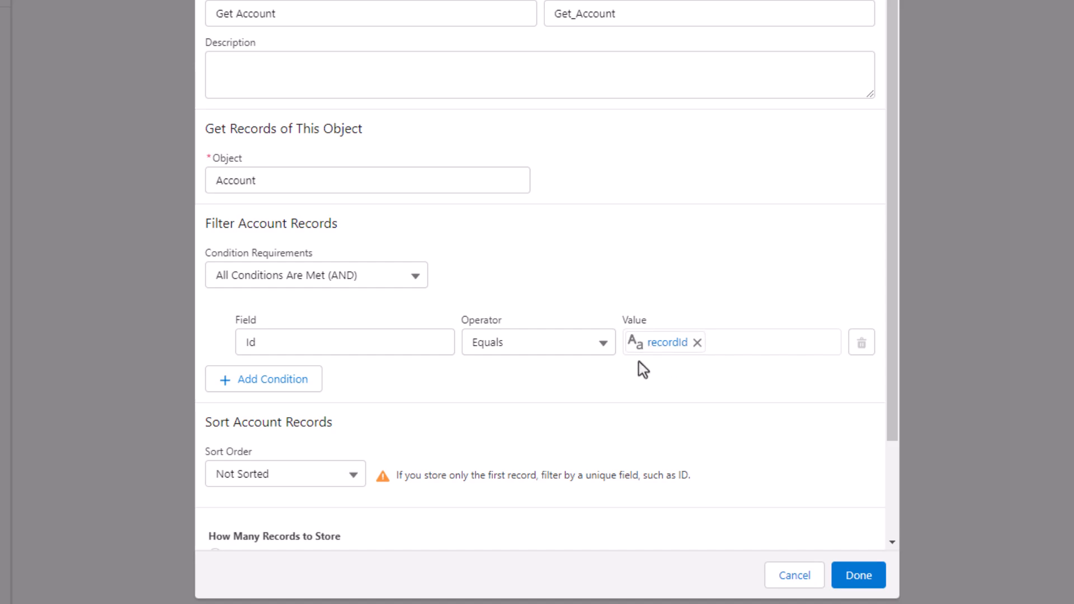
mouse_move(585, 313)
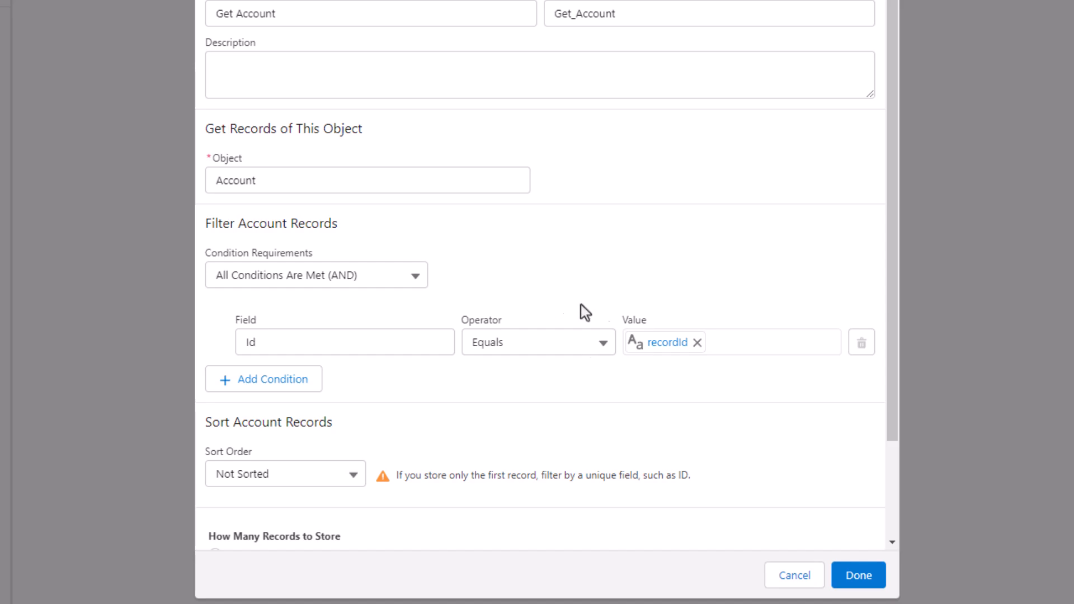
scroll(down, 3)
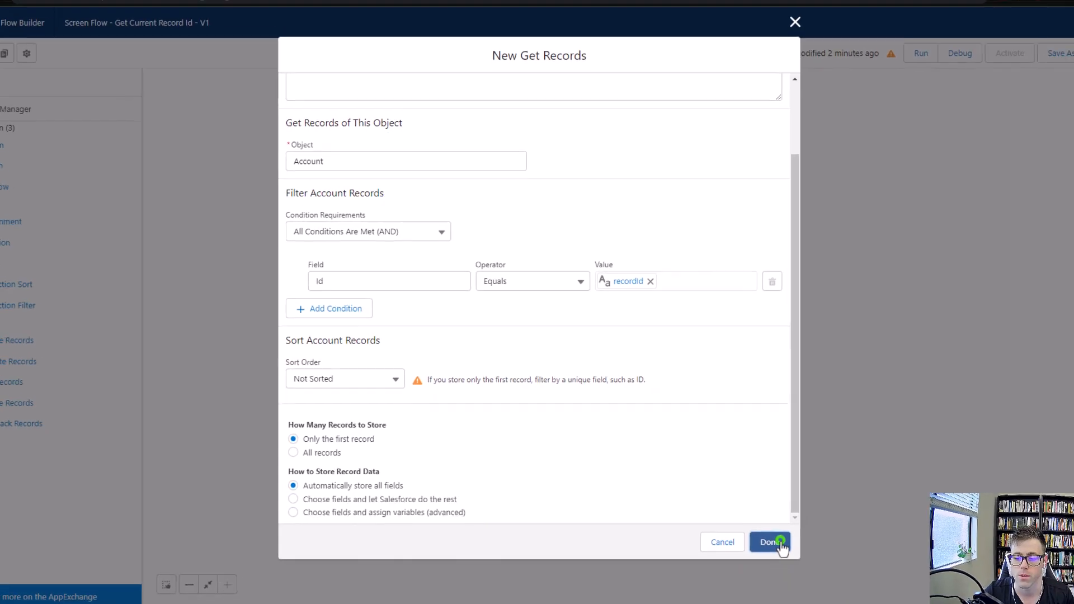
click(770, 542)
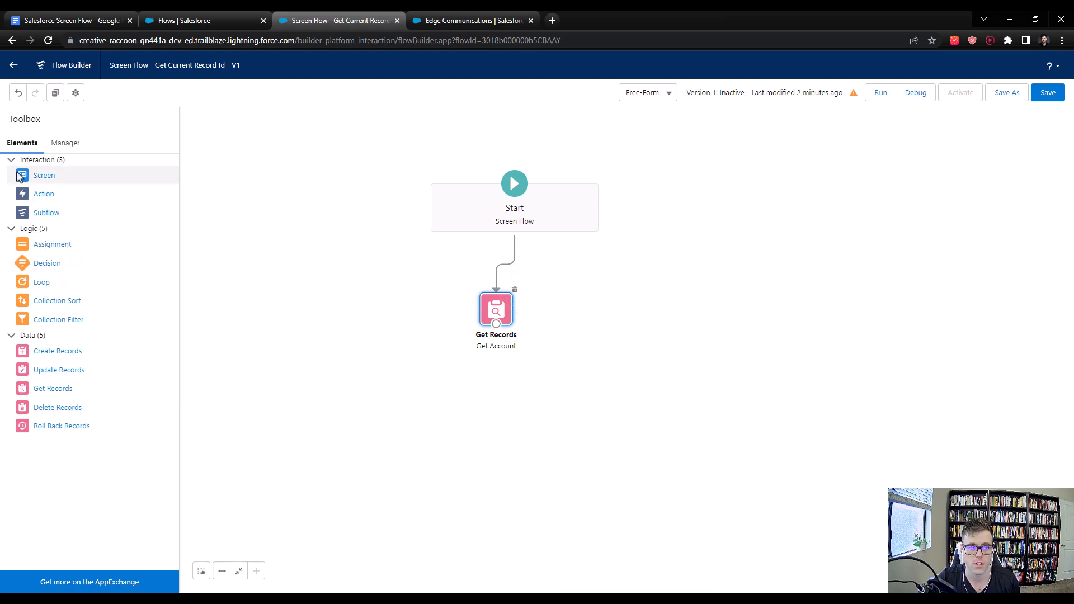
Add a Screen element labelled ScreenOne and place a Display Text component on it.
drag(44, 174, 601, 317)
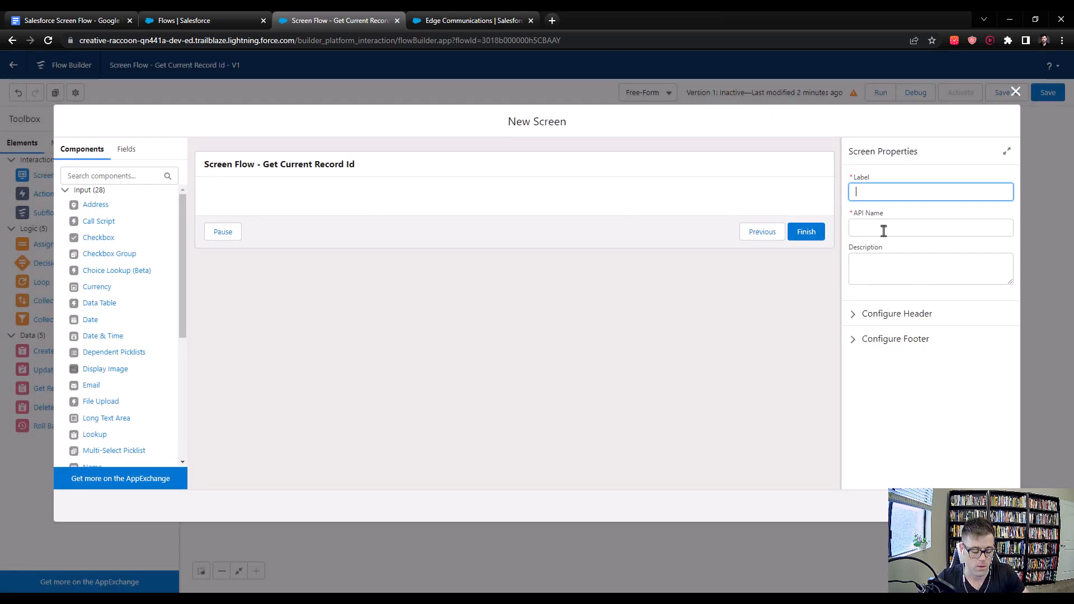
text(ScreenOne)
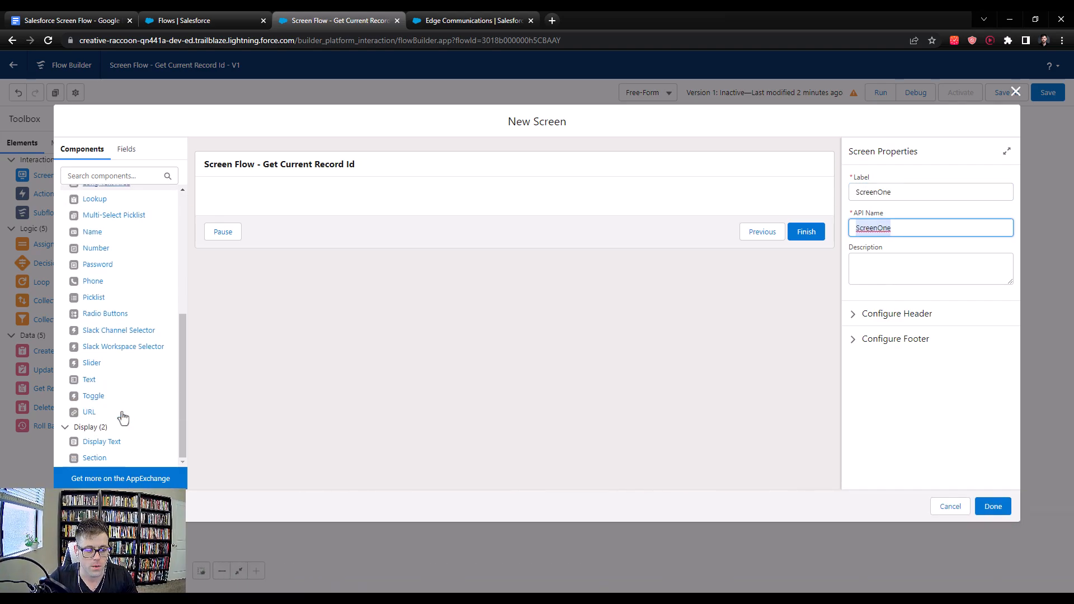
drag(90, 379, 309, 199)
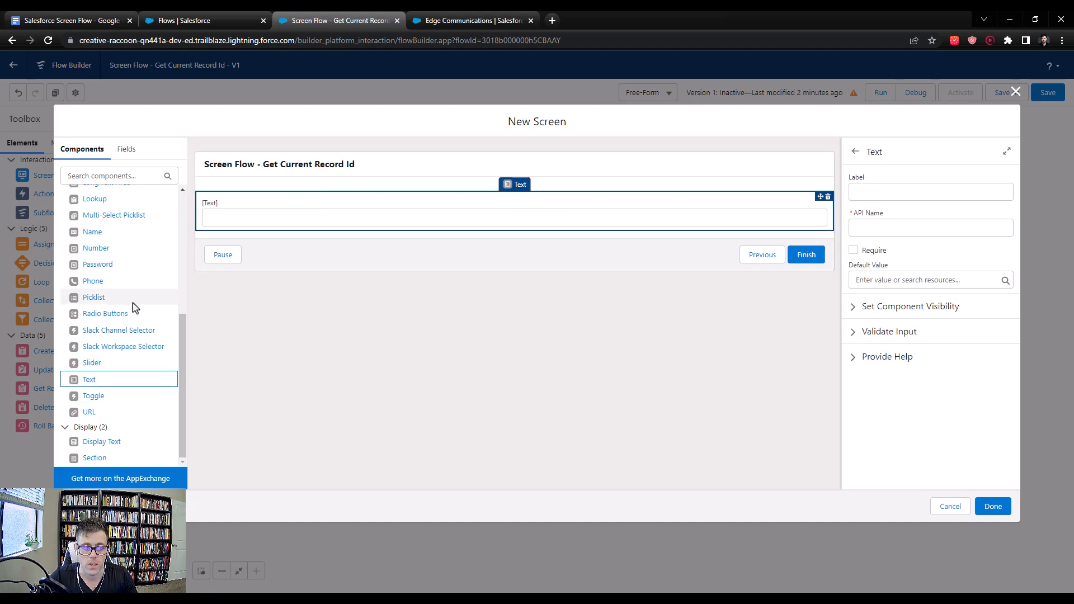
scroll(up, 3)
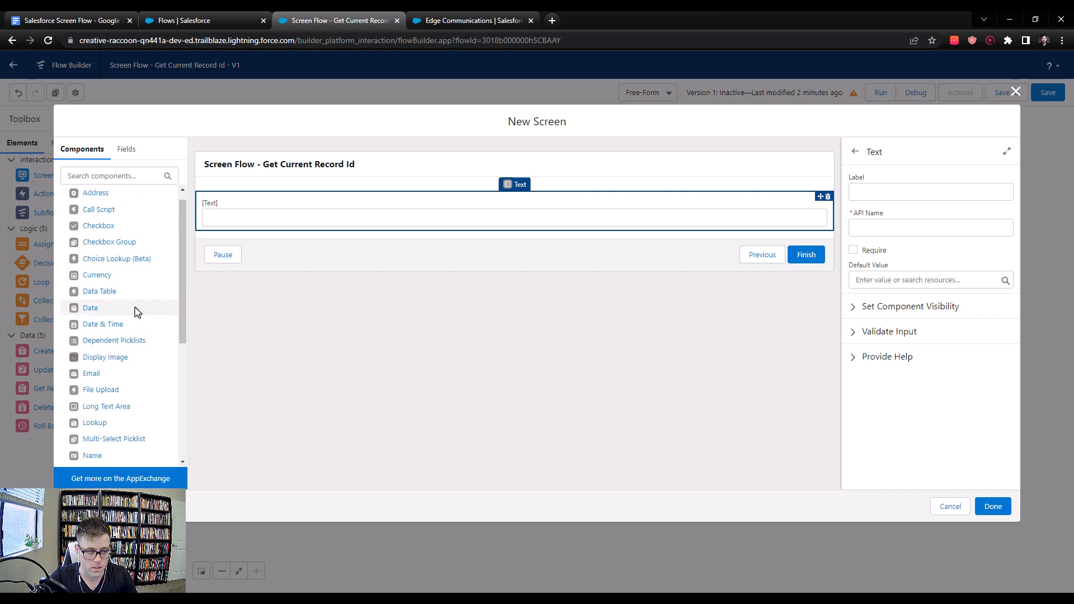
scroll(down, 3)
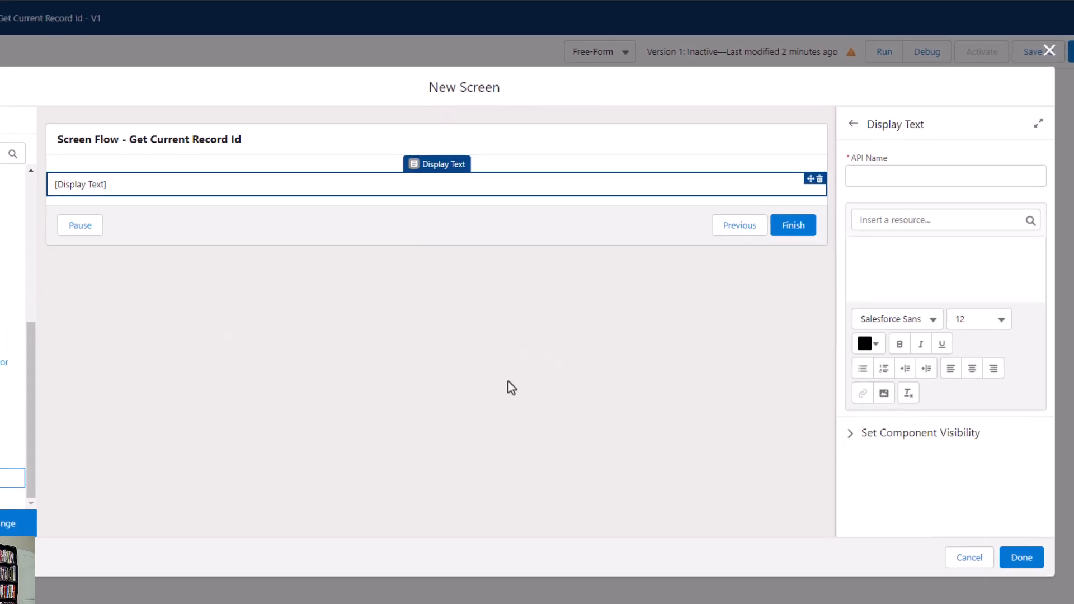
Name the component DisplayTextOne and write 'The recordId is:' with {!recordId} inserted.
text(DisplayTextOne)
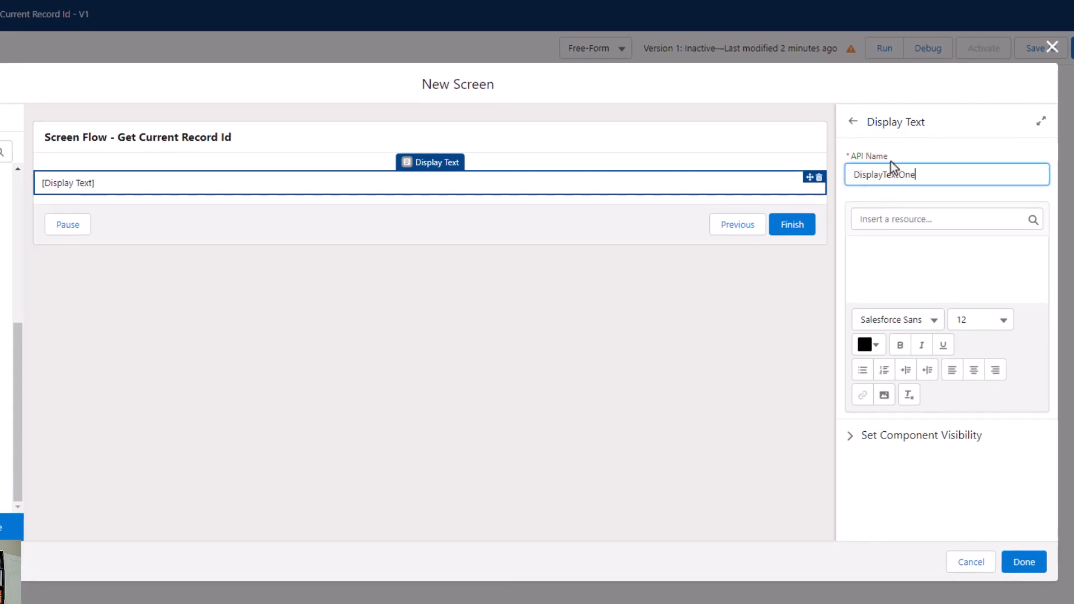
click(947, 272)
text(The recordId is:)
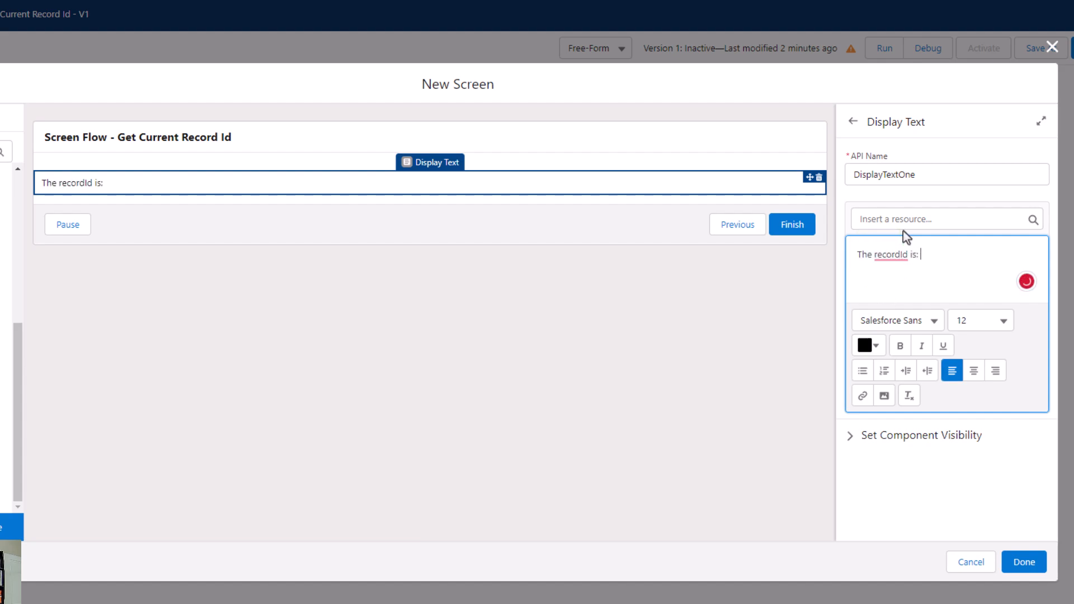
click(947, 219)
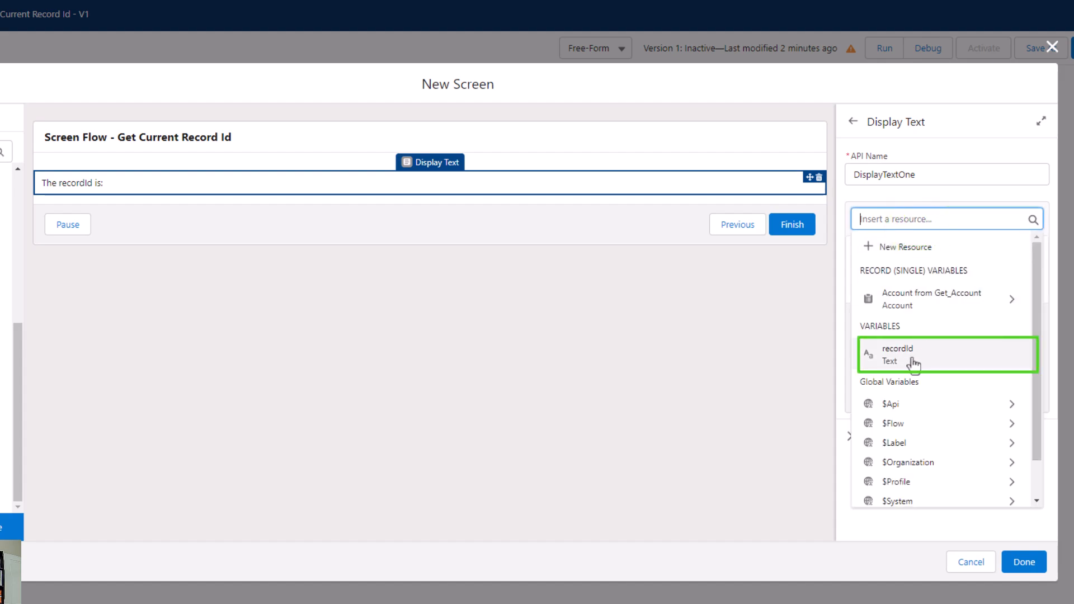
click(915, 355)
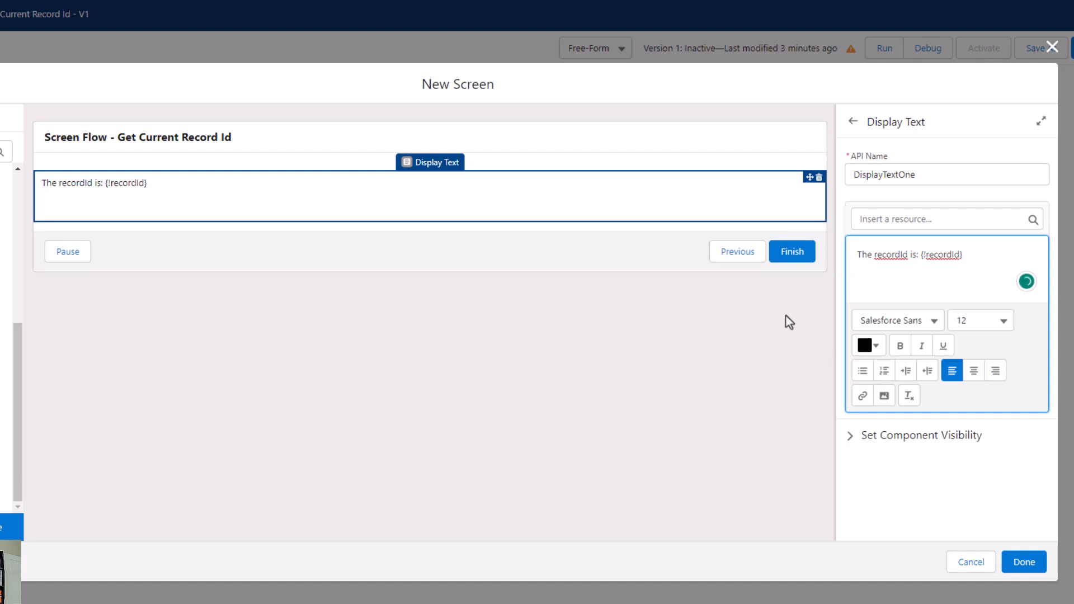
Add 'The account name is:' with {!Get_Account.Name} inserted from the Get Account record.
click(938, 220)
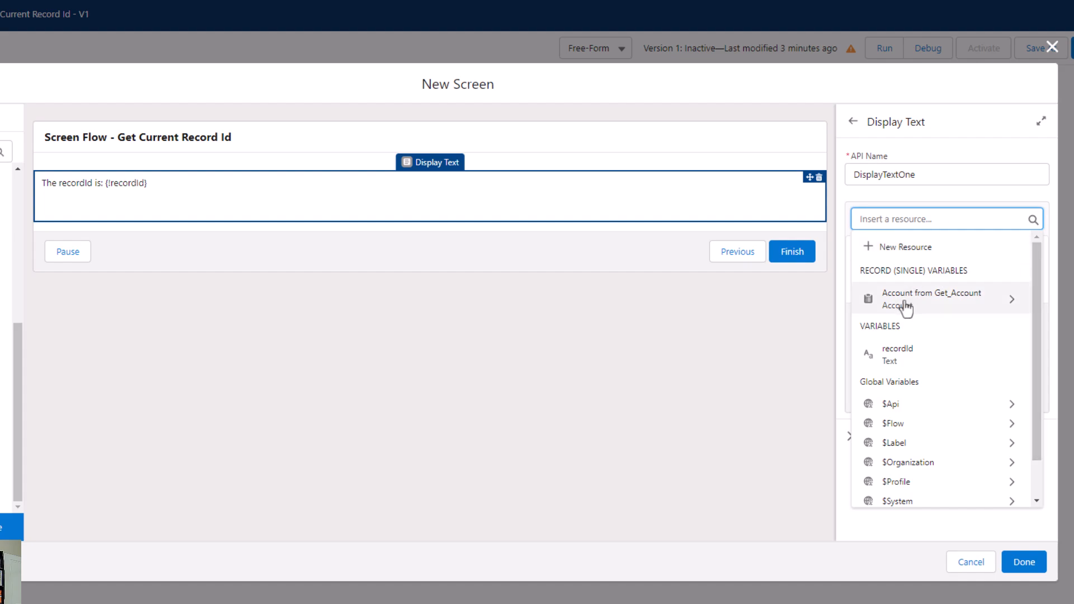
click(931, 299)
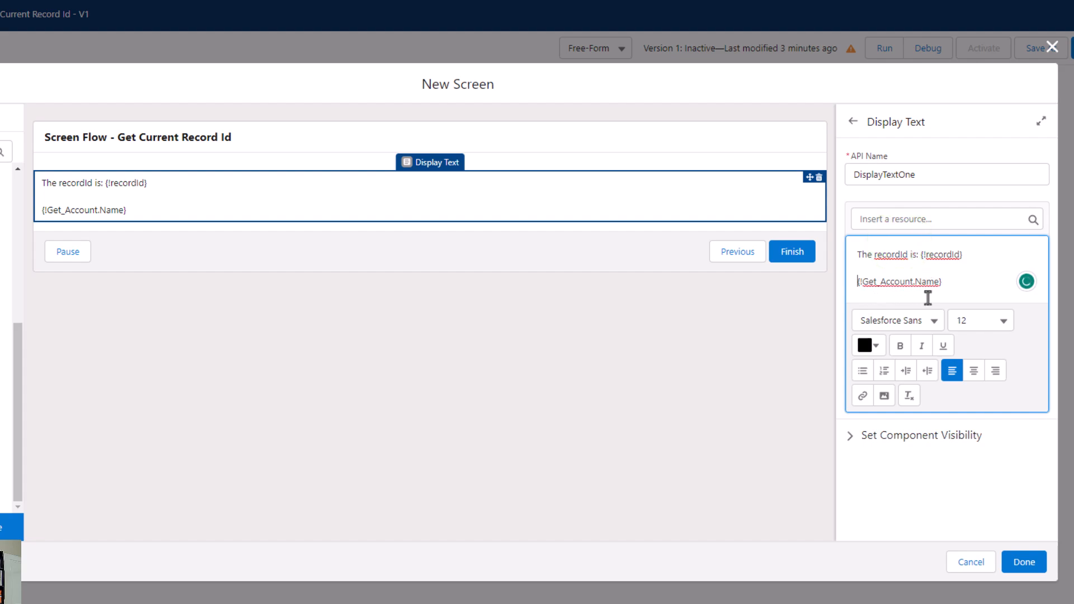
text(The account name is:)
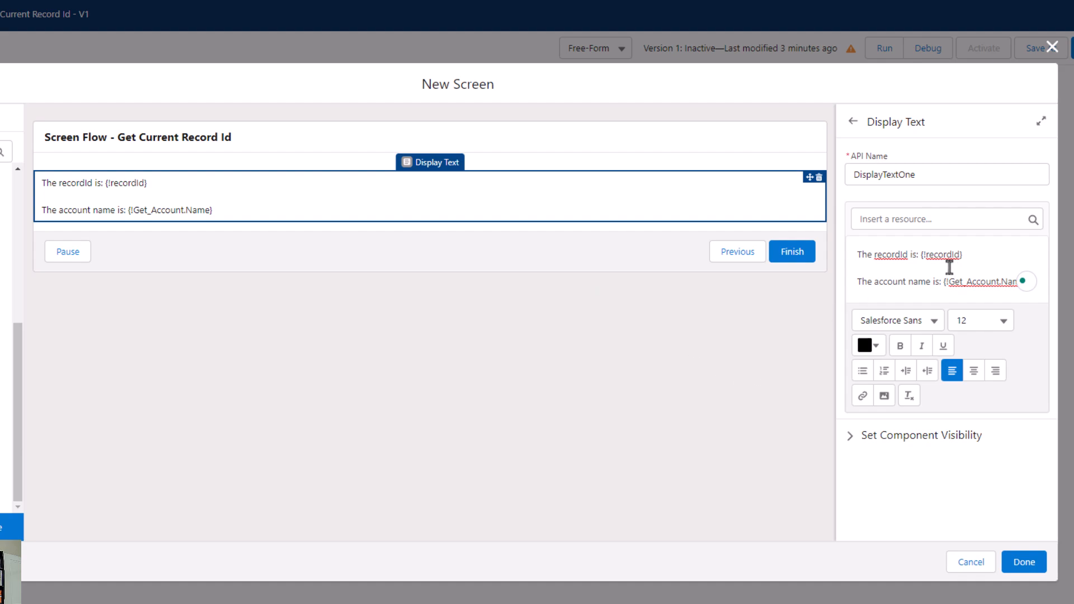
click(968, 282)
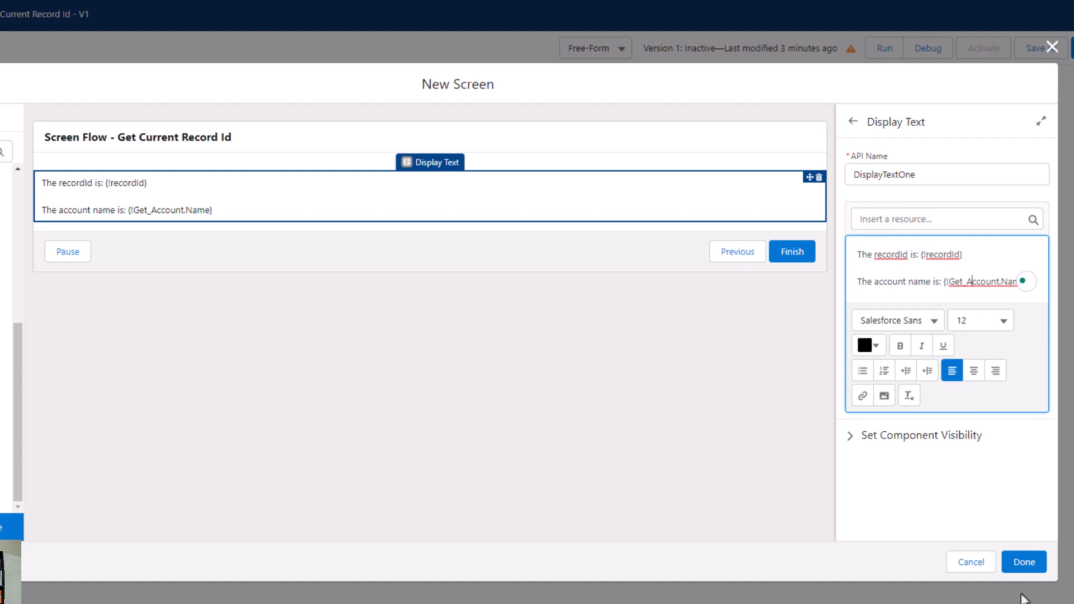
mouse_move(1022, 562)
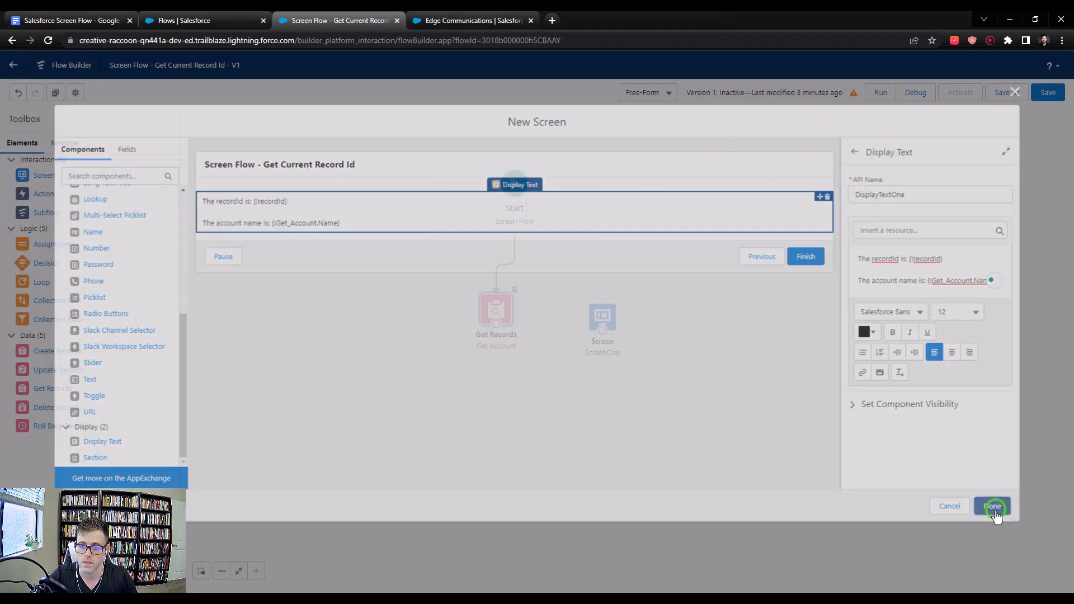
Confirm ScreenOne, save and activate the flow, then return to the Edge Communications record.
click(992, 506)
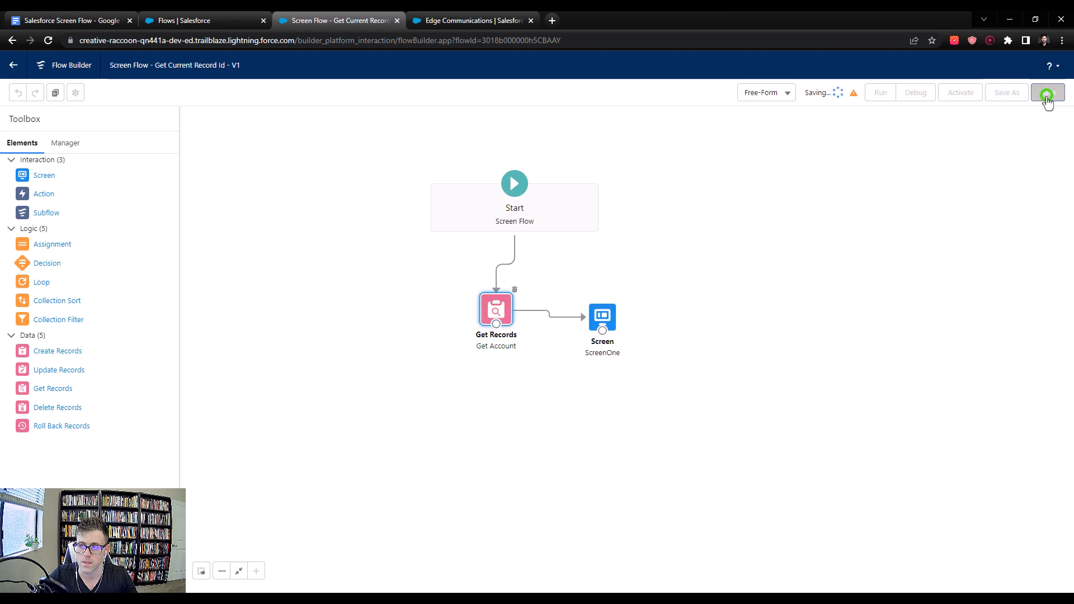
click(1048, 93)
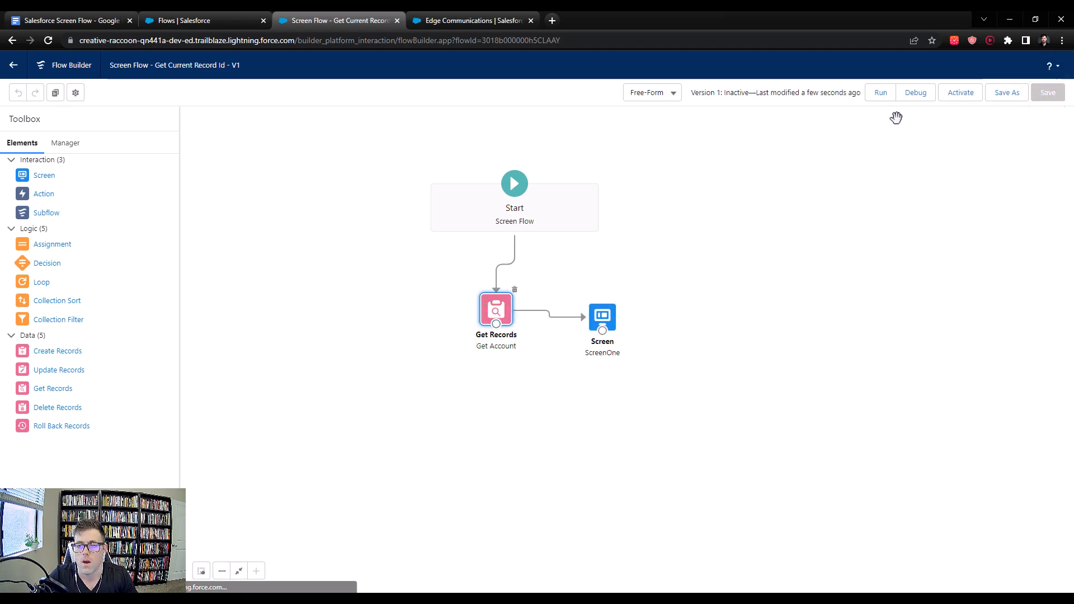
click(960, 92)
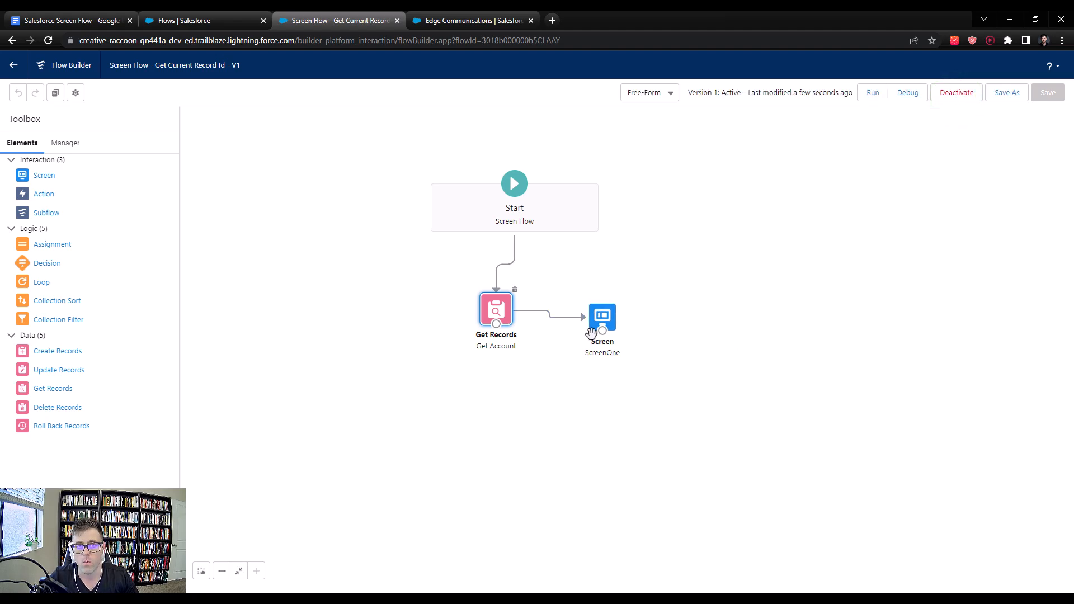
mouse_move(398, 226)
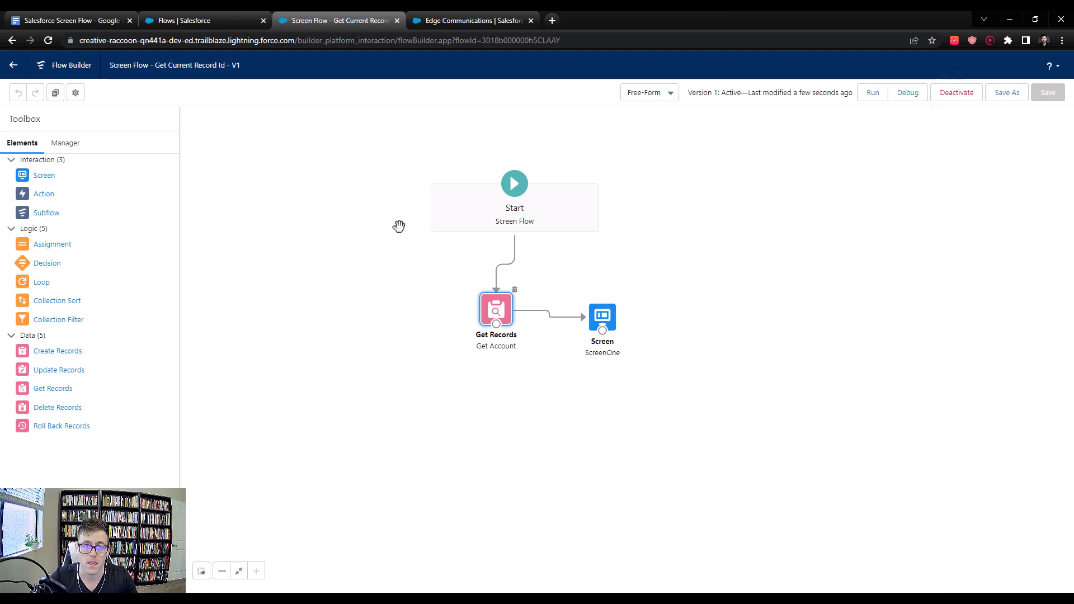
mouse_move(414, 159)
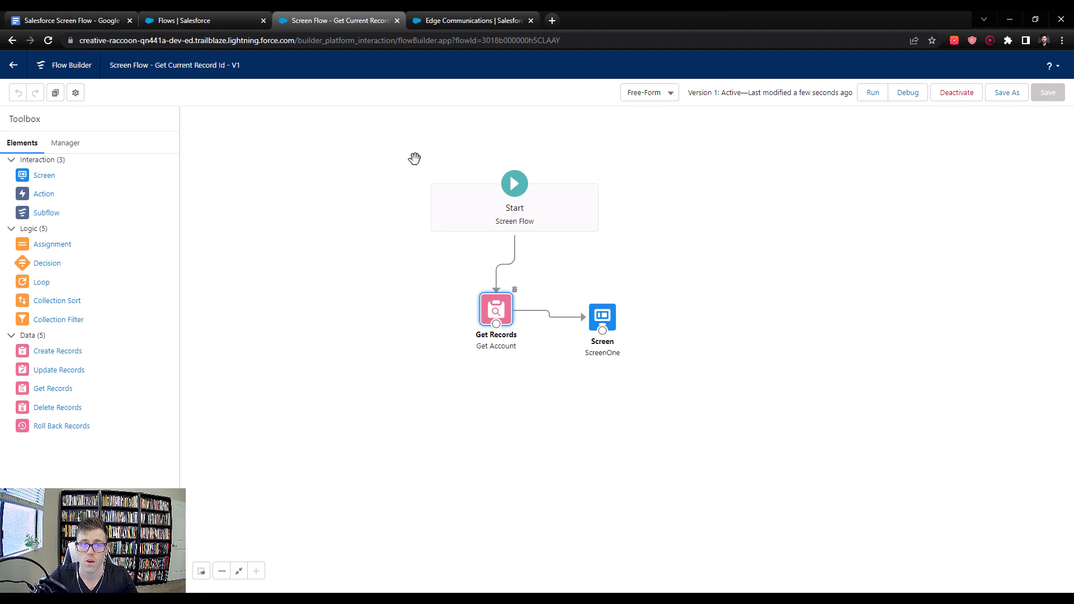
click(470, 20)
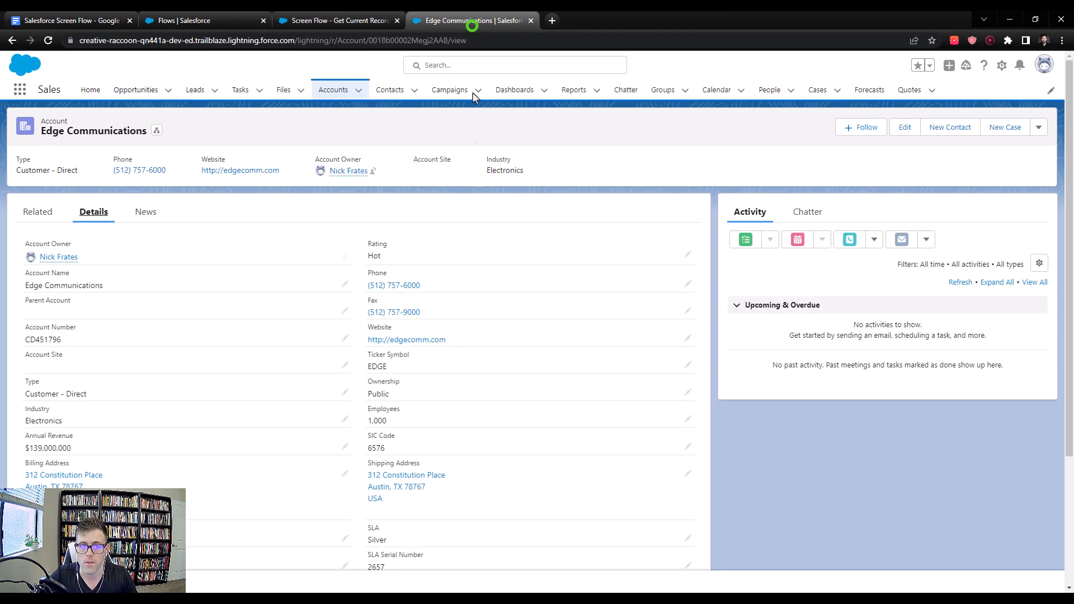
mouse_move(92, 123)
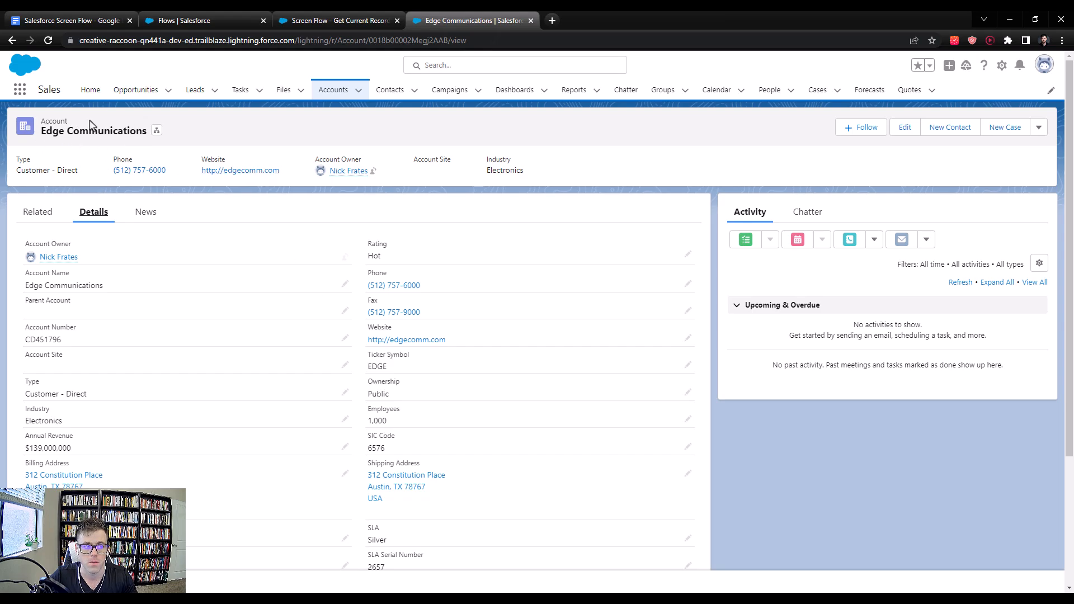
mouse_move(915, 172)
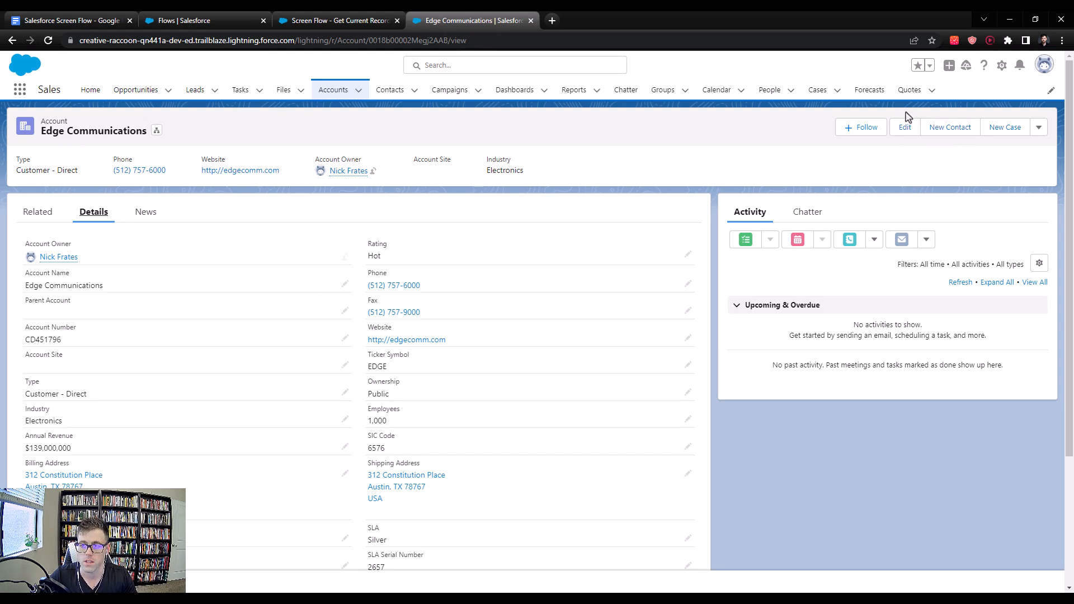
mouse_move(786, 185)
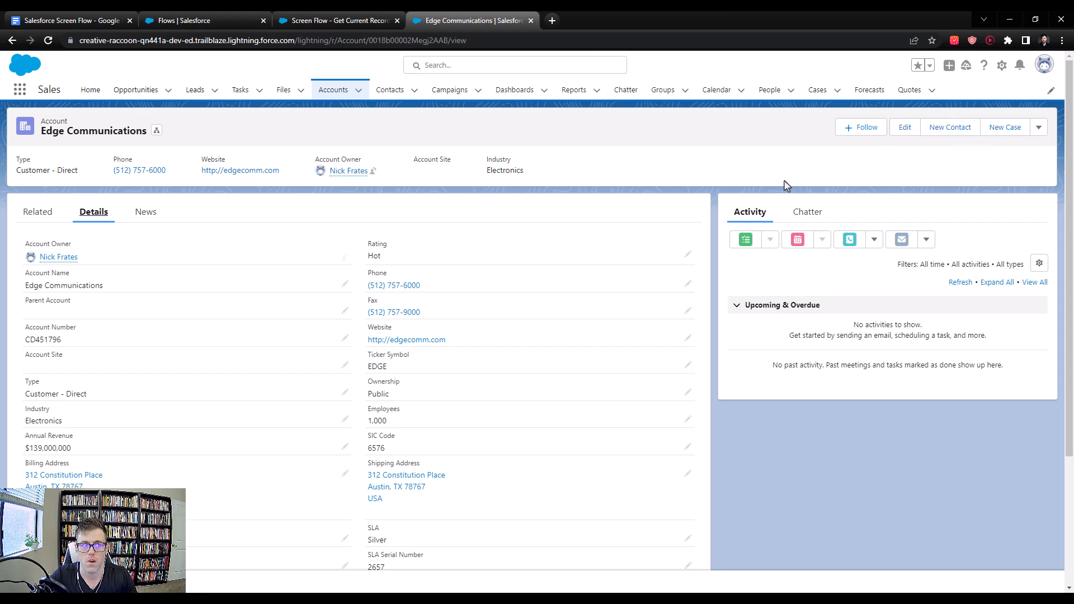
Use the Setup gear's Edit Object to reach Object Manager for Account.
click(1003, 65)
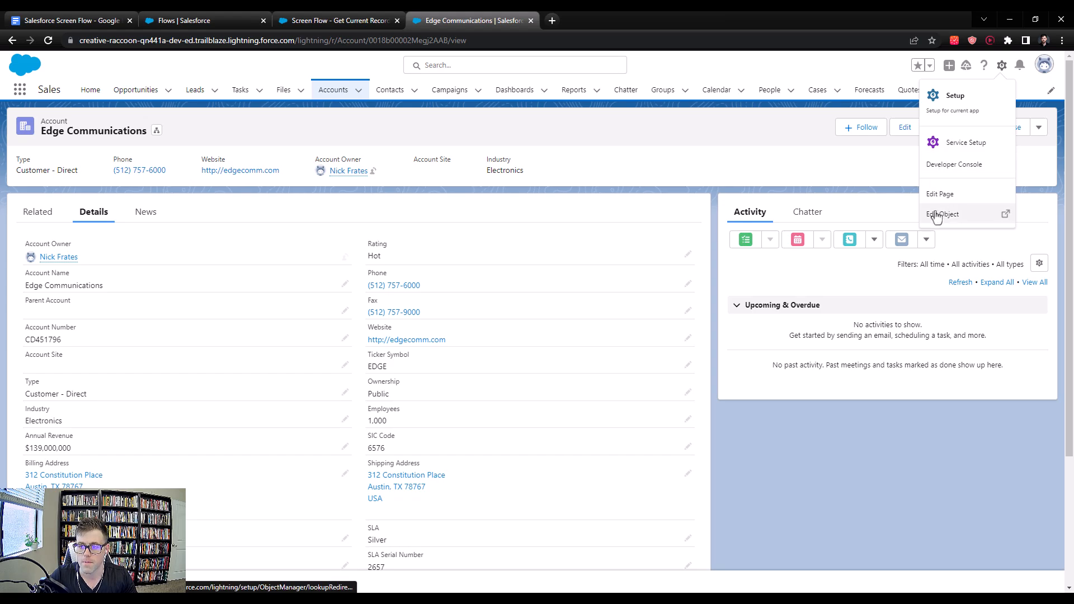
click(944, 214)
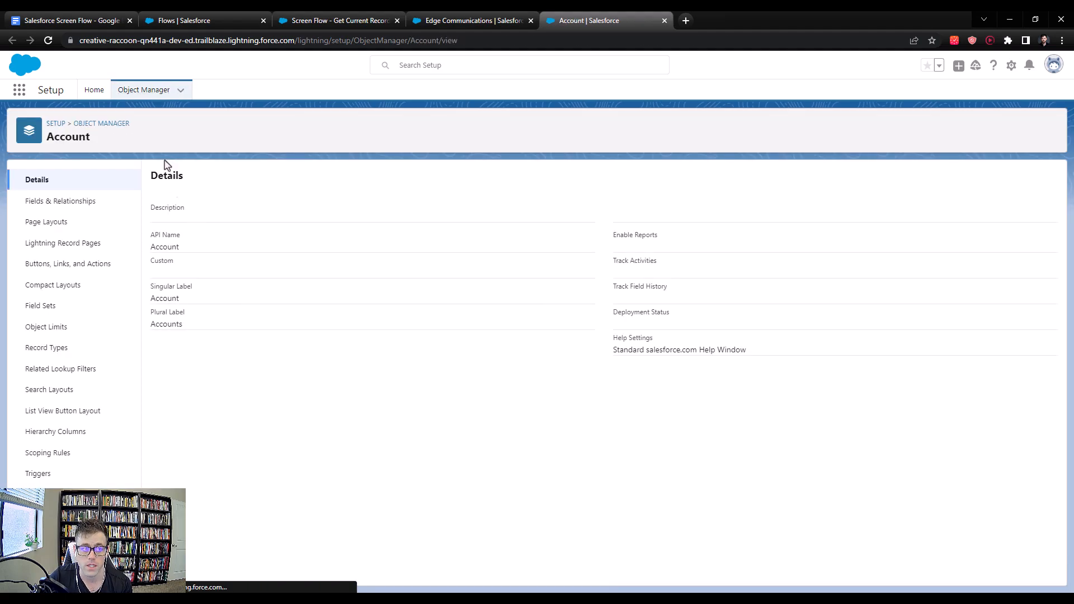
mouse_move(100, 277)
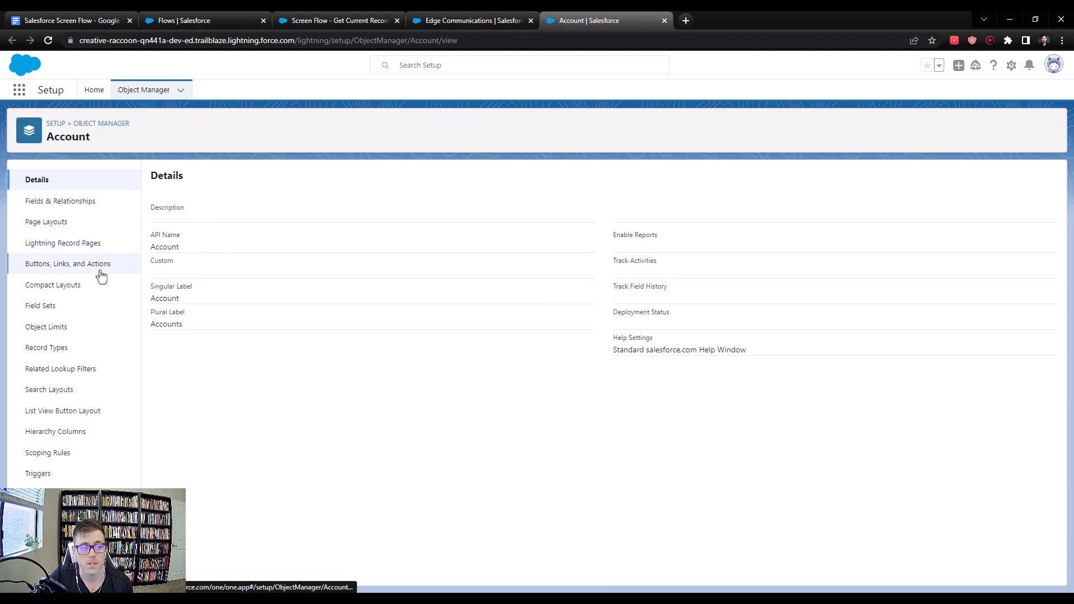
Start a New Action from the Account object's Buttons, Links, and Actions.
click(68, 263)
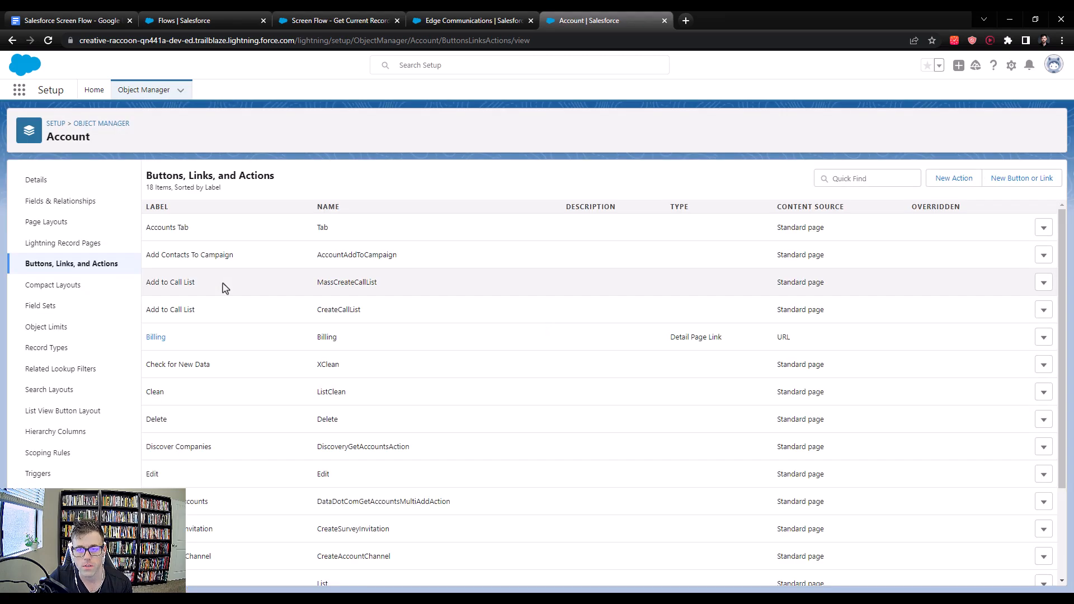
mouse_move(954, 179)
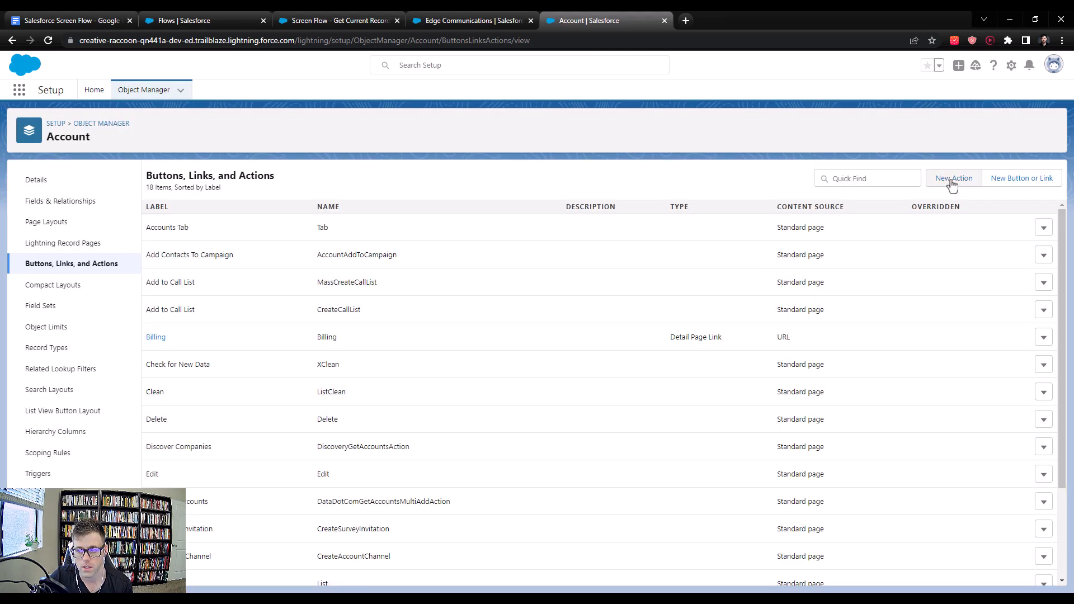
click(954, 178)
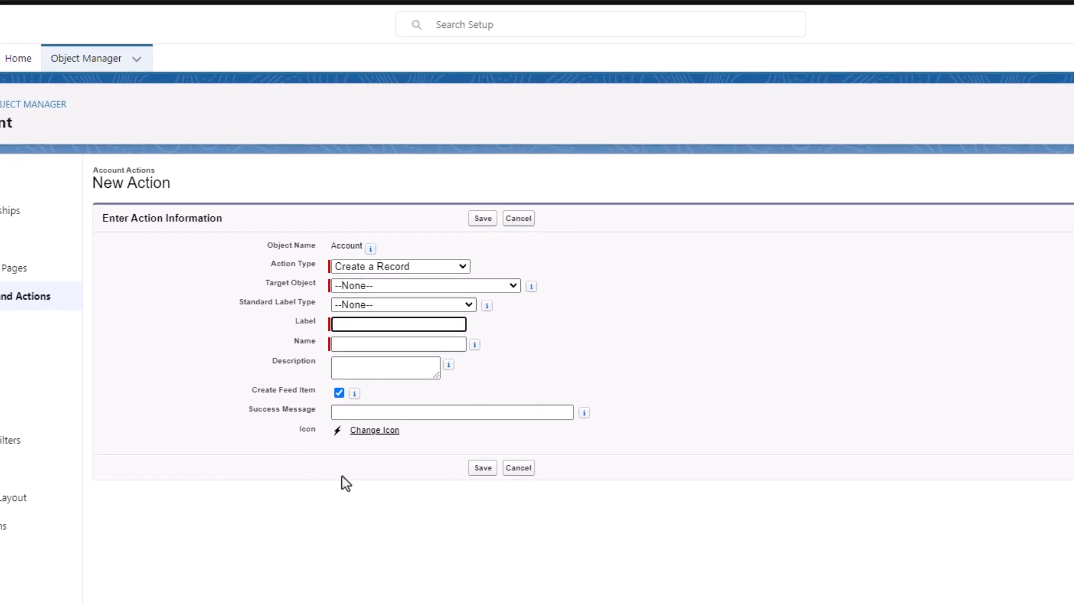
mouse_move(359, 390)
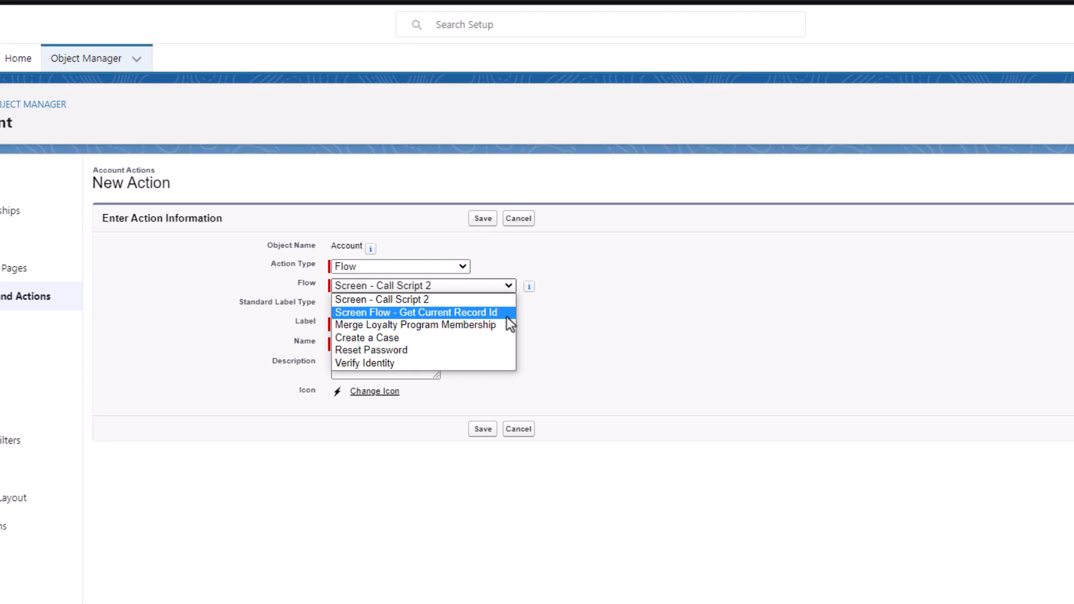
mouse_move(354, 336)
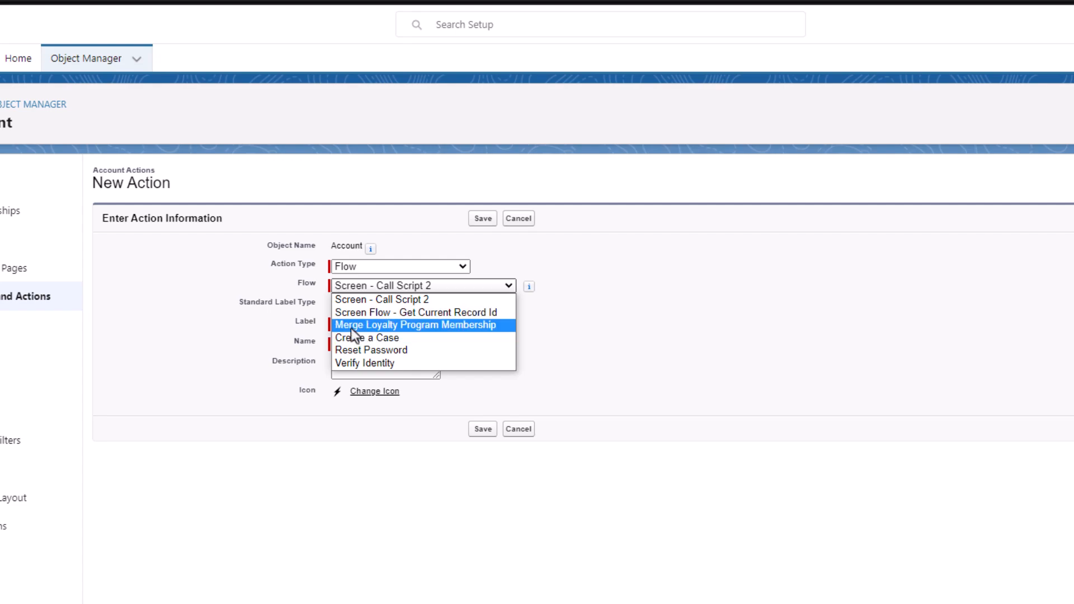
Pick the Screen Flow - Get Current Record Id flow, label the action 'Account Screen', autofill Account_Screen and save.
click(418, 312)
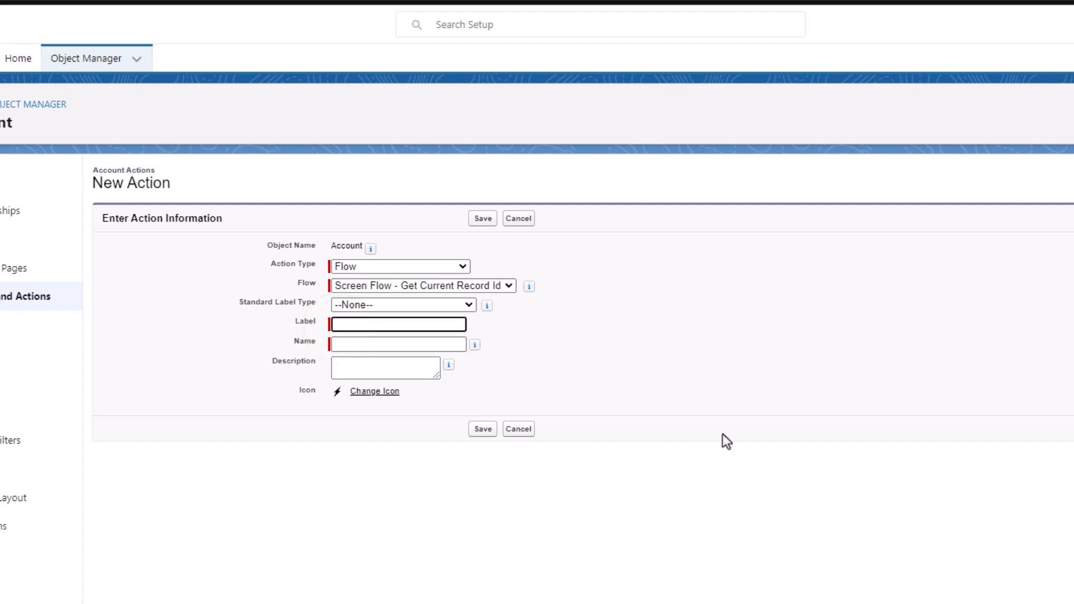
text(Account Screen)
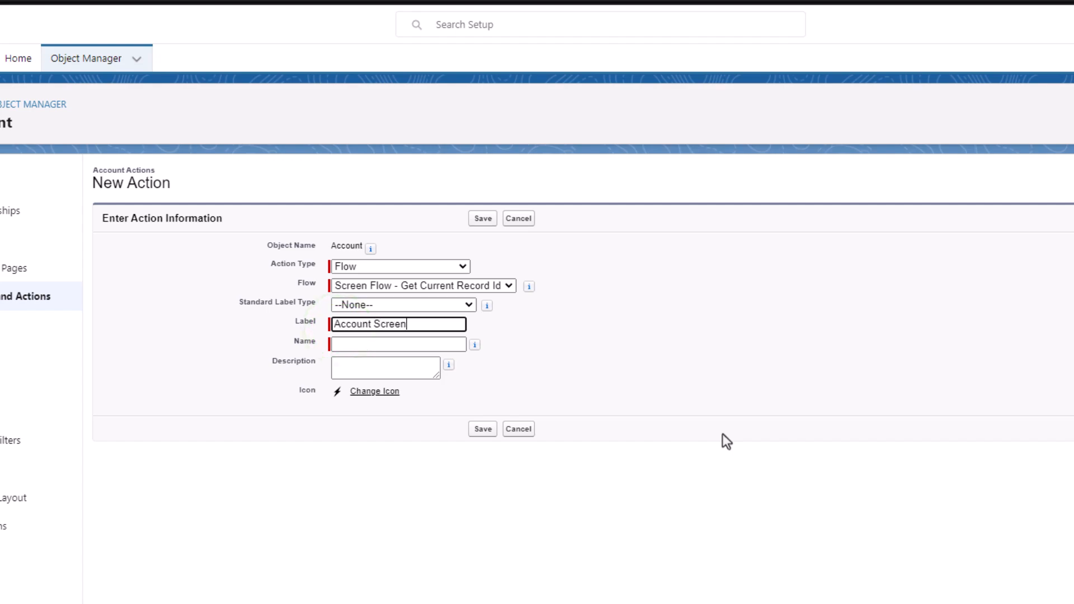
click(397, 345)
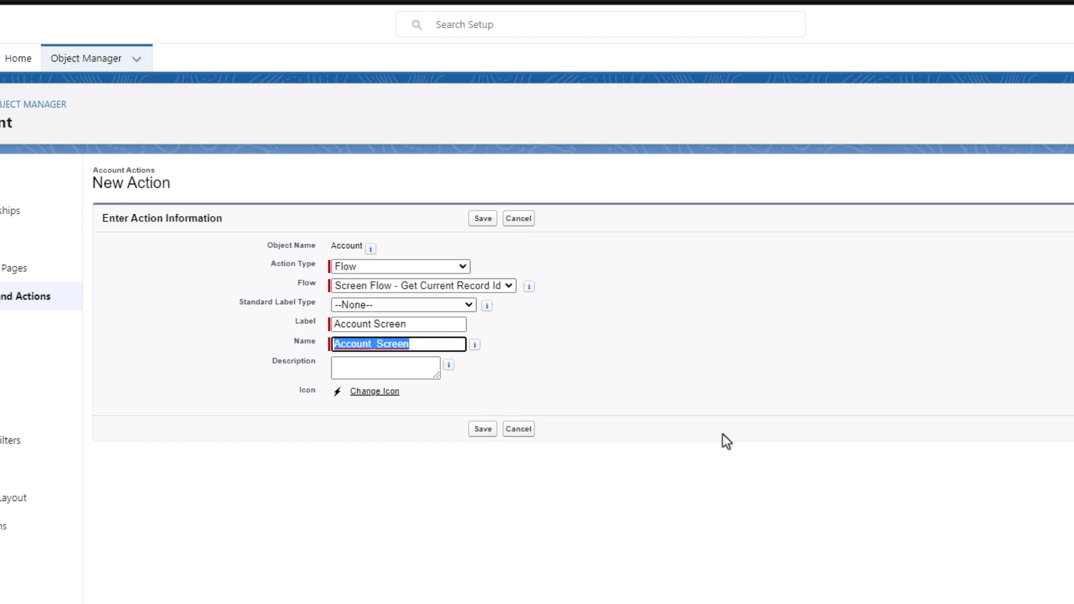
click(520, 379)
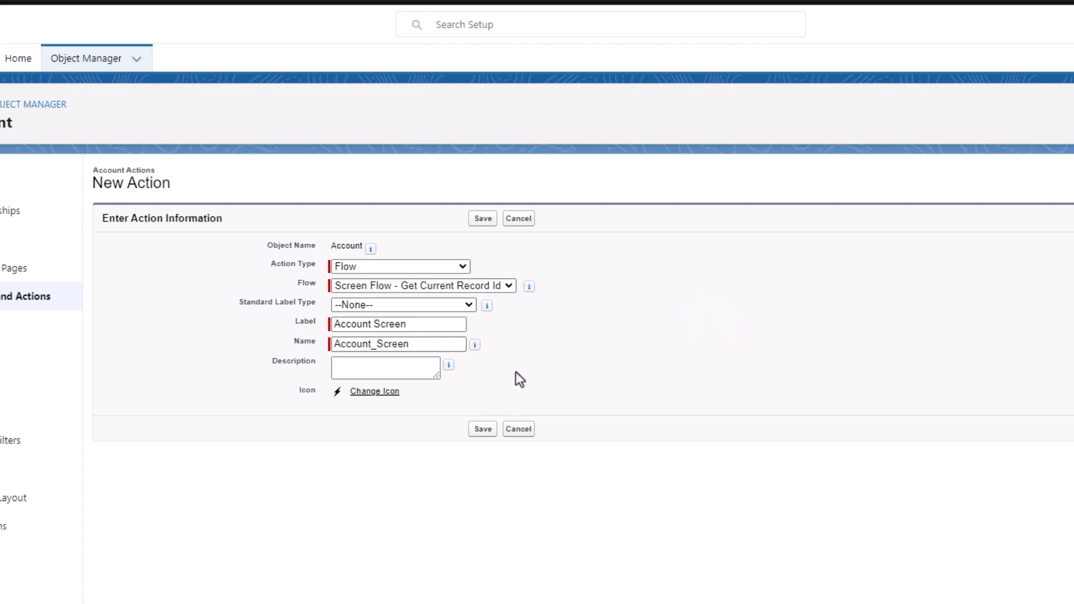
mouse_move(529, 375)
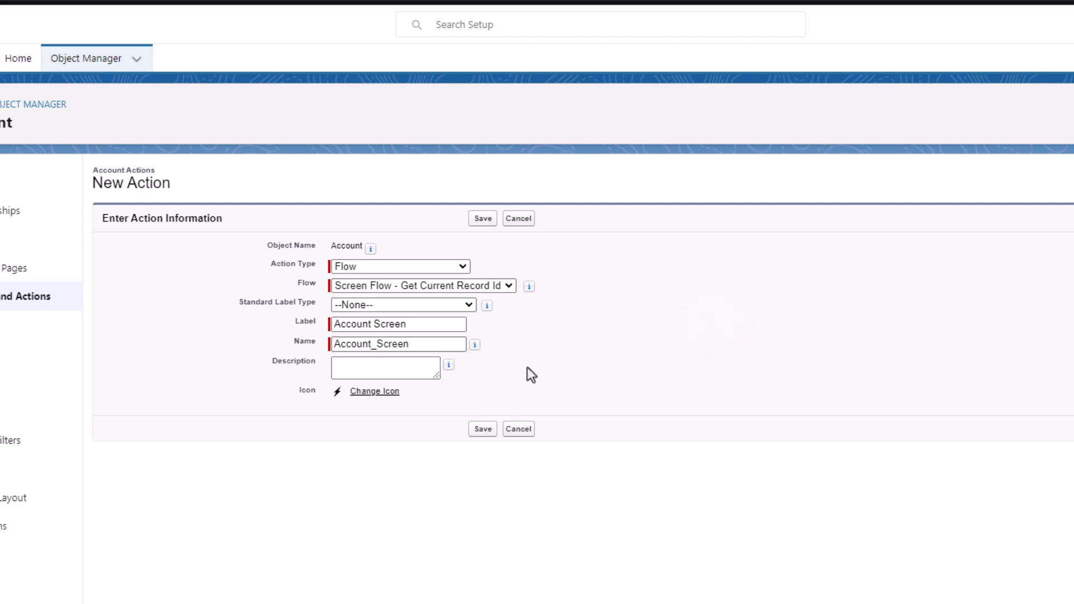
click(482, 430)
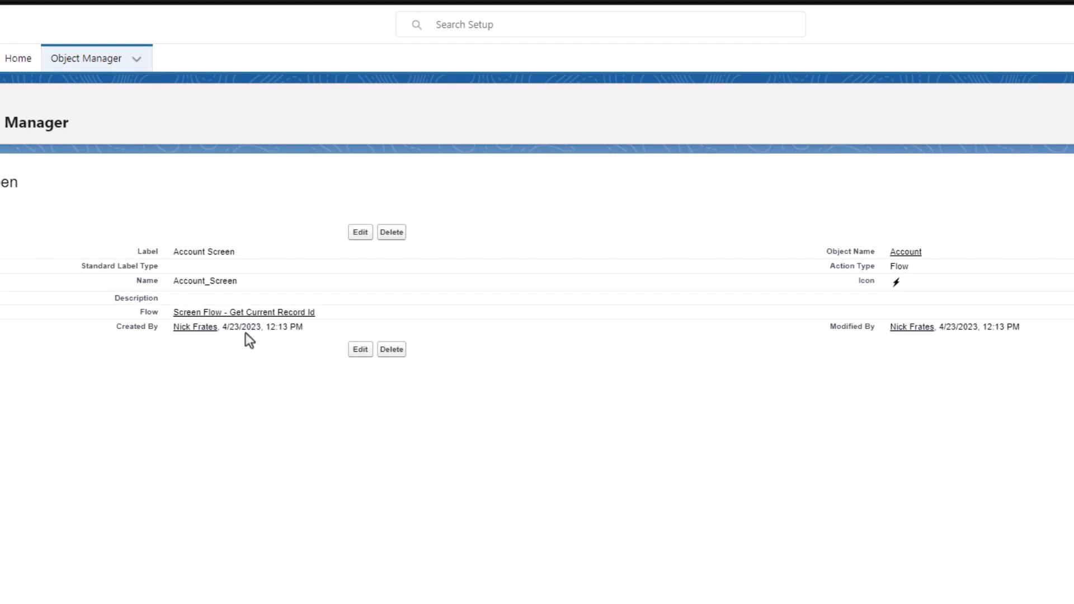
mouse_move(913, 265)
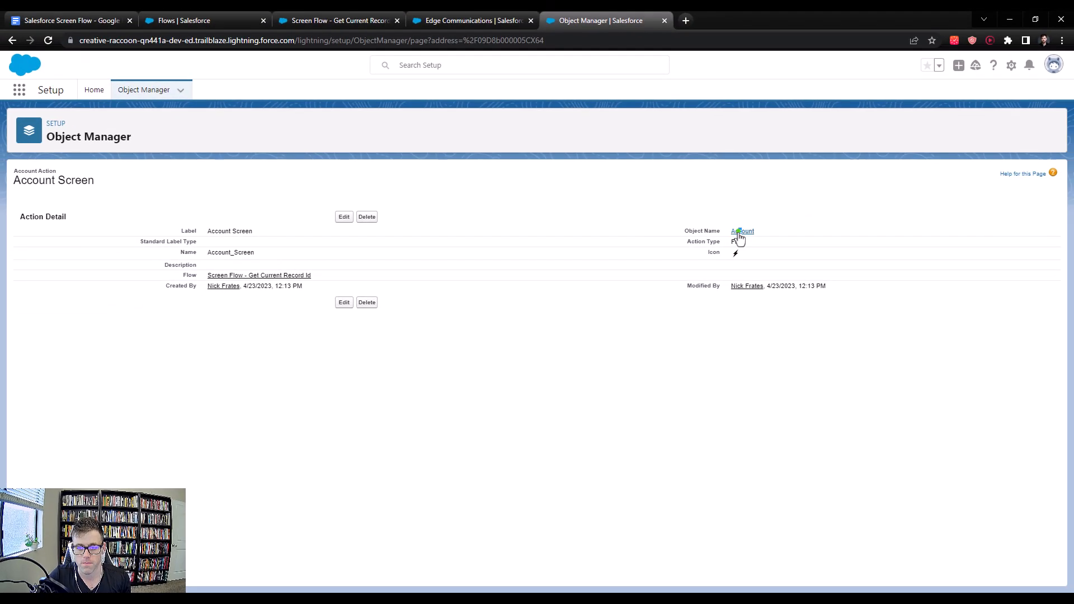
From the Account object's Page Layout Assignment, open the Account Layout in the layout editor.
click(742, 231)
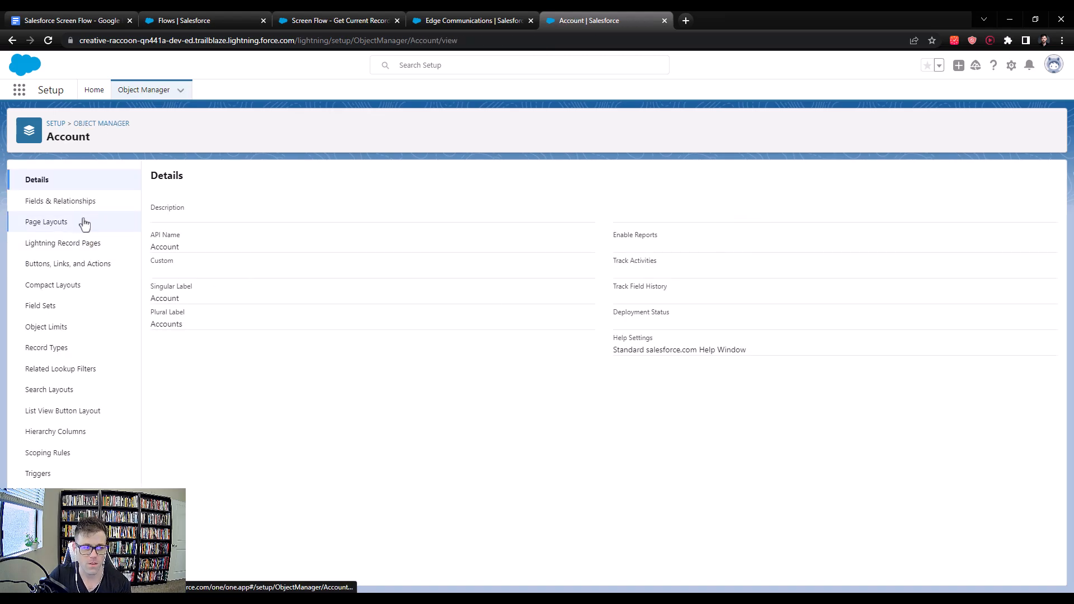
click(46, 221)
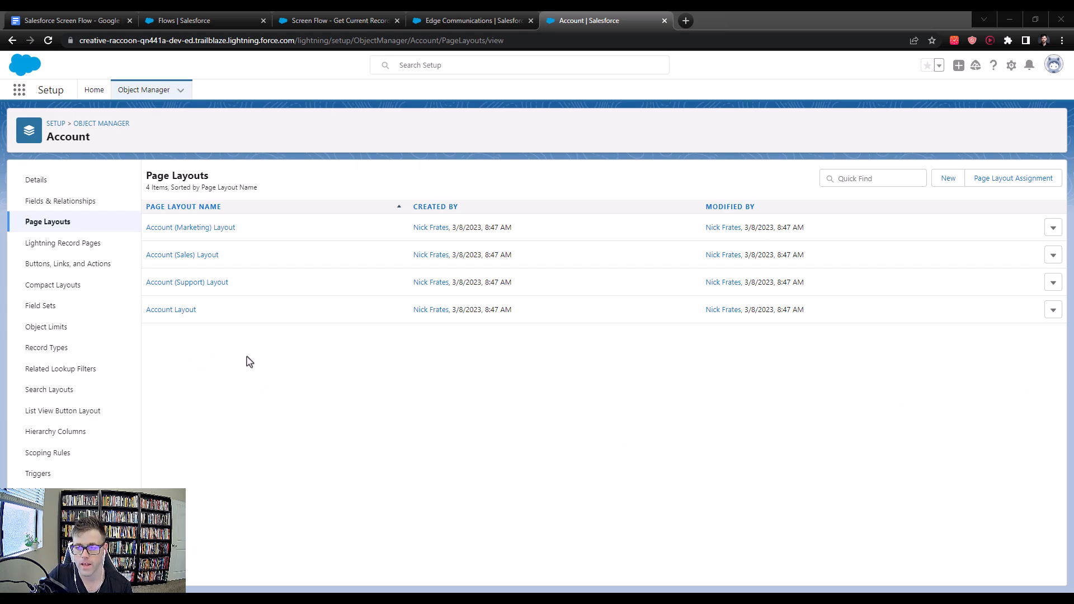
click(1014, 178)
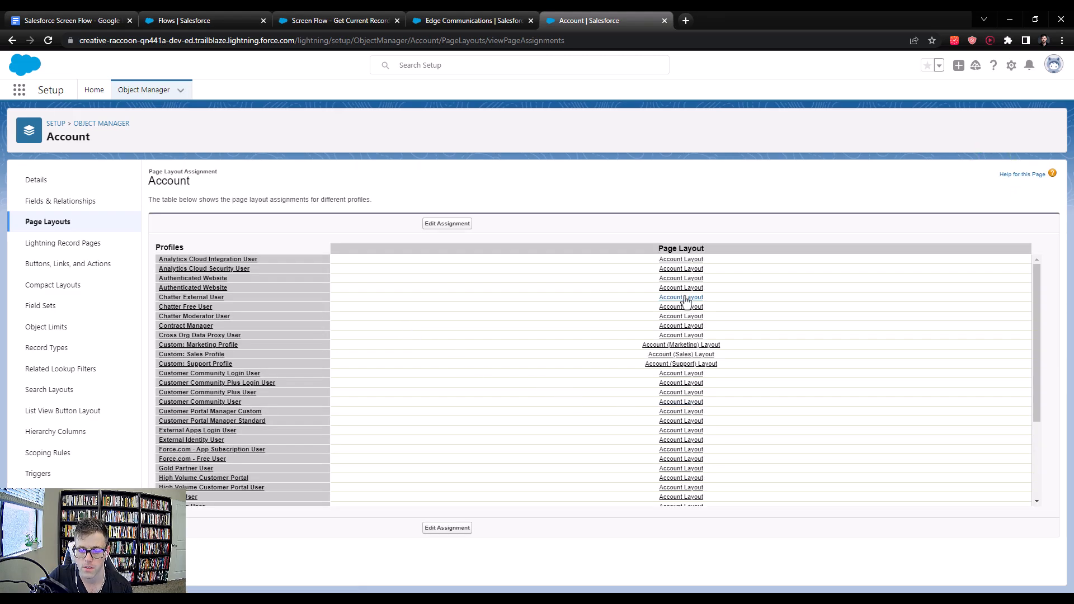
scroll(down, 3)
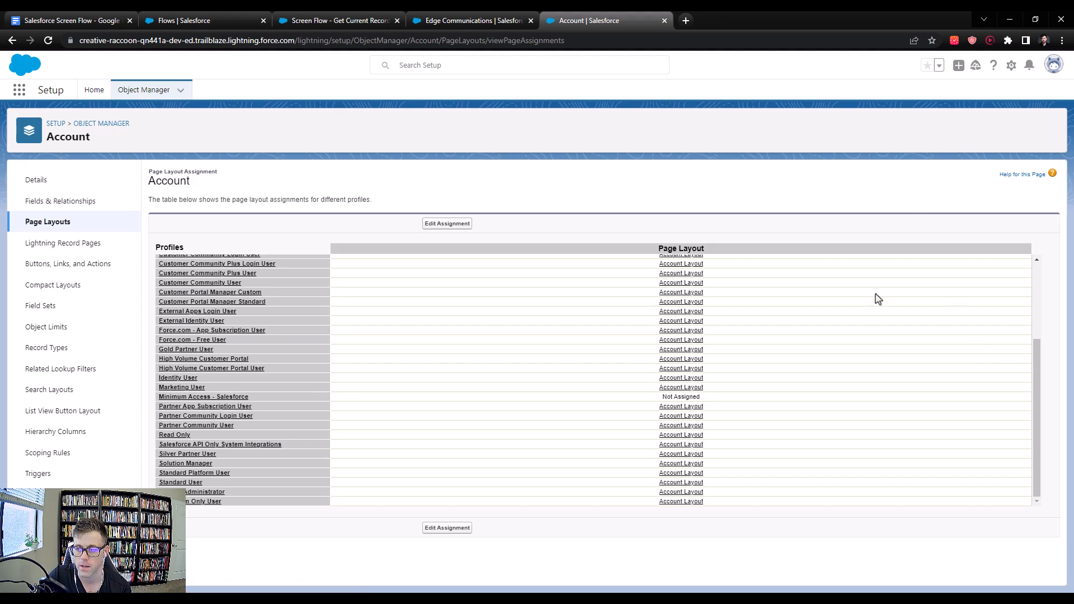
mouse_move(680, 455)
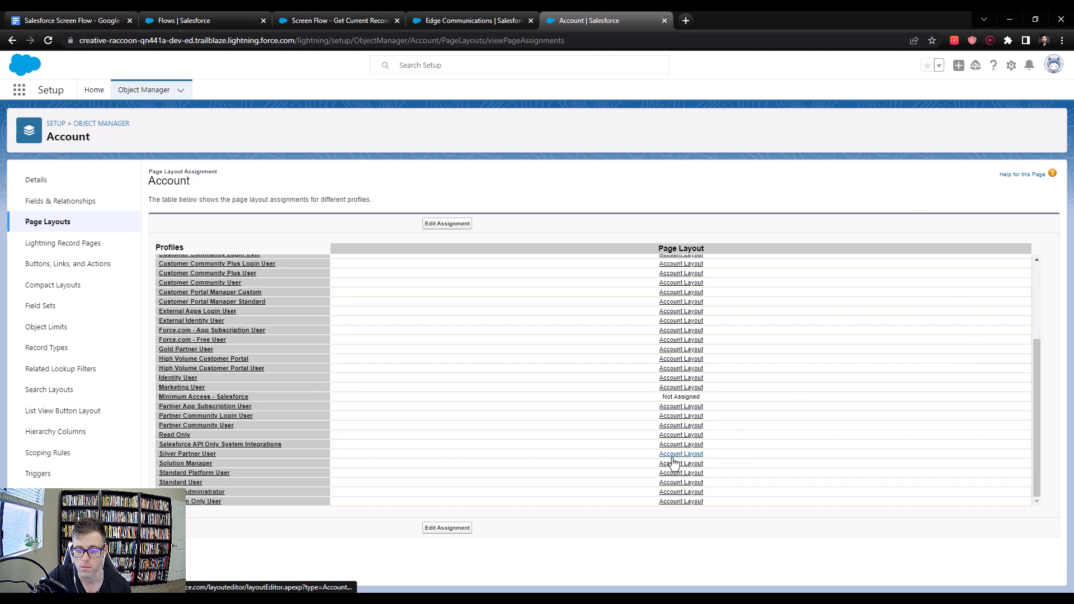
click(680, 454)
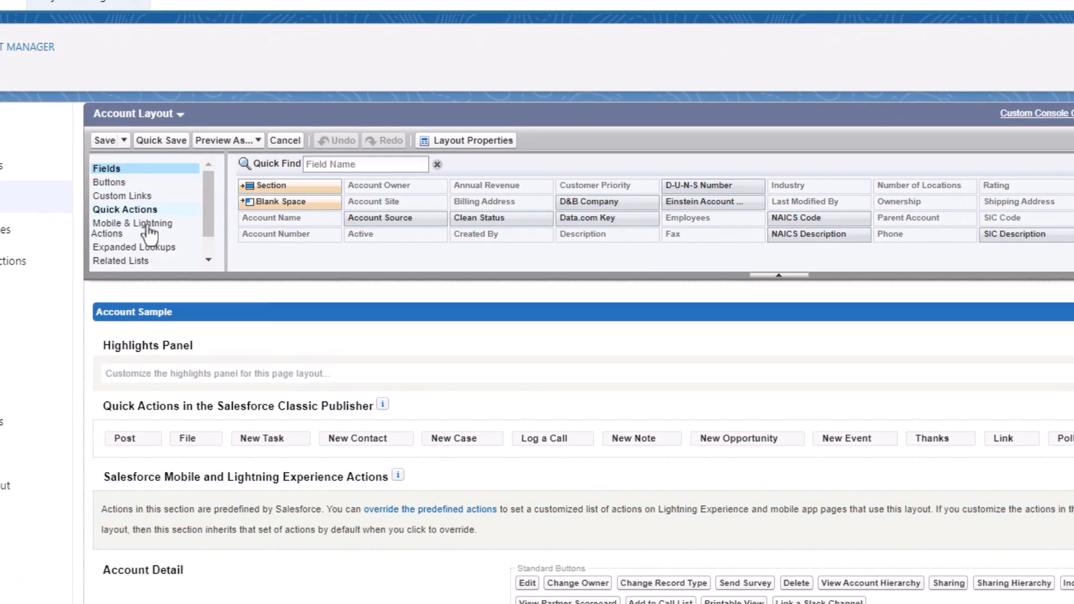
Override the predefined Mobile & Lightning actions and place Account Screen in the Lightning Experience Actions section.
click(138, 228)
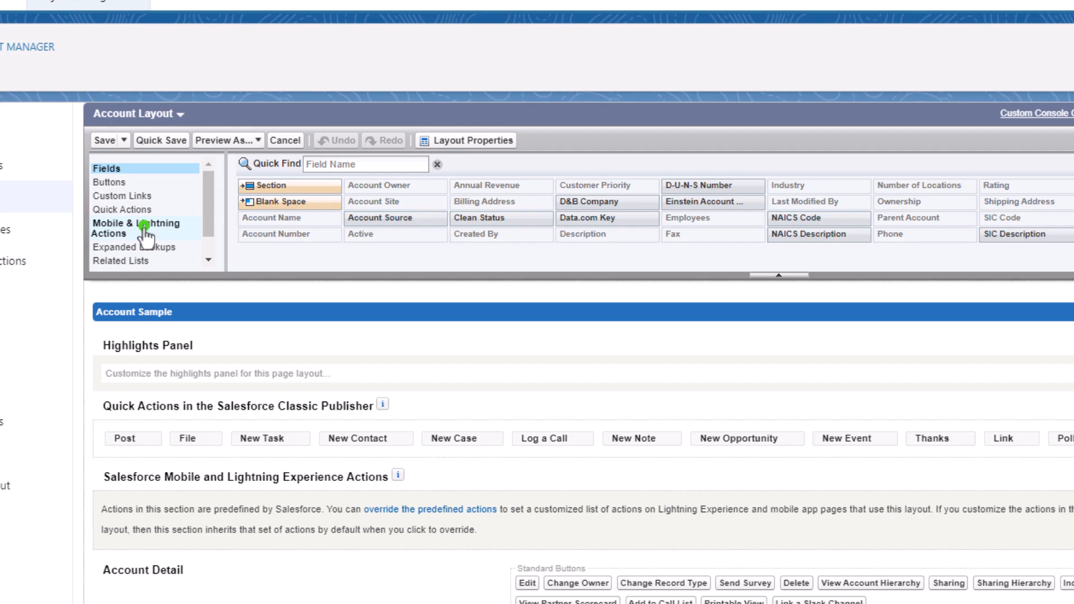
click(135, 228)
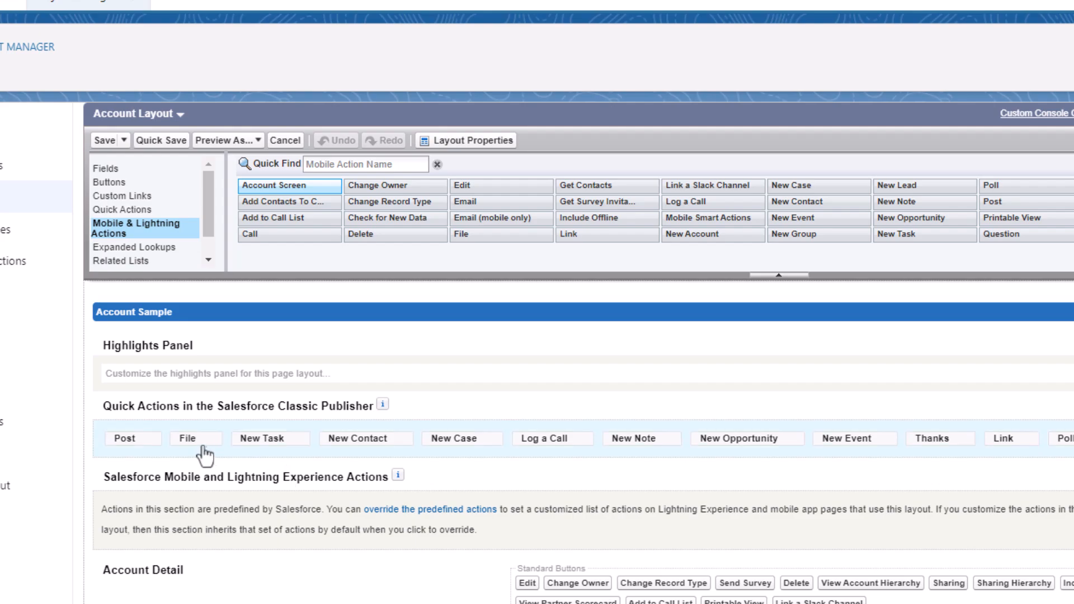
mouse_move(389, 421)
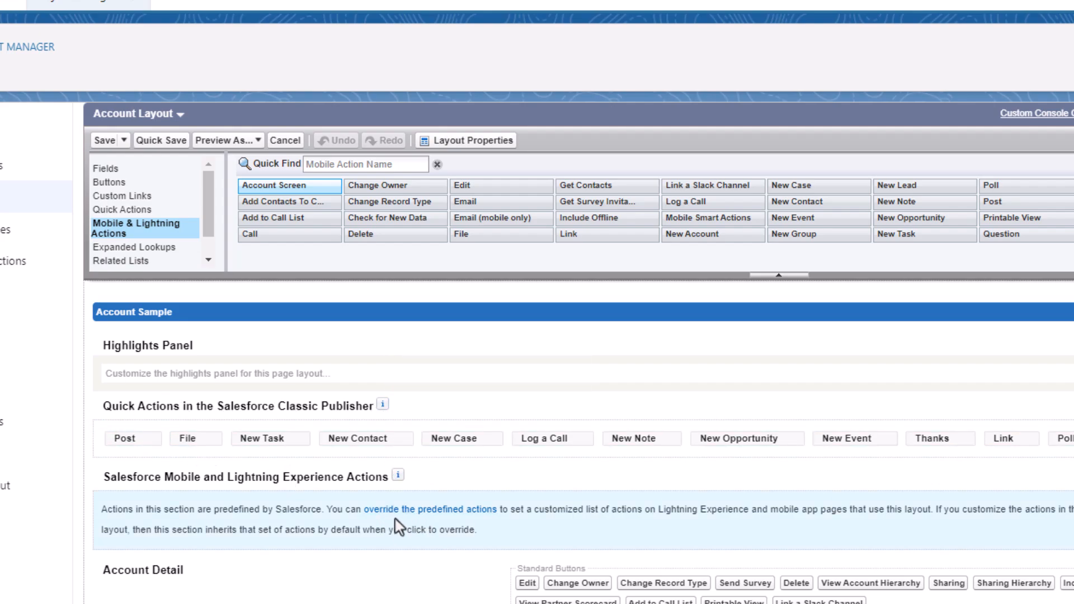
mouse_move(188, 495)
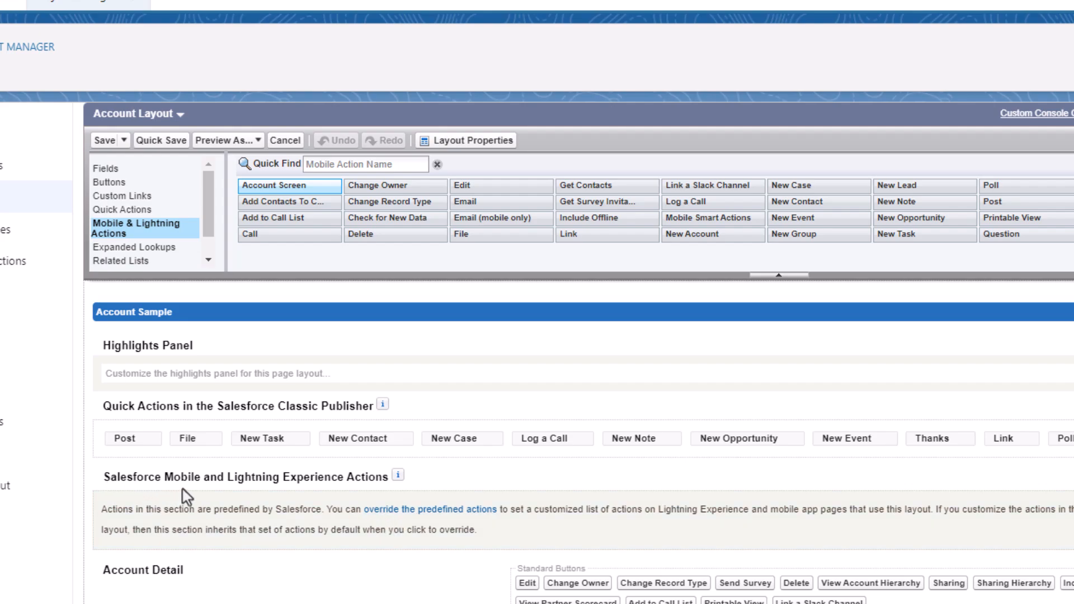
mouse_move(341, 484)
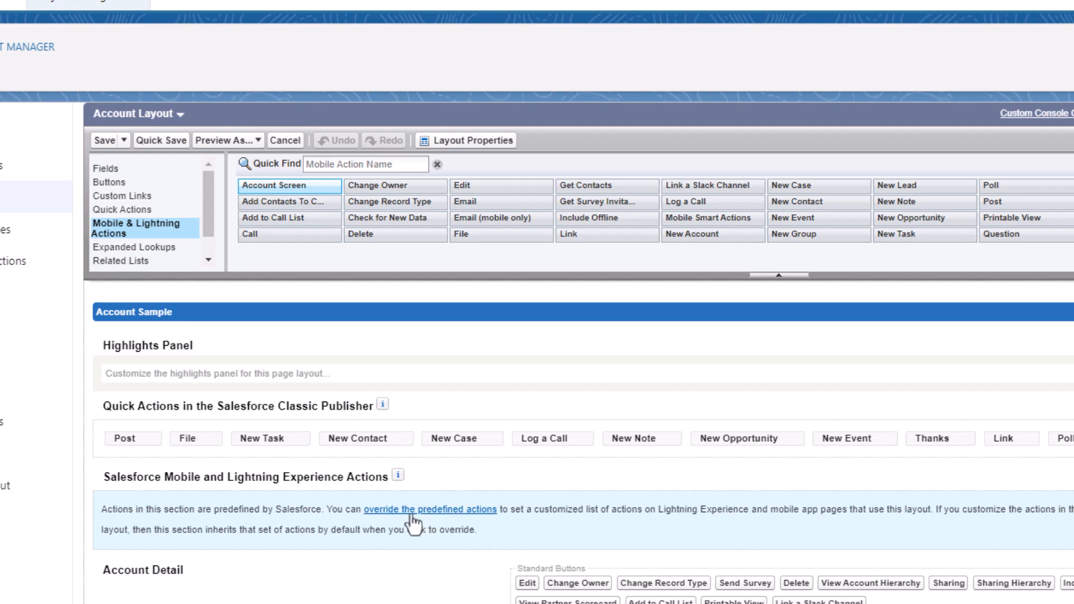
click(429, 510)
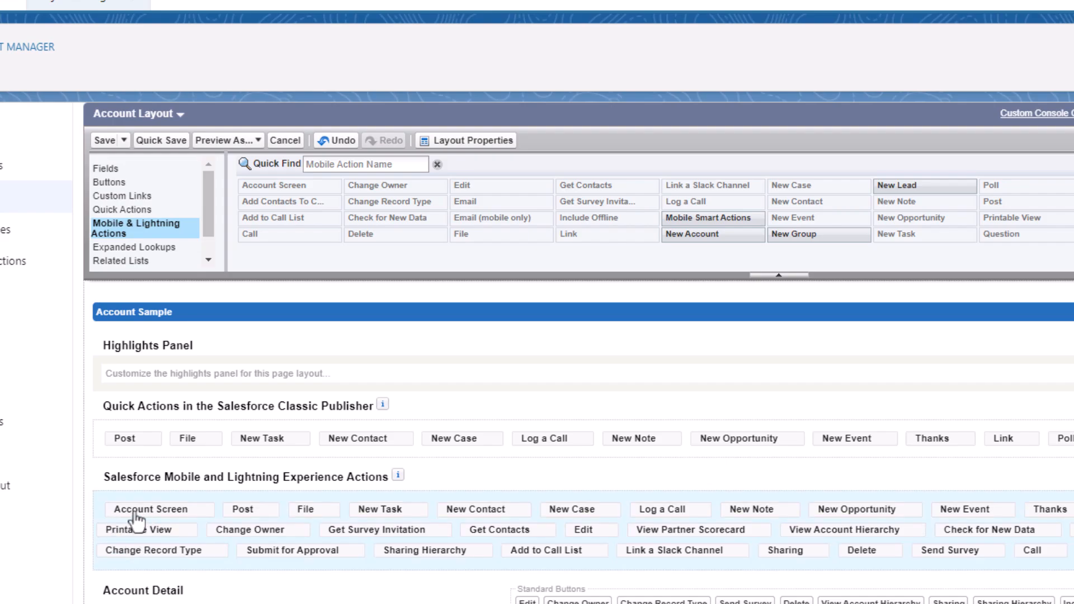
click(107, 141)
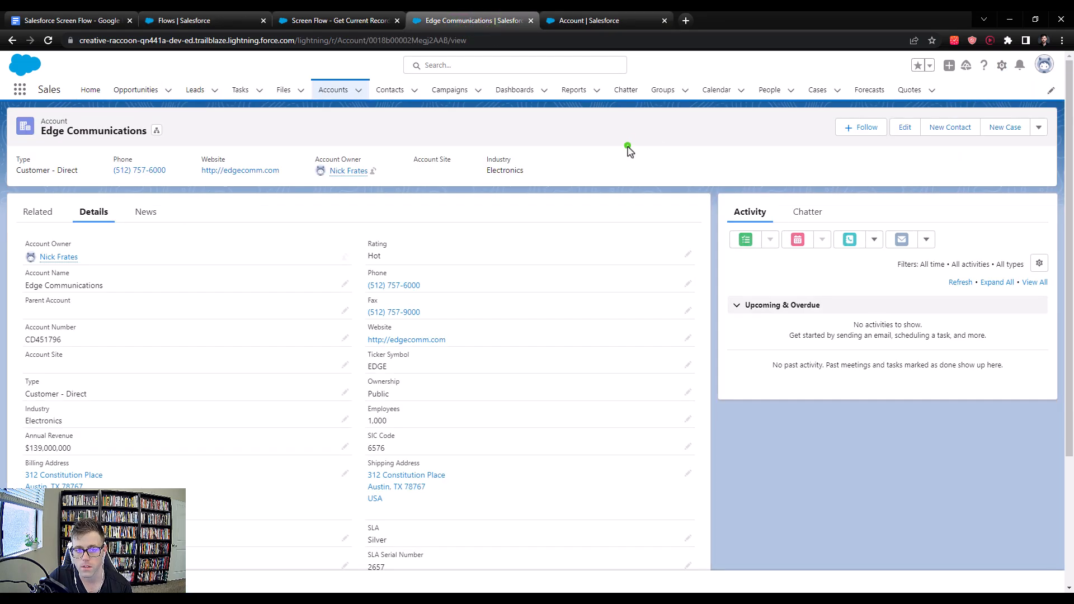
mouse_move(48, 41)
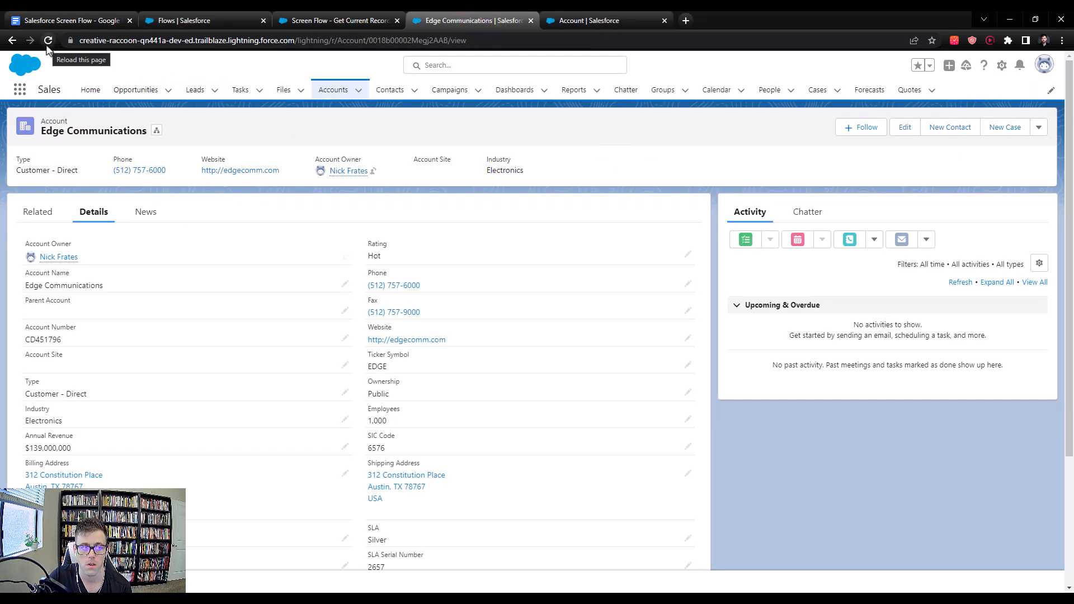
Reload the Edge Communications record so the Account Screen action appears.
click(49, 40)
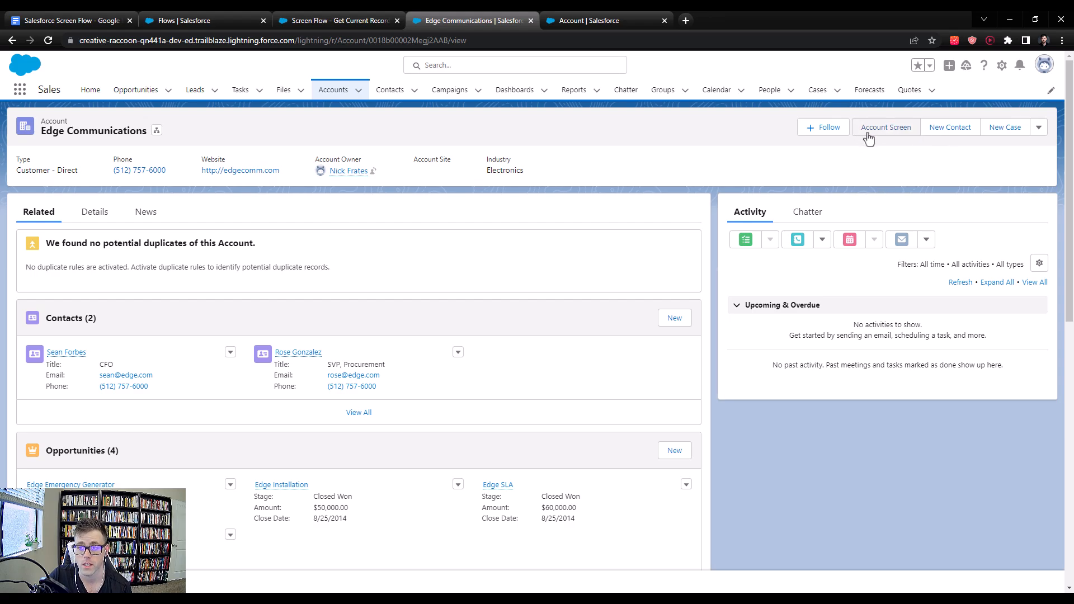
mouse_move(868, 135)
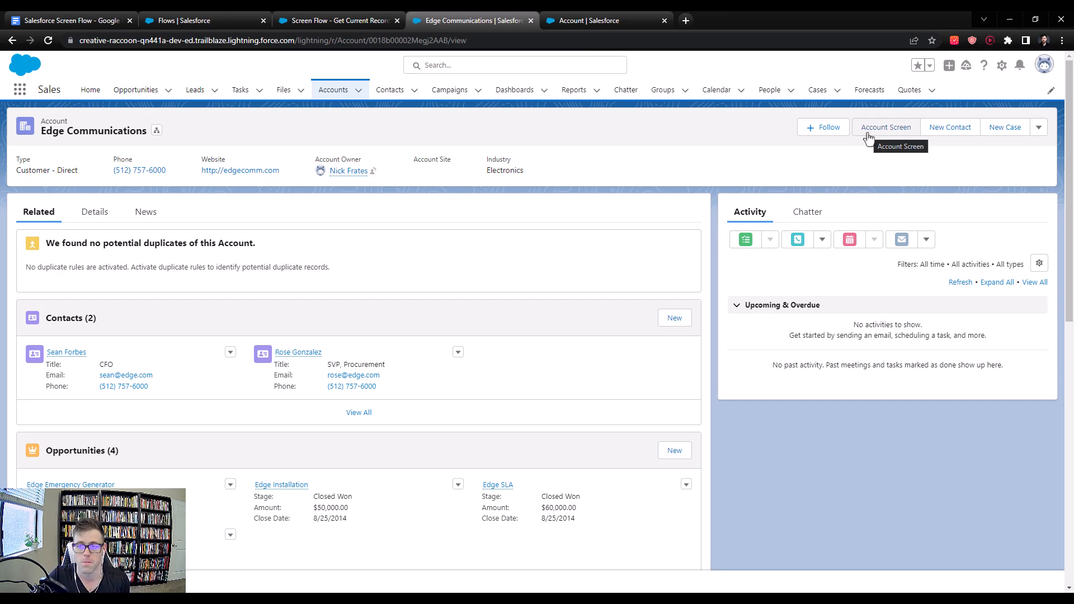
click(886, 126)
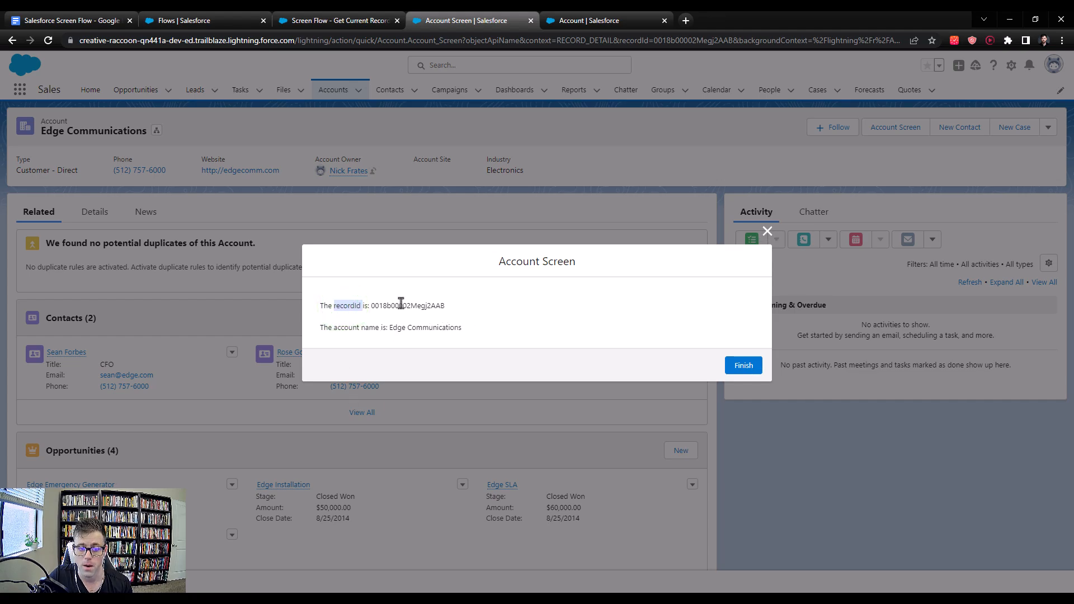
double_click(402, 306)
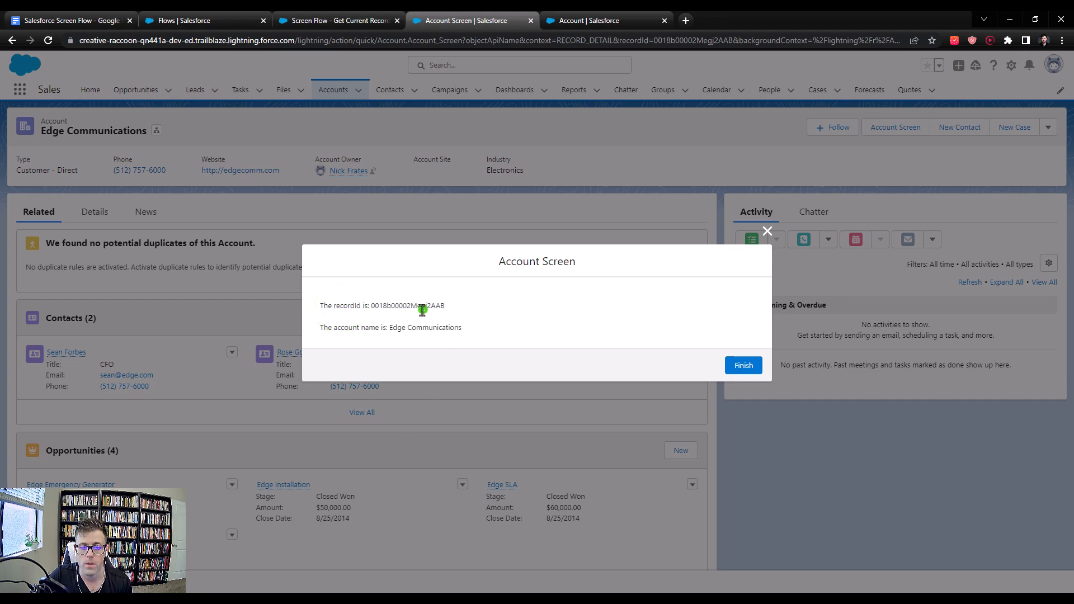
double_click(407, 305)
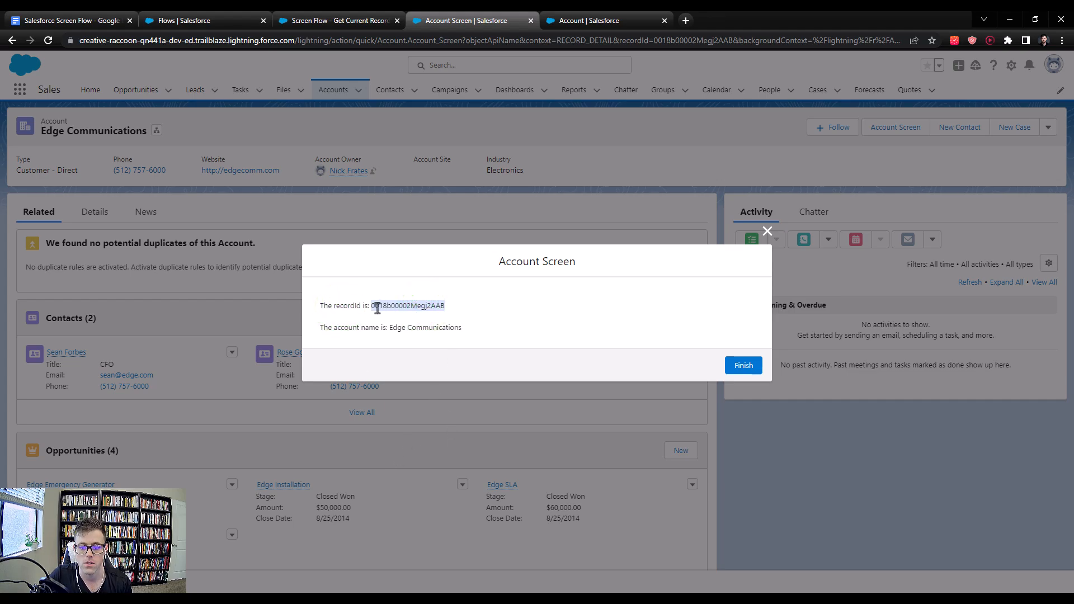
click(743, 365)
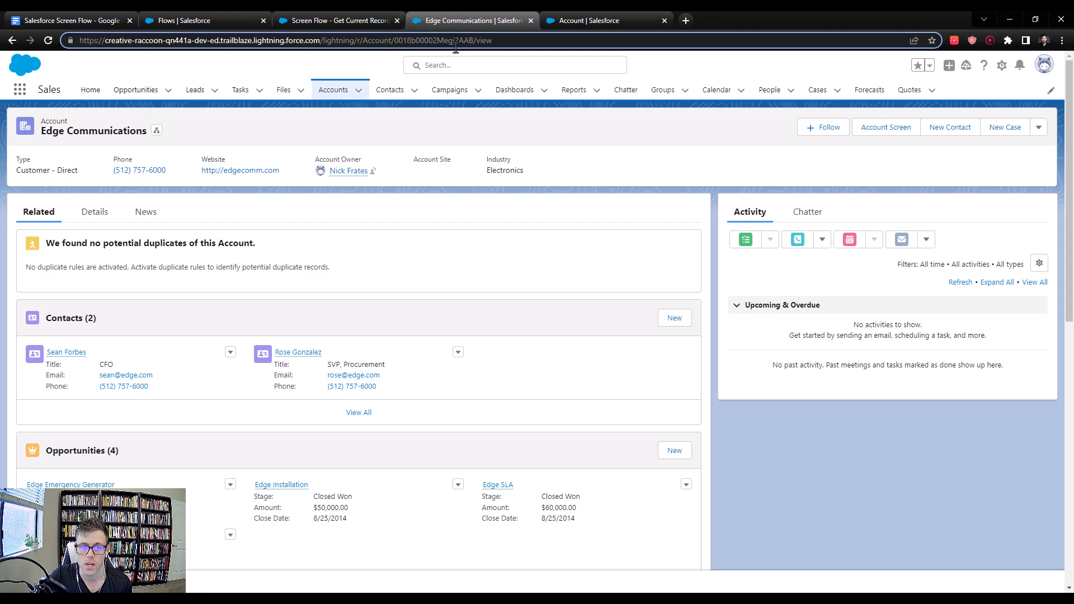
mouse_move(878, 152)
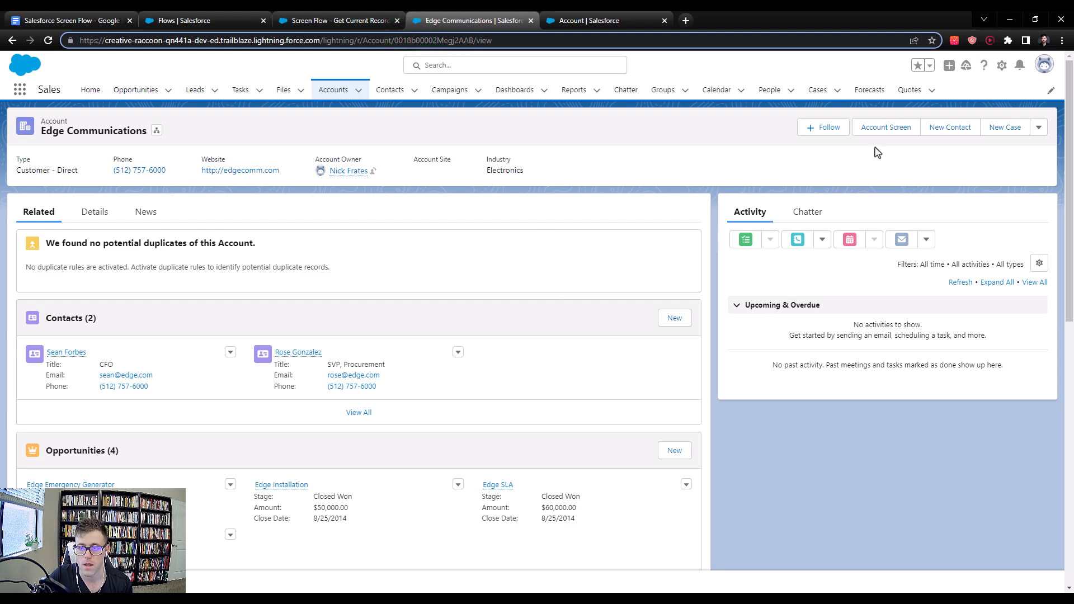
click(886, 126)
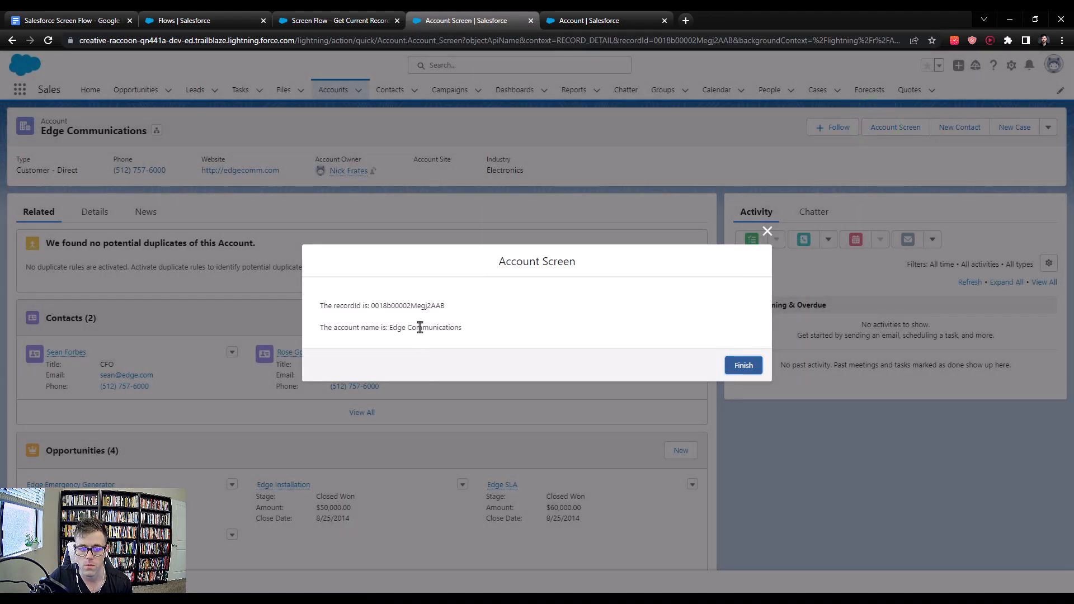
mouse_move(446, 305)
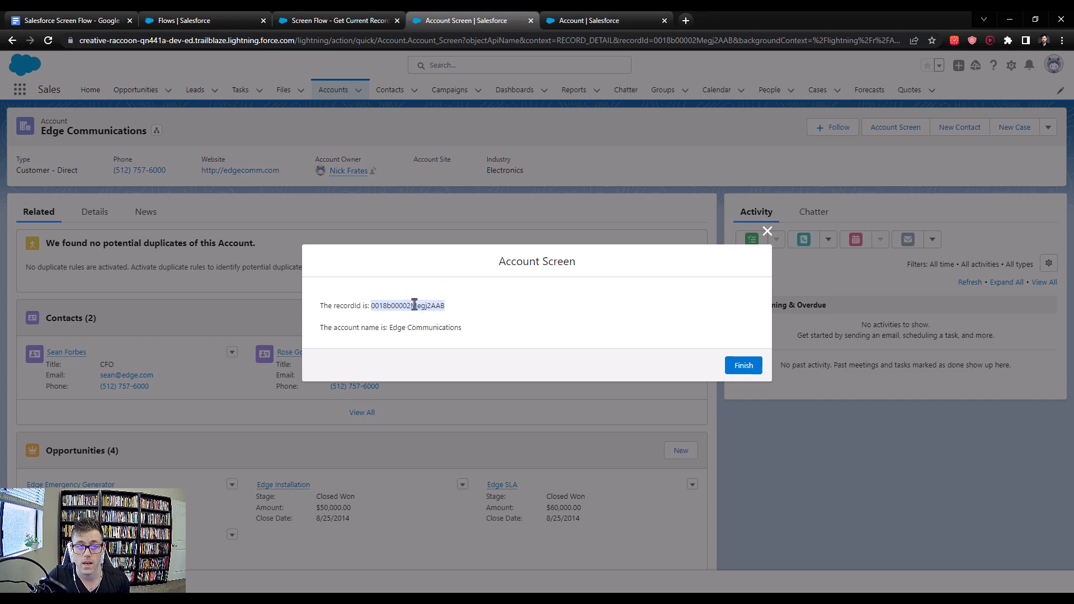
mouse_move(347, 20)
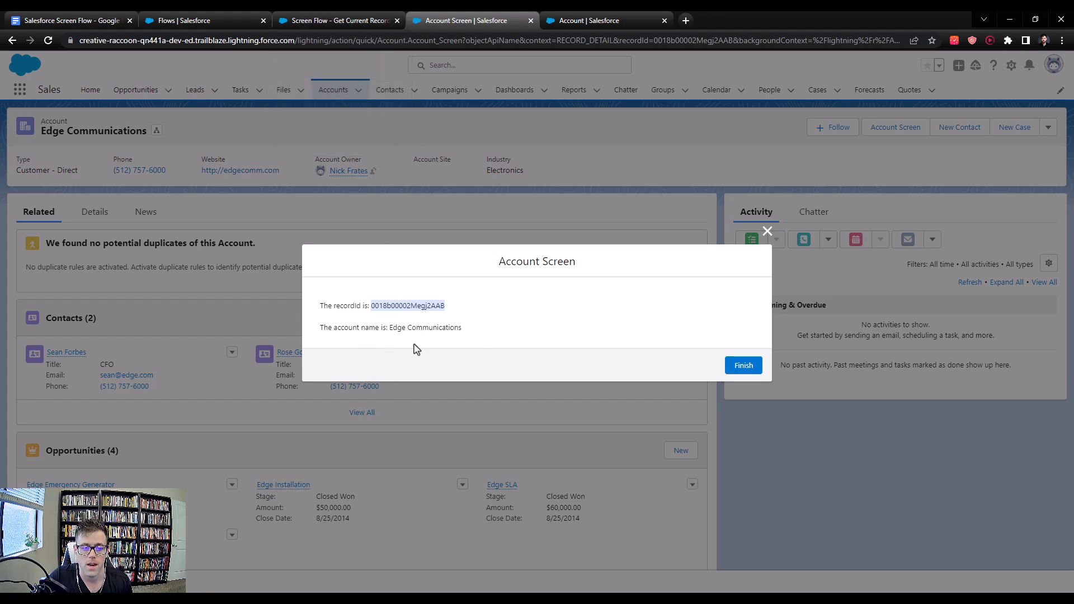
double_click(425, 327)
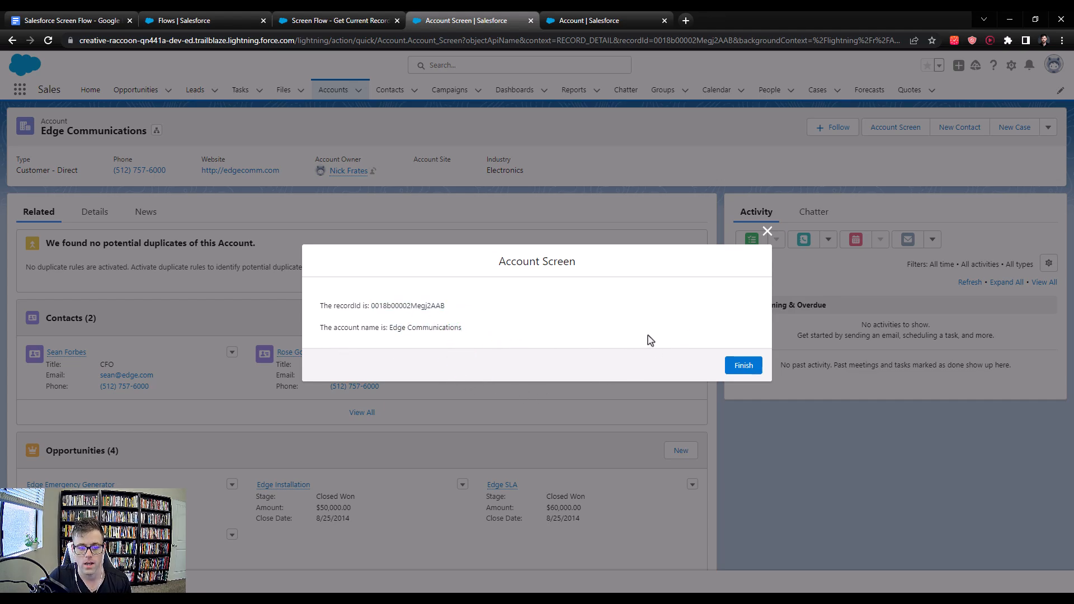
mouse_move(733, 299)
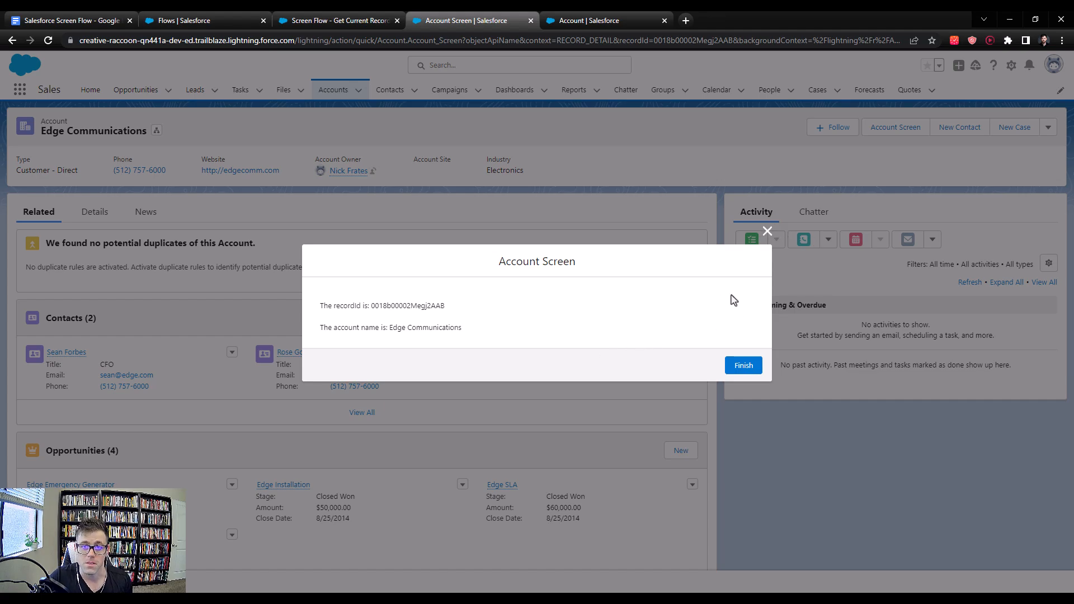
click(743, 365)
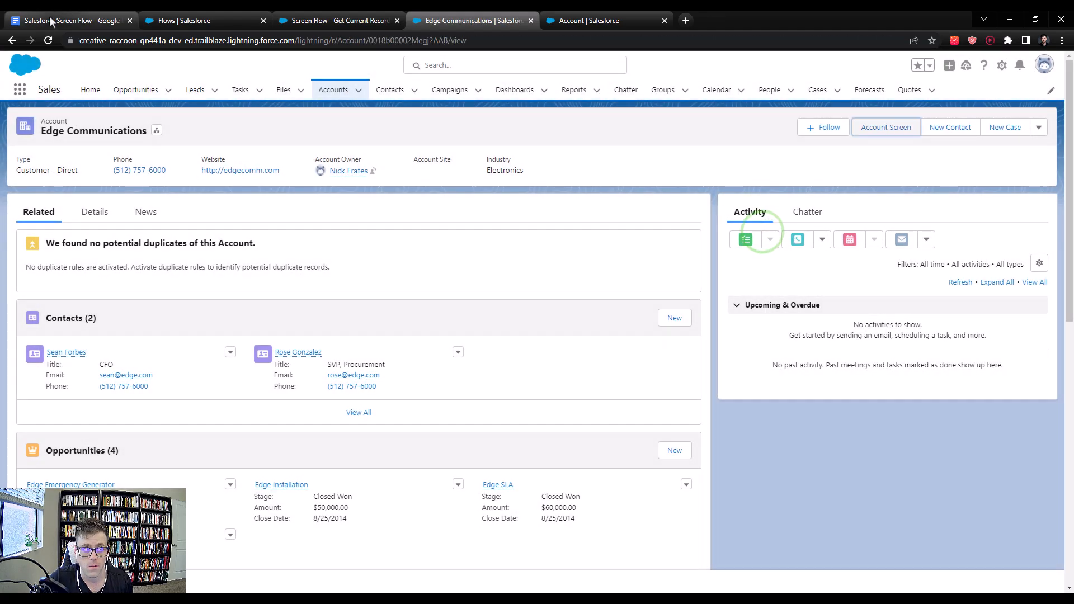
Return to the 'Salesforce Screen Flow' Google Docs notes on getting the current record id.
click(67, 20)
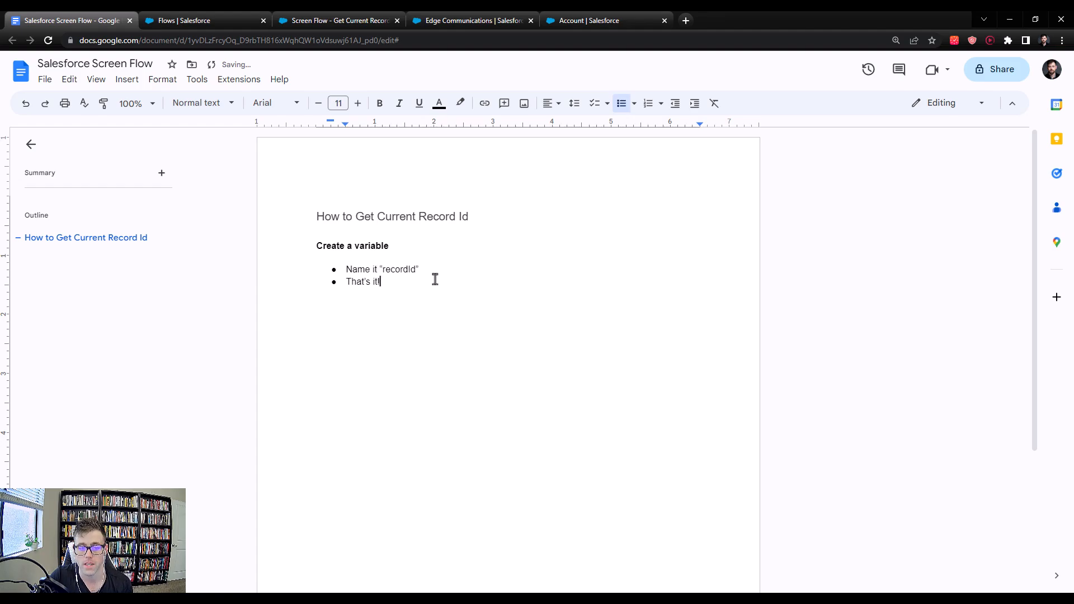
mouse_move(598, 273)
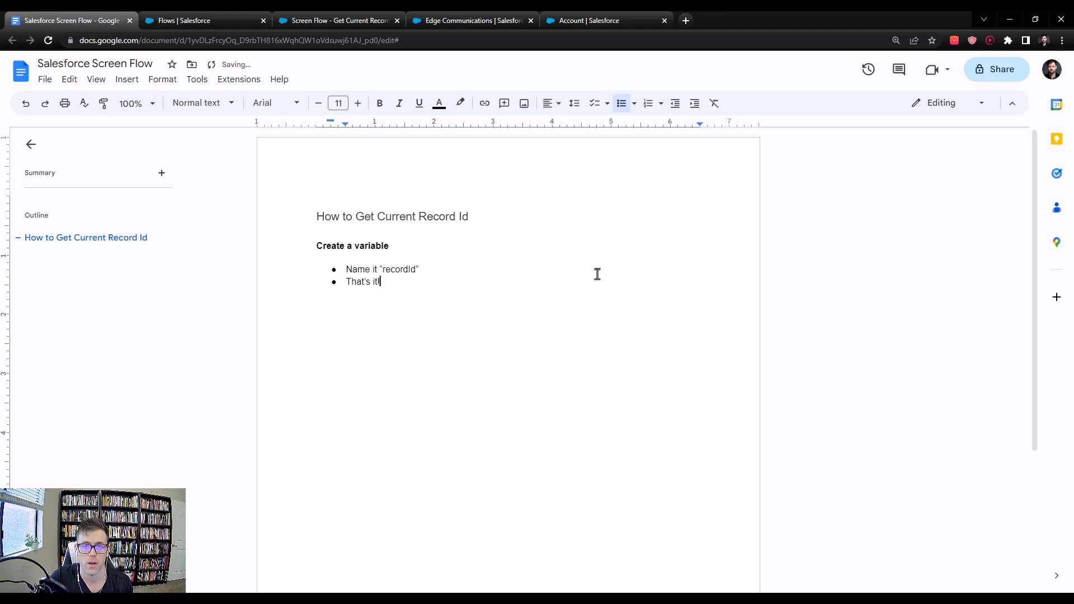
mouse_move(532, 248)
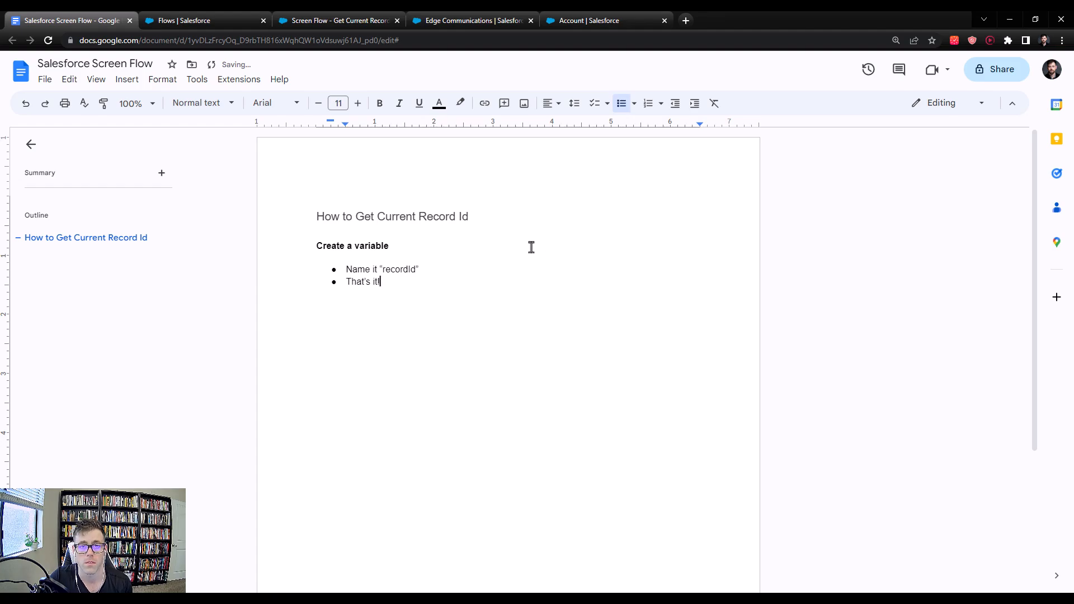
mouse_move(578, 482)
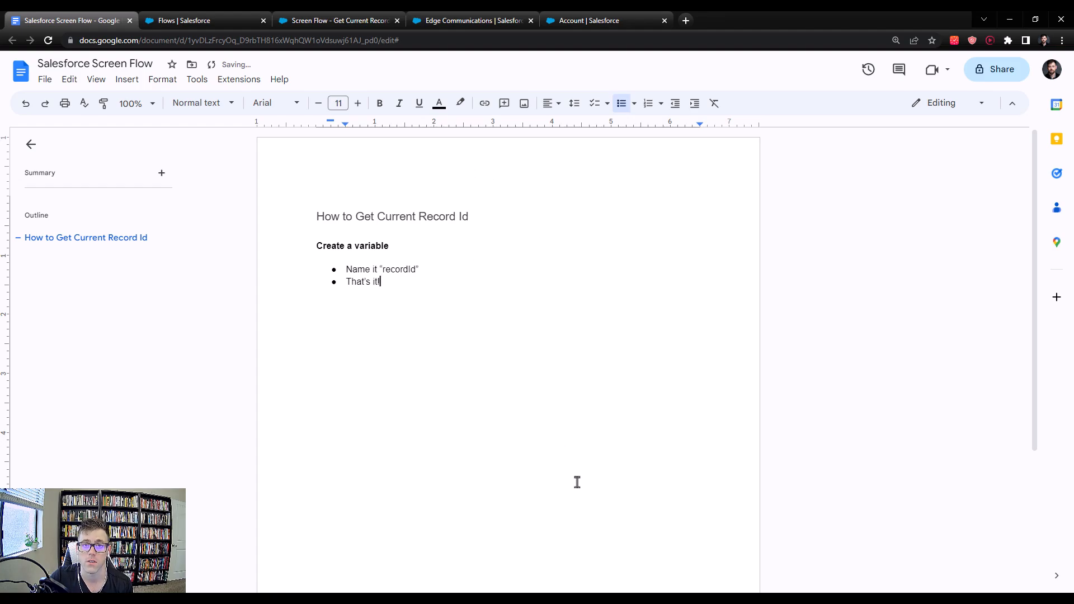